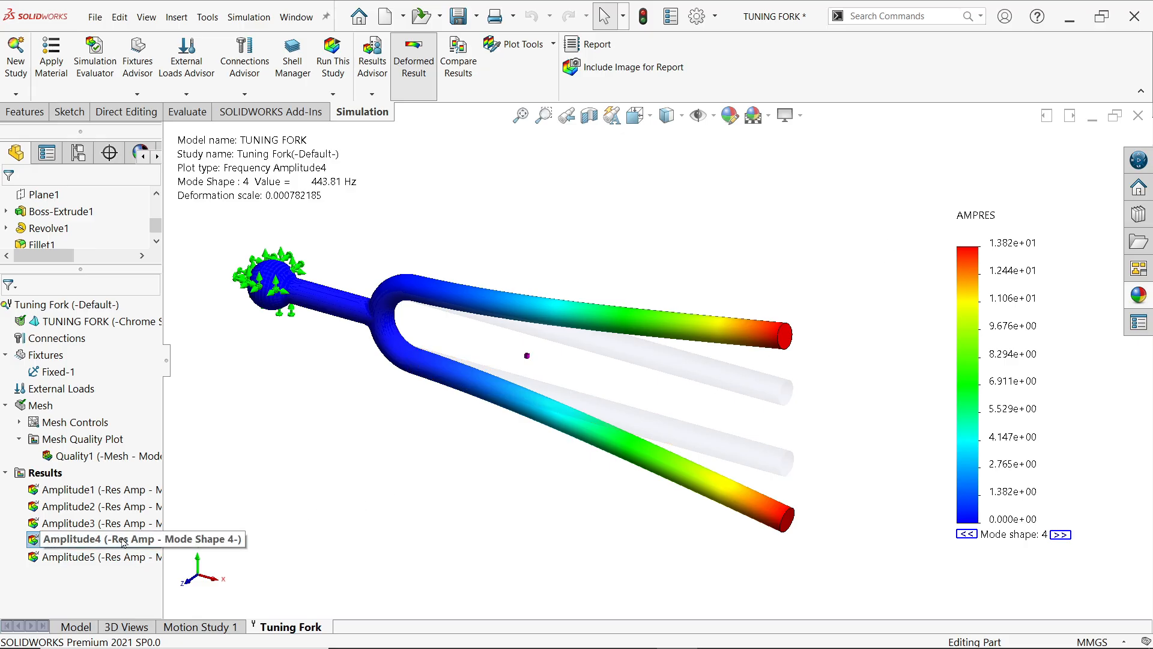
Step: Animate the mode shape 4 amplitude plot at 443.81 Hz
right_click(95, 540)
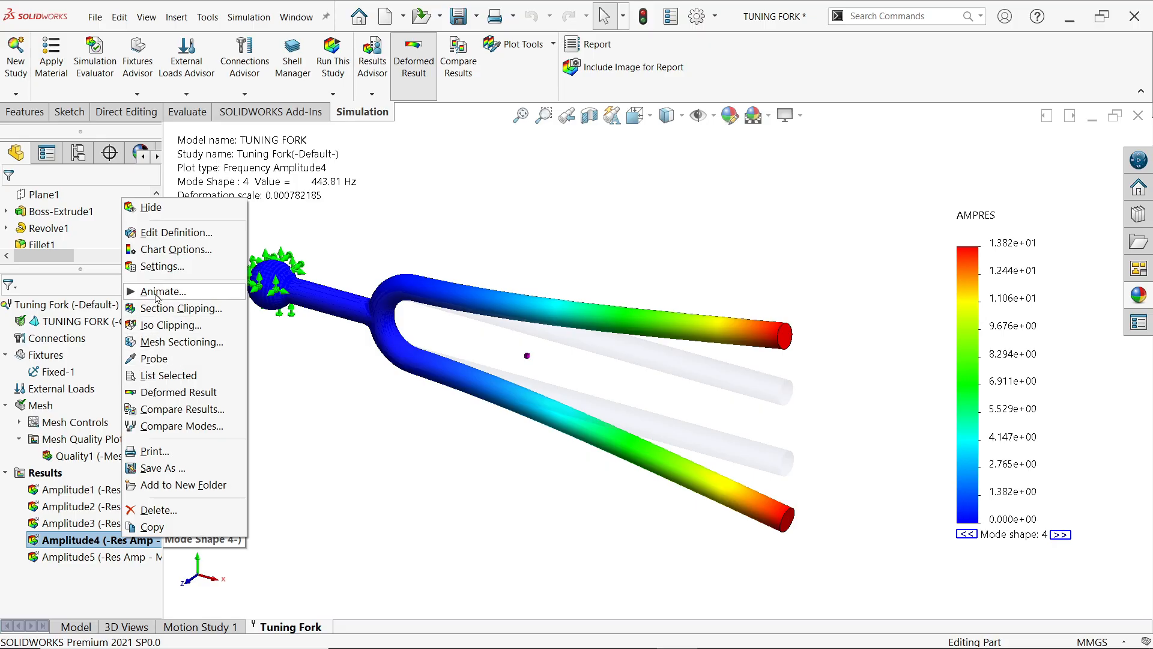
left_click(162, 291)
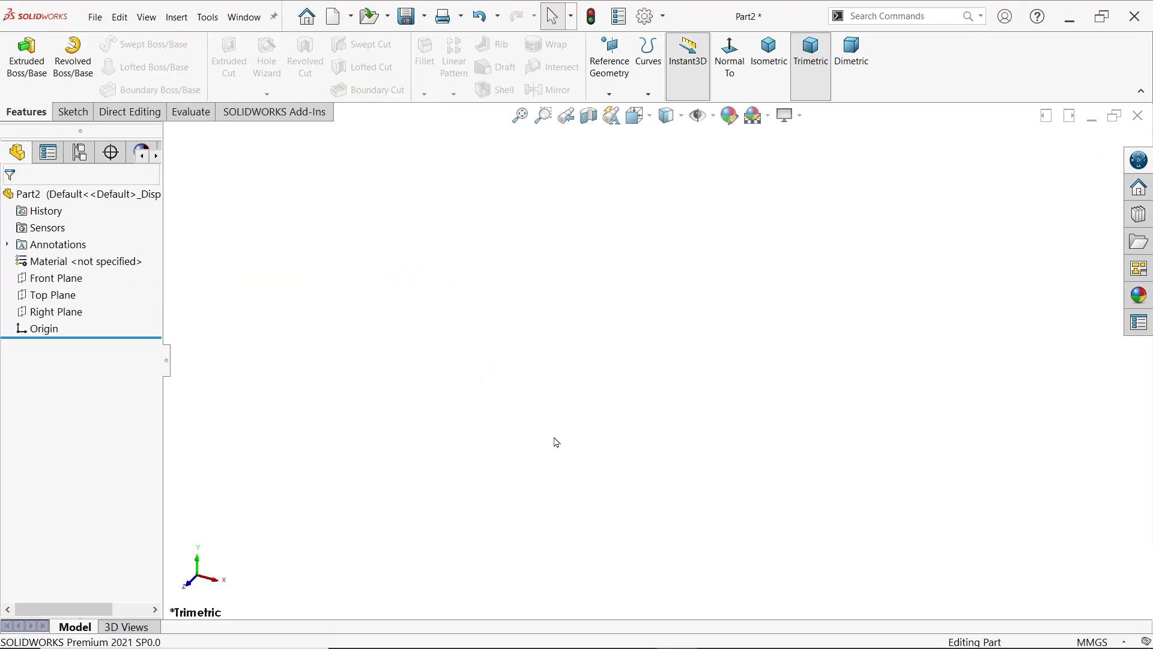
mouse_move(104, 282)
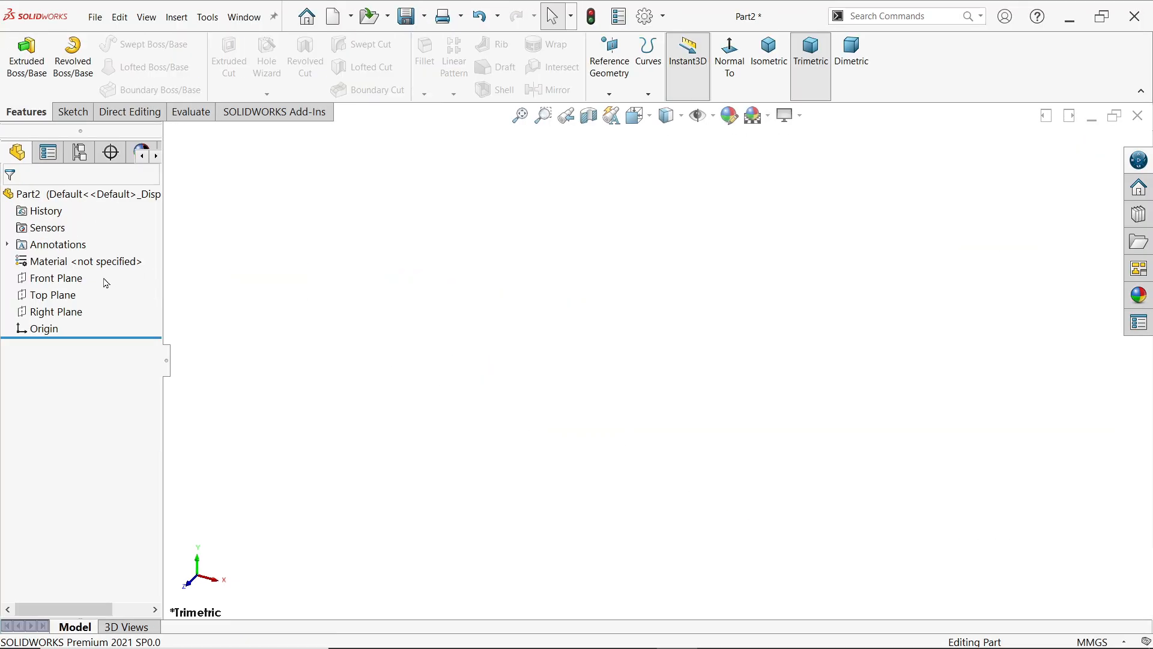
Step: Start a Front Plane sketch and draw two horizontal lines joined by an arc
left_click(55, 278)
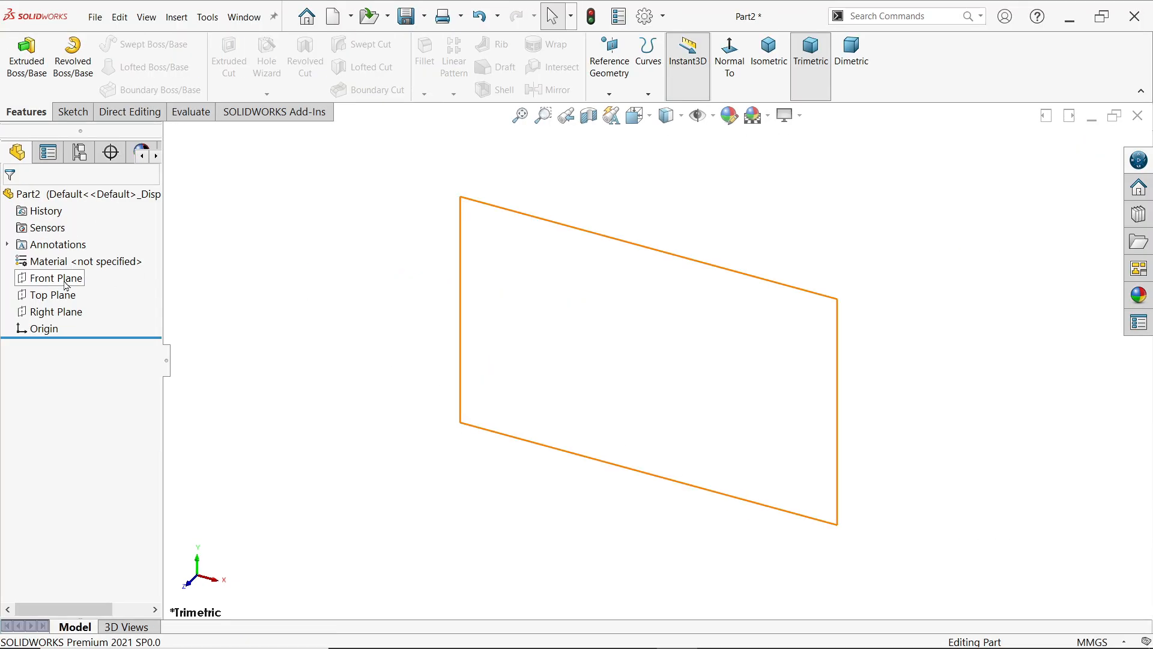
left_click(51, 278)
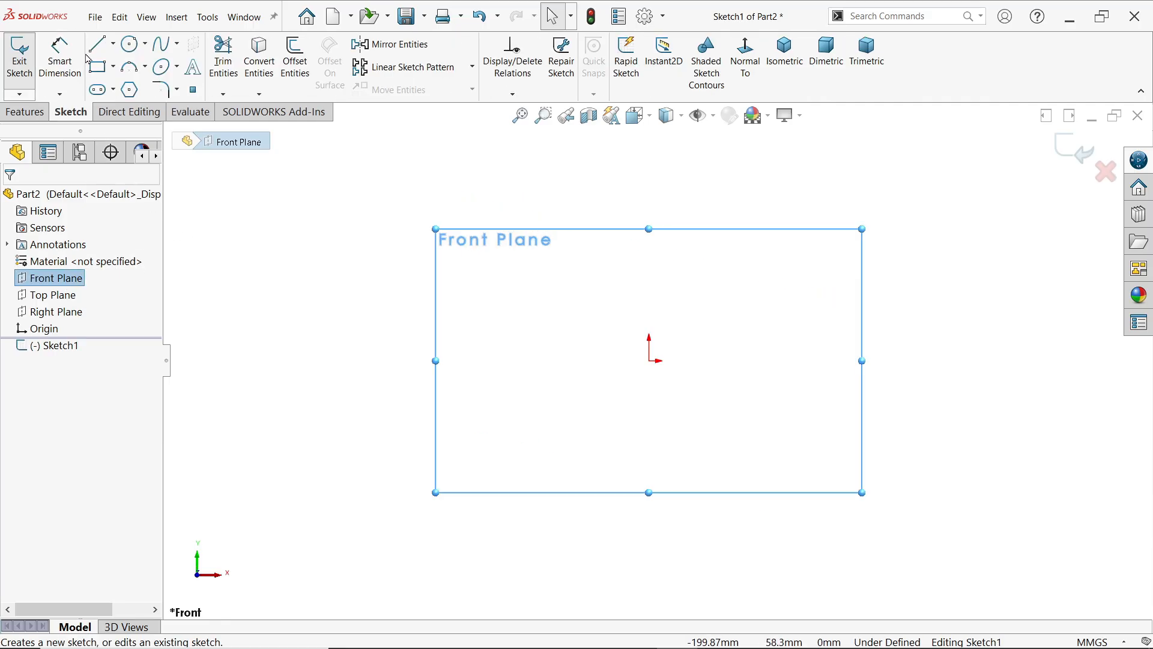
mouse_move(96, 46)
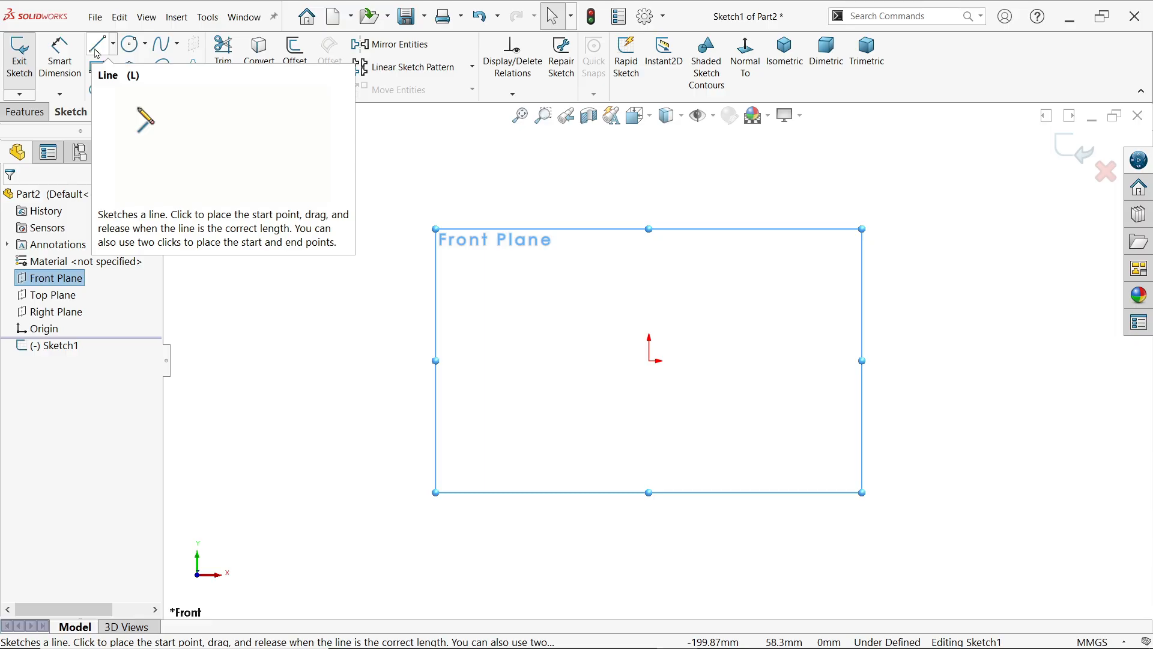
left_click(96, 44)
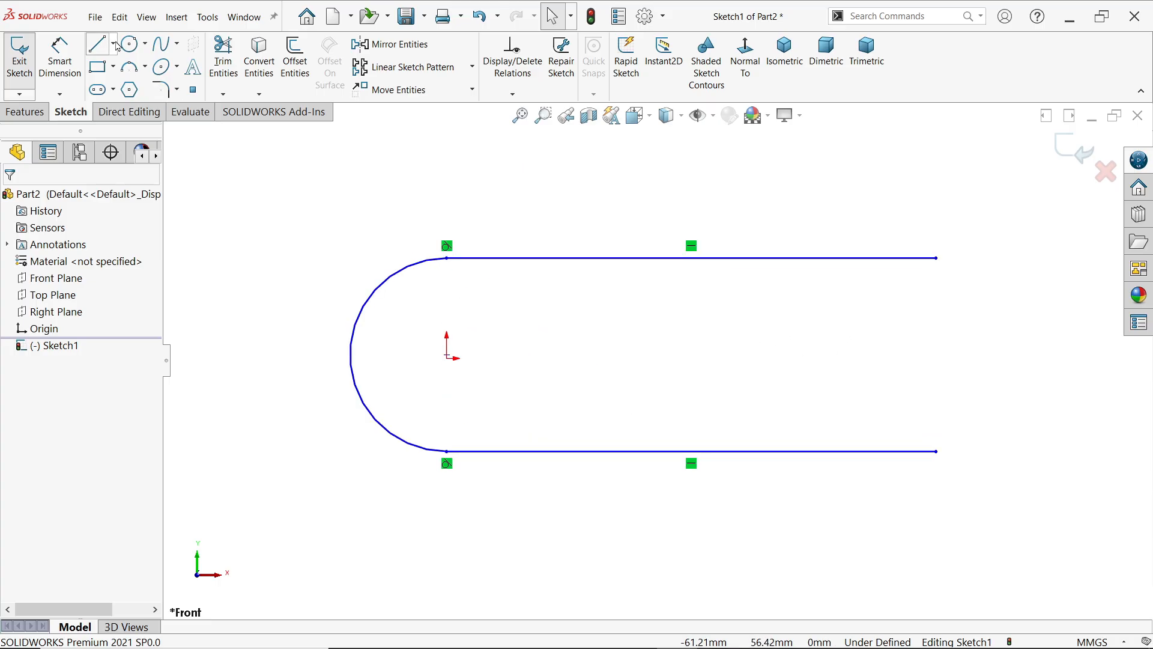
Step: Add a centerline and make its midpoint coincident with the origin
left_click(96, 43)
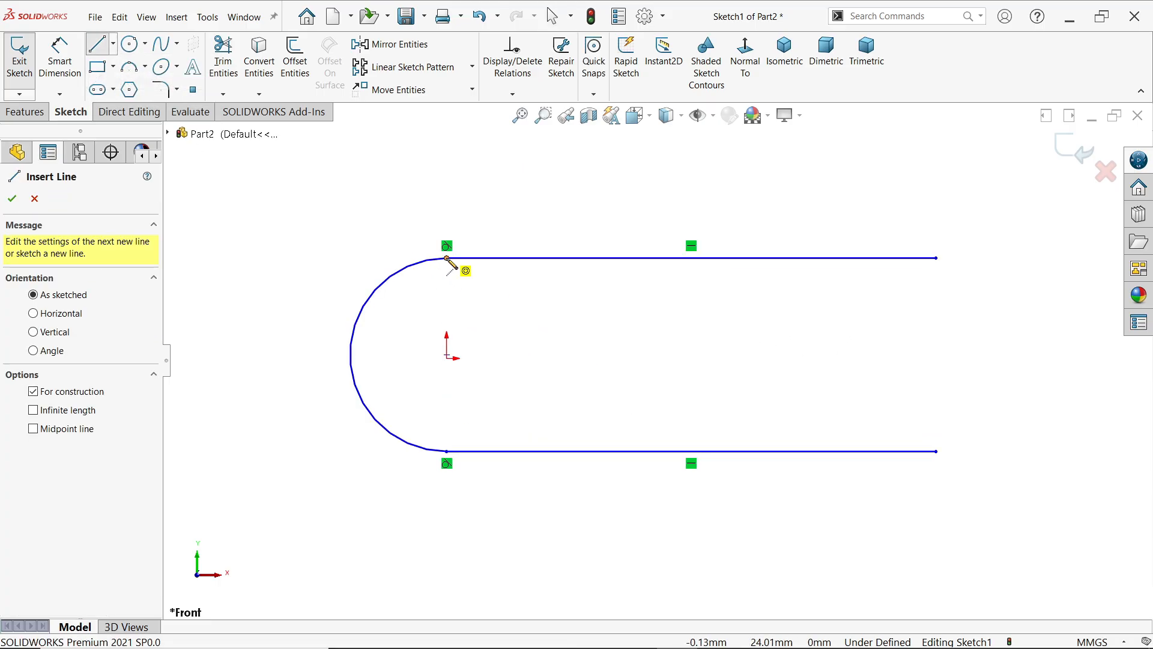
right_click(446, 355)
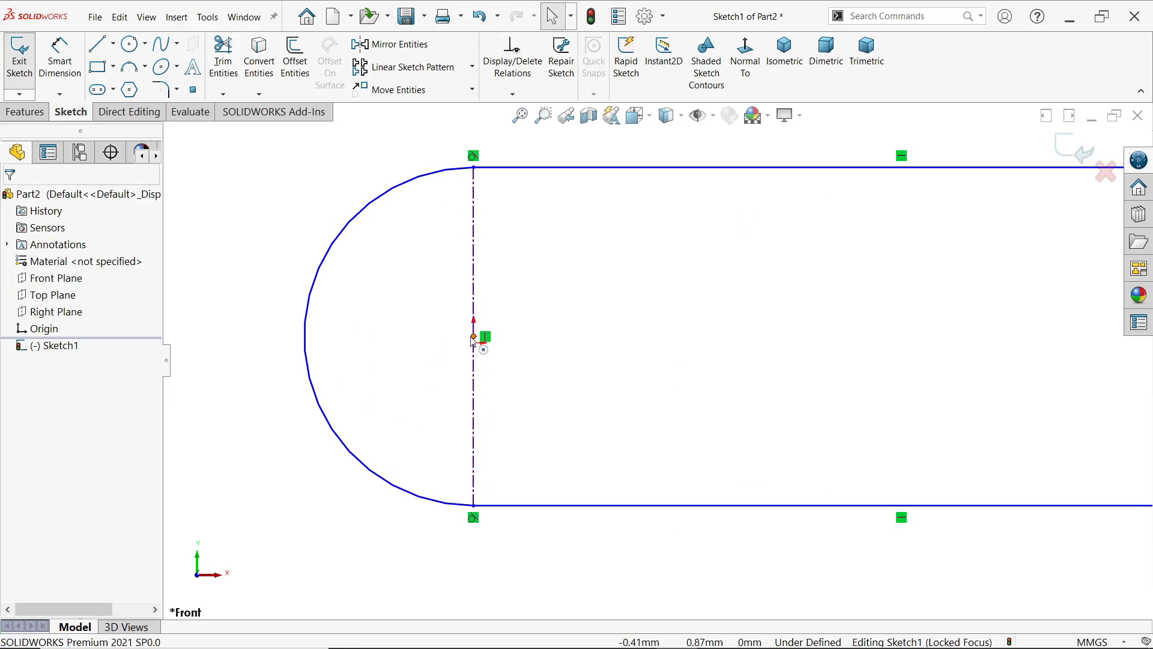
left_click(473, 340)
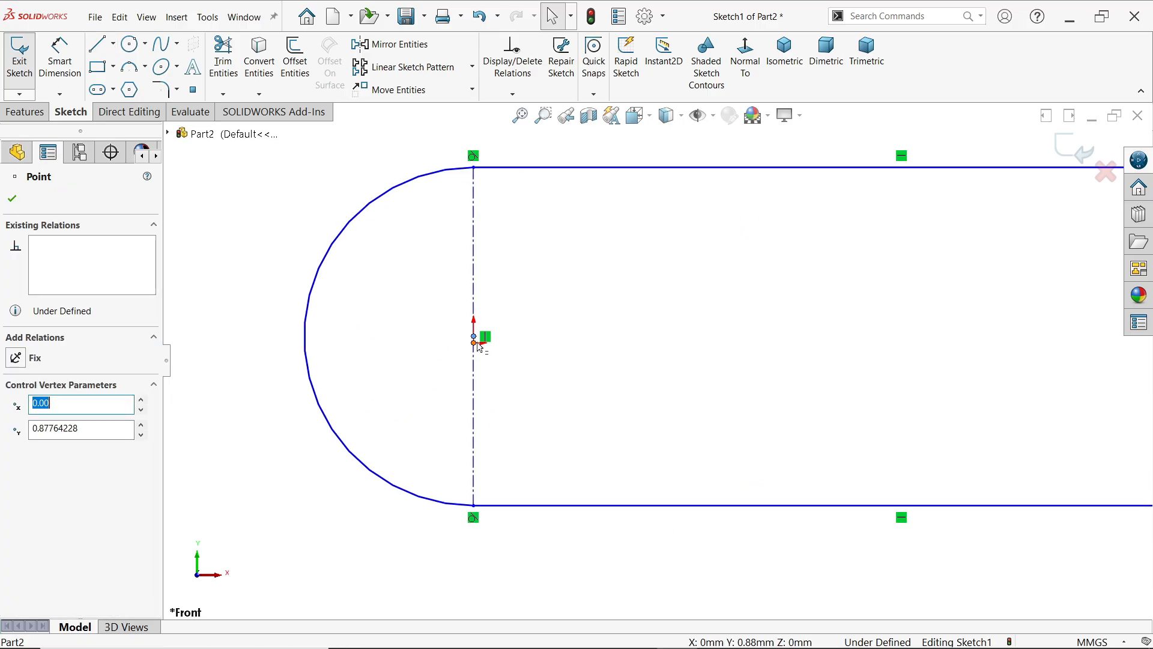
left_click(472, 339)
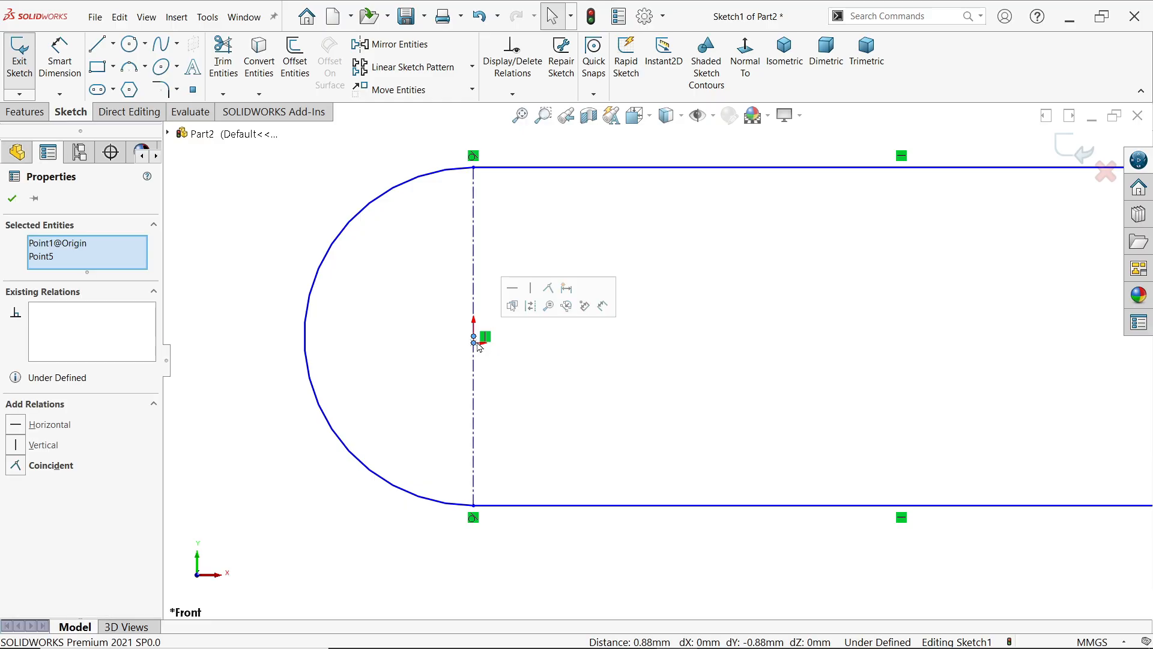
mouse_move(548, 287)
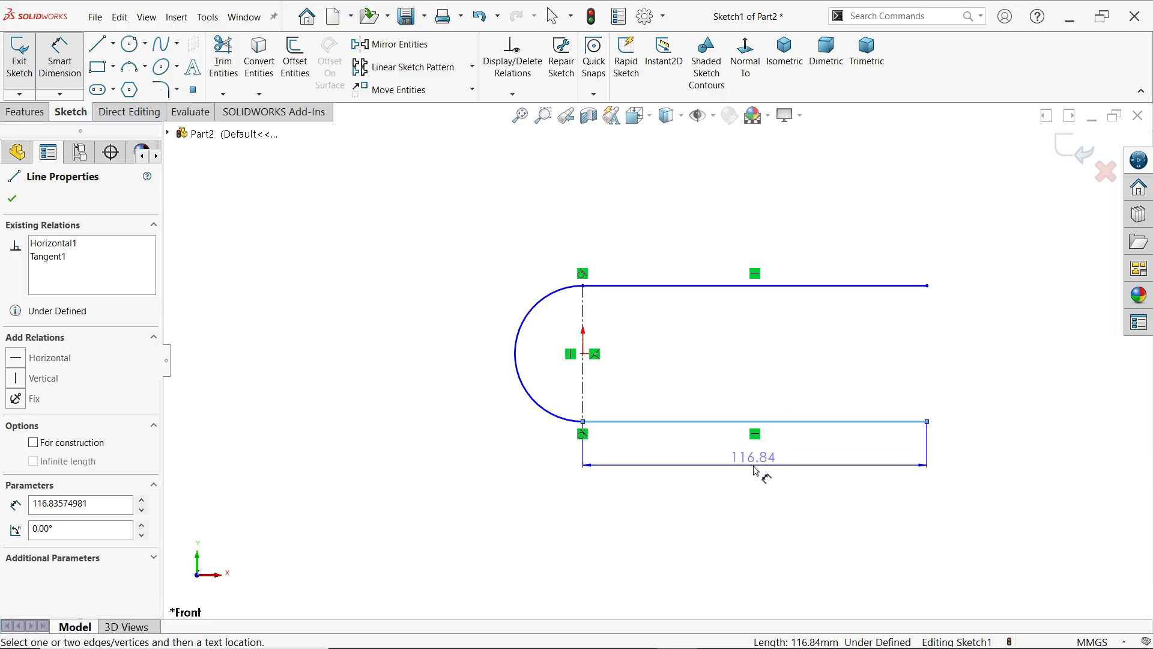
Step: Dimension the straight line 75 mm and the bend arc R13.50
left_click(753, 457)
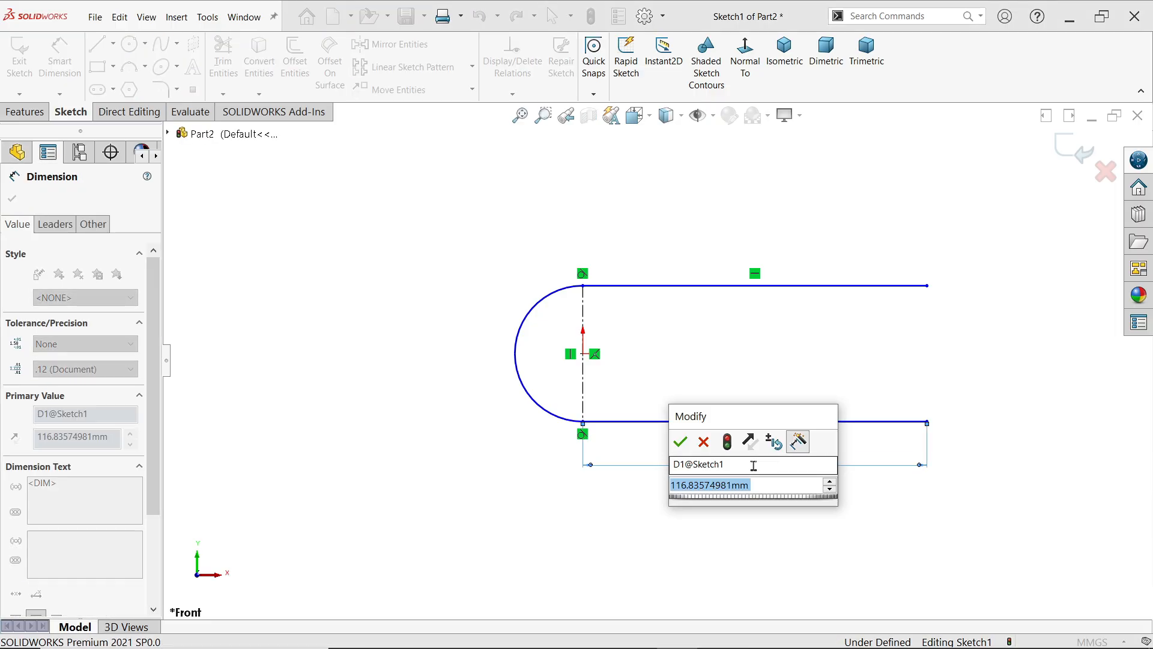
type("7")
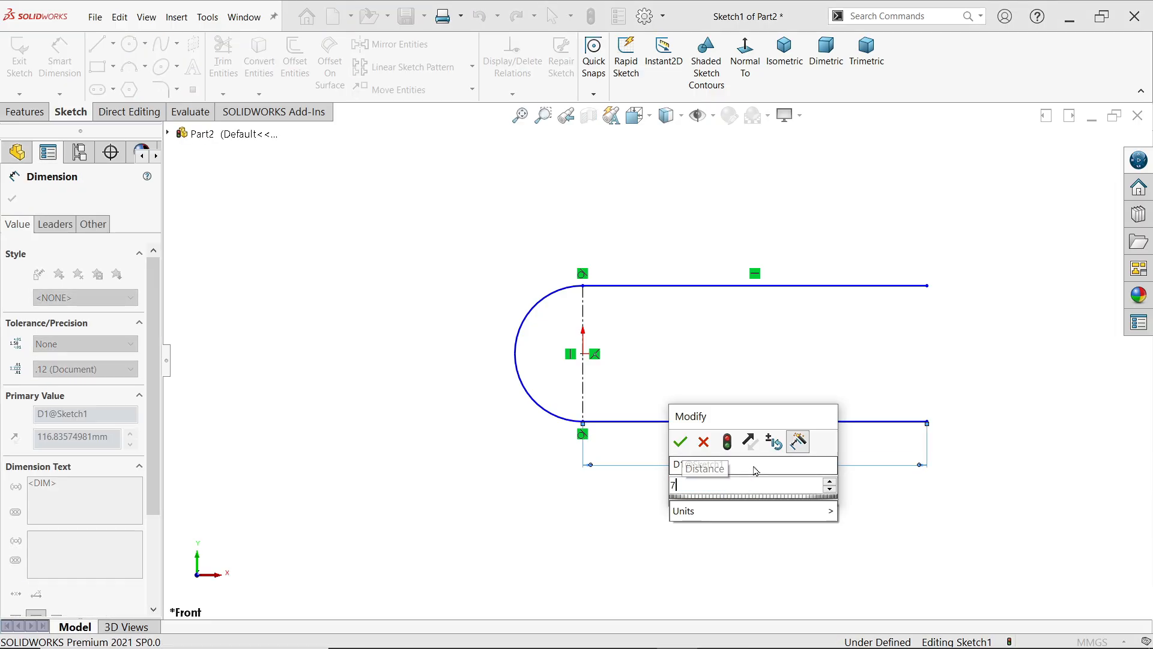
left_click(679, 441)
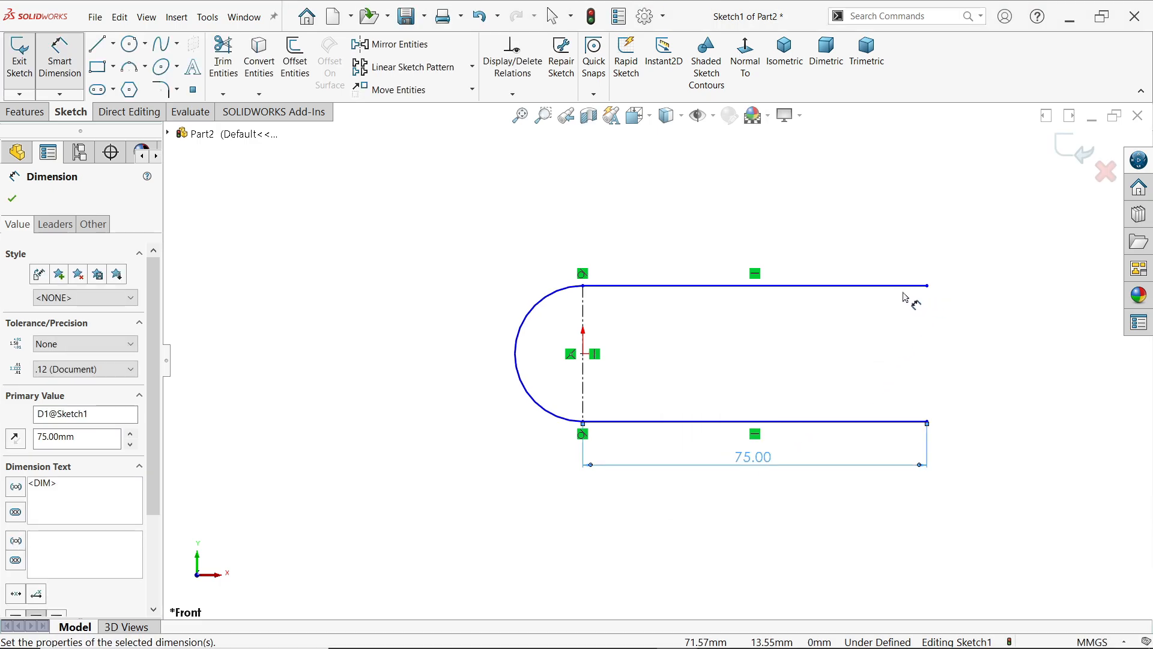
left_click(522, 353)
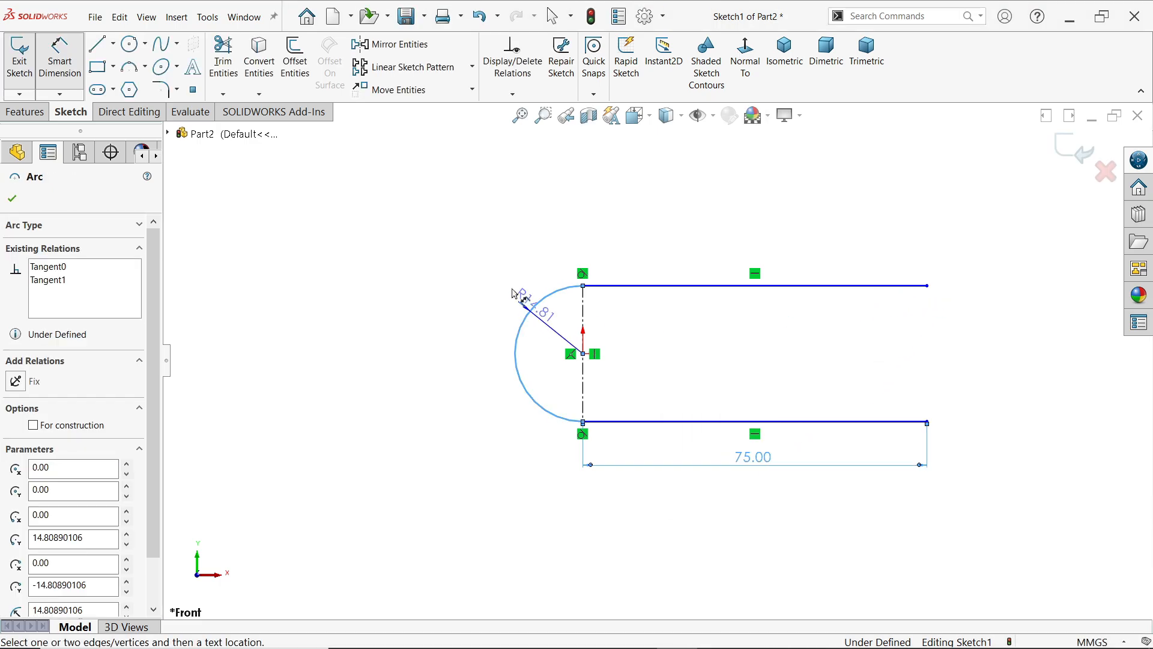
left_click(515, 294)
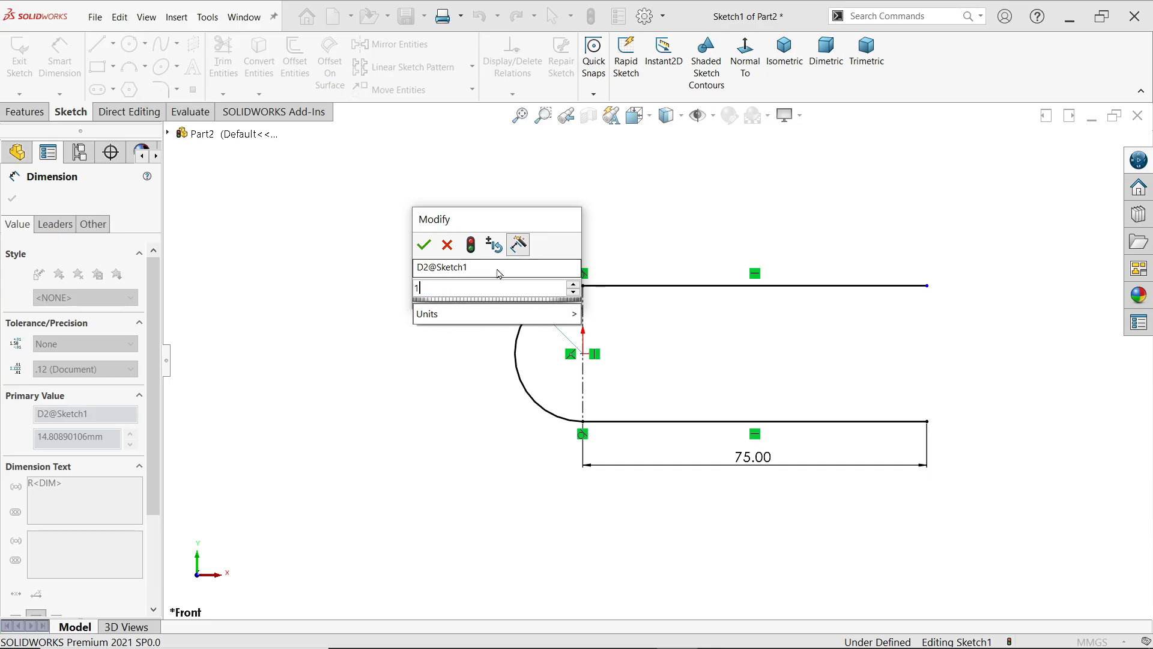
left_click(423, 244)
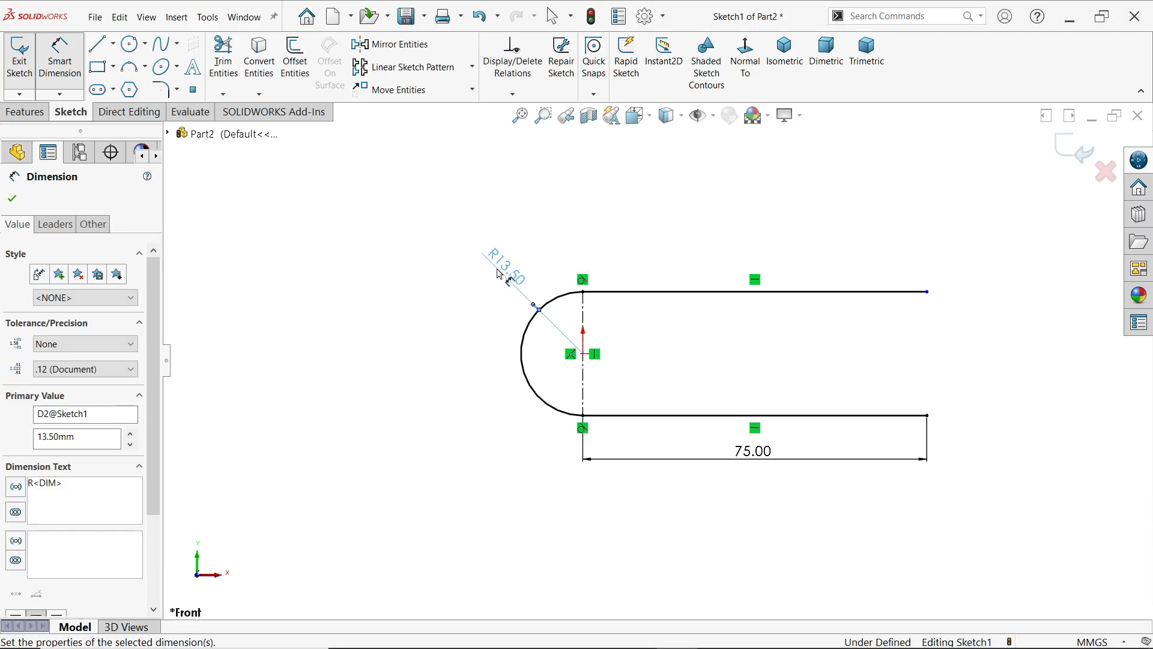
mouse_move(544, 312)
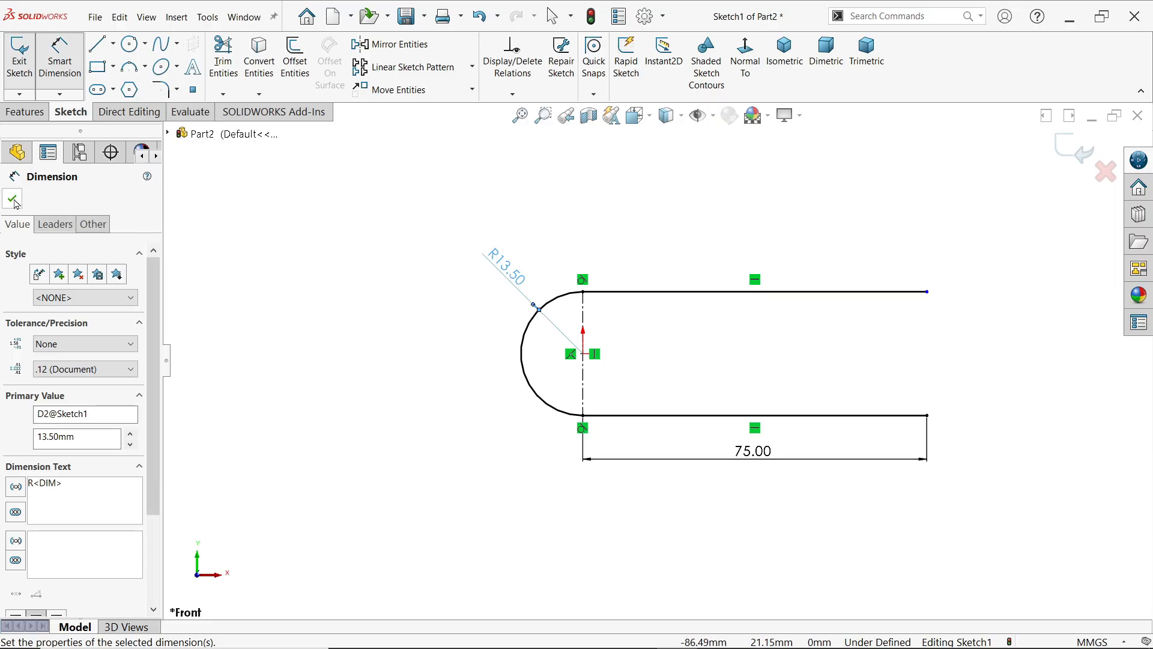
Step: Add a Vertical relation between the two open line ends
left_click(925, 292)
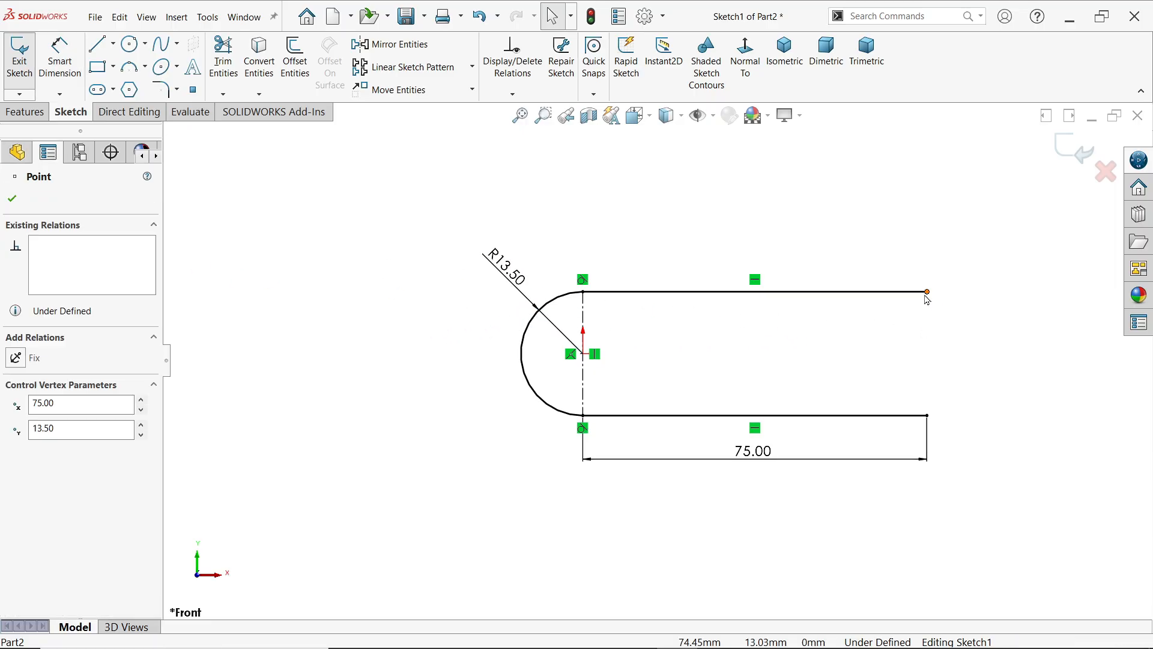
left_click(926, 291)
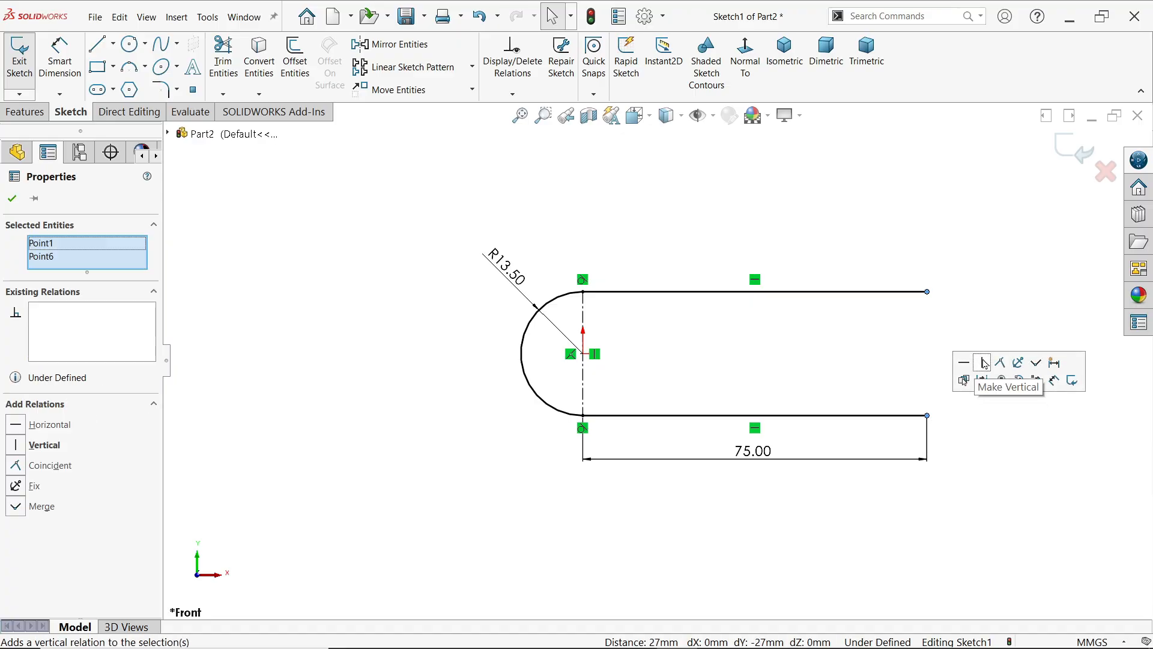
left_click(982, 361)
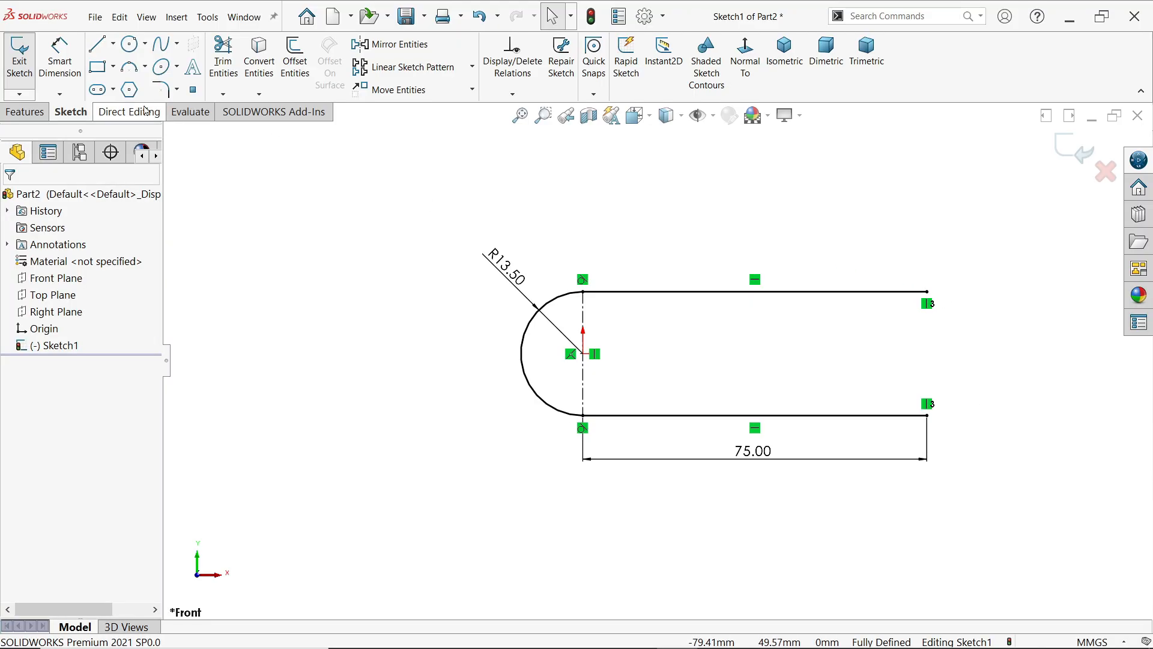
Step: Sweep a circular profile along the U-path, then edit the bend radius to 13
left_click(26, 112)
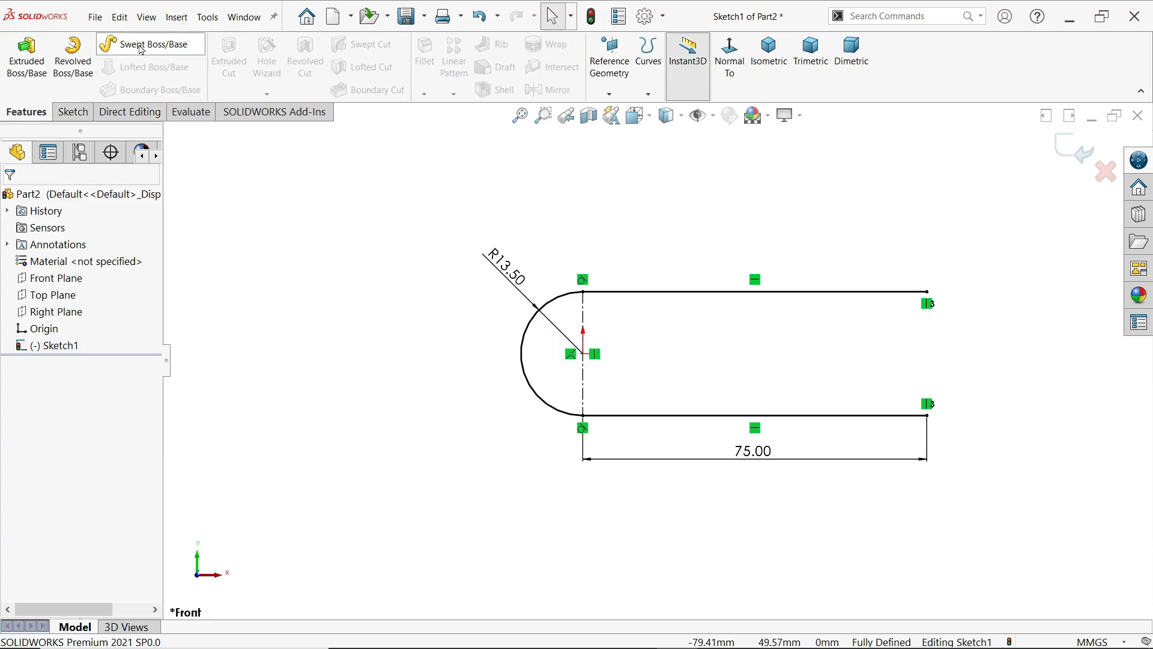
left_click(150, 43)
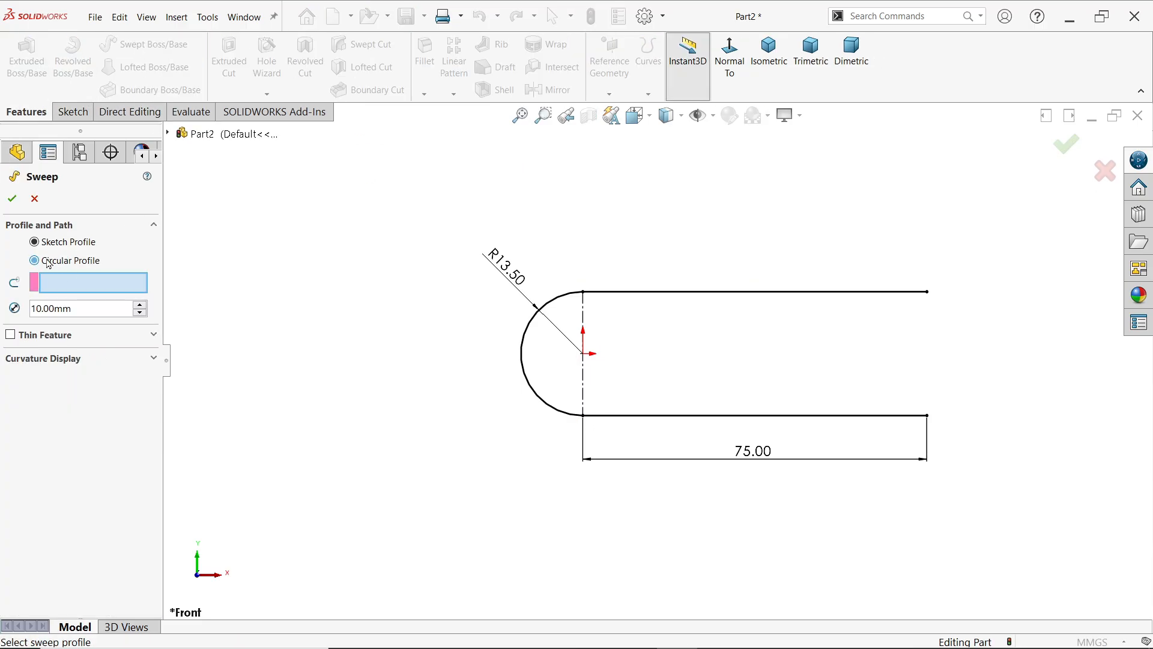
left_click(33, 259)
type("4")
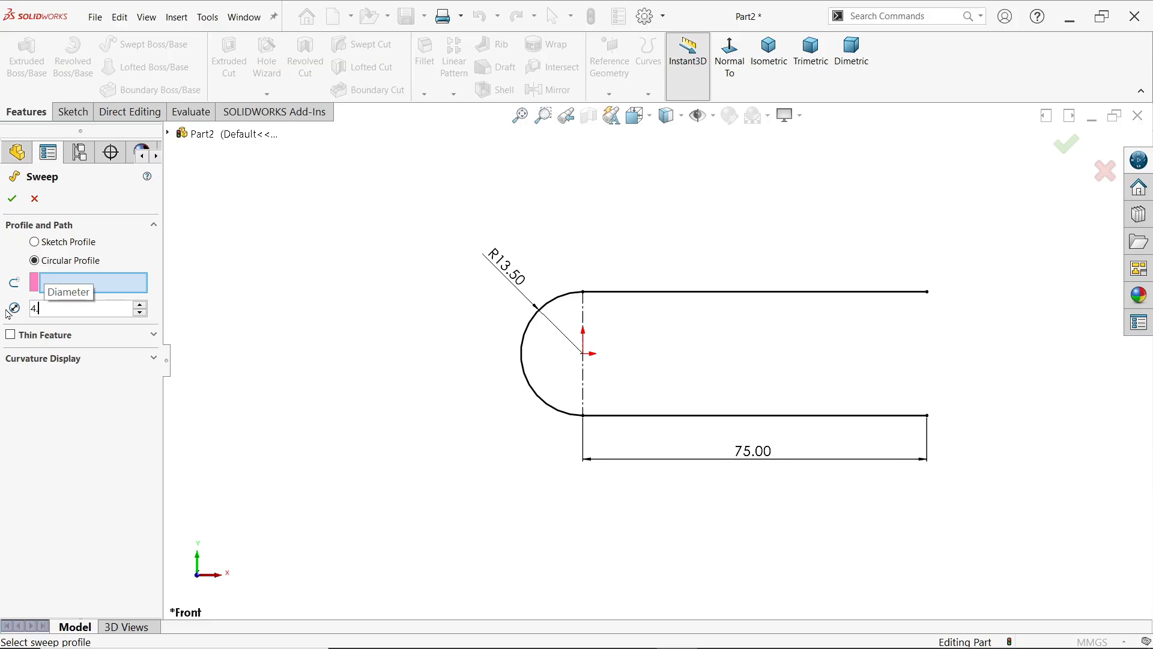
type(".5")
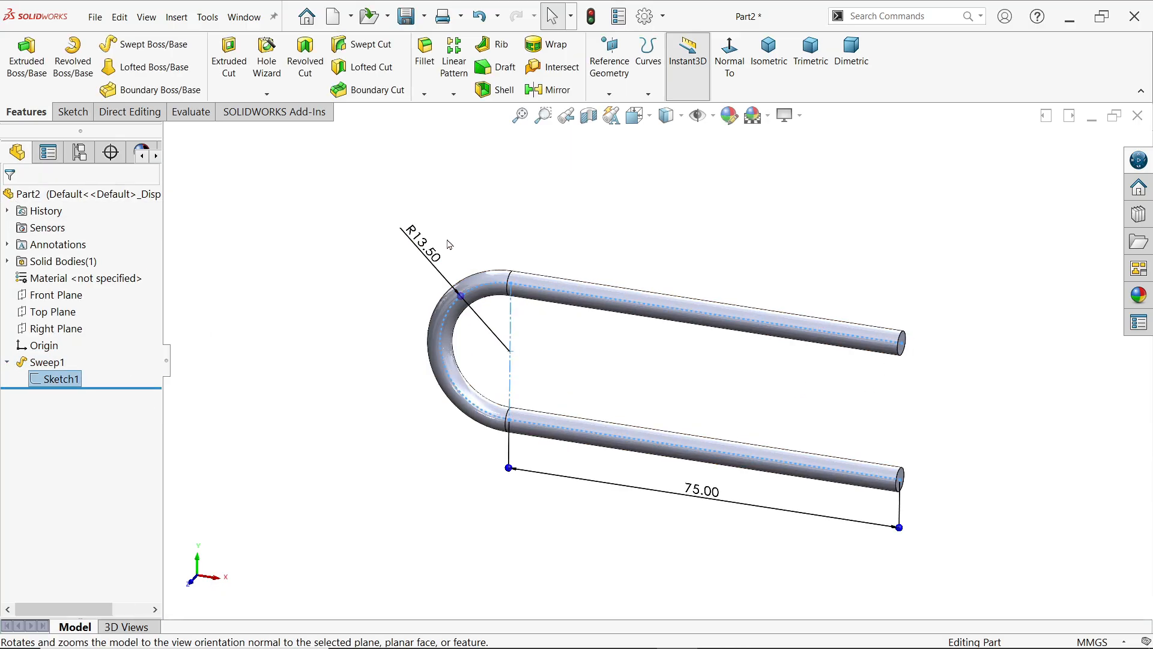
double_click(440, 249)
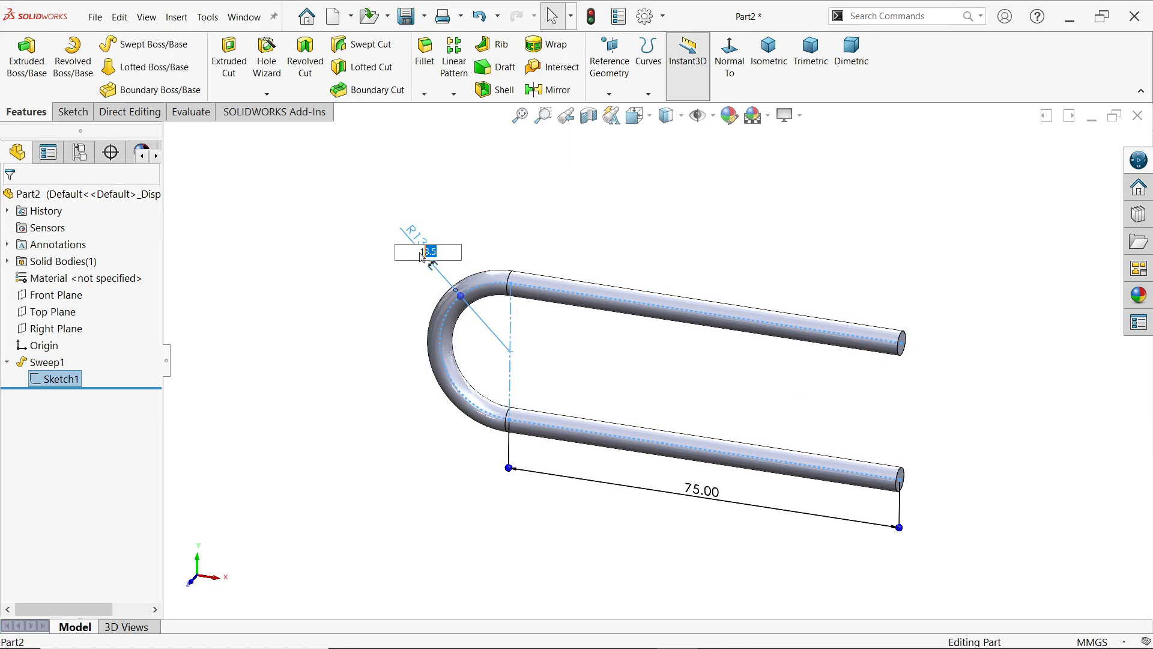
type("13")
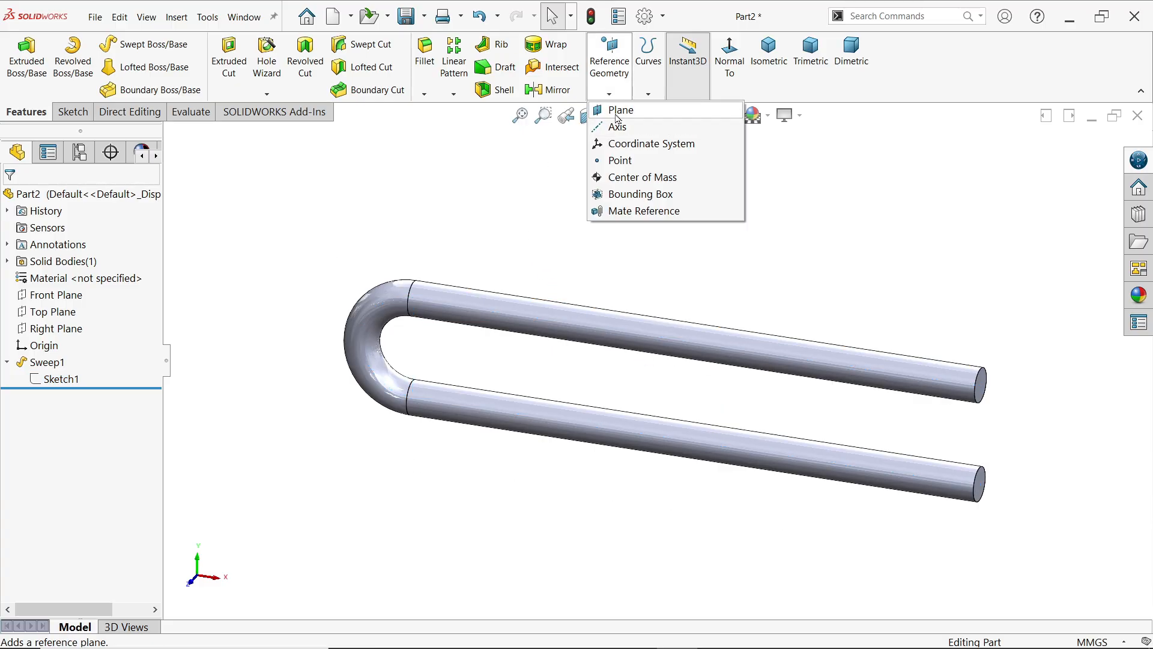
Step: Create Plane1 offset 25 mm from the Right Plane
left_click(621, 109)
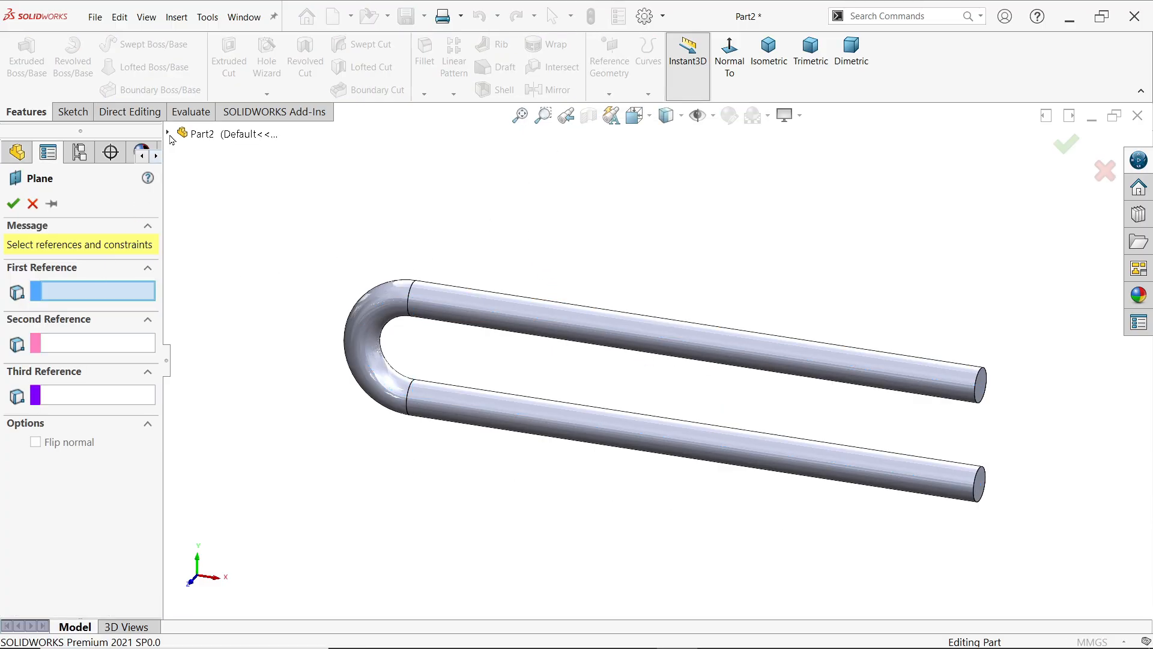
left_click(230, 267)
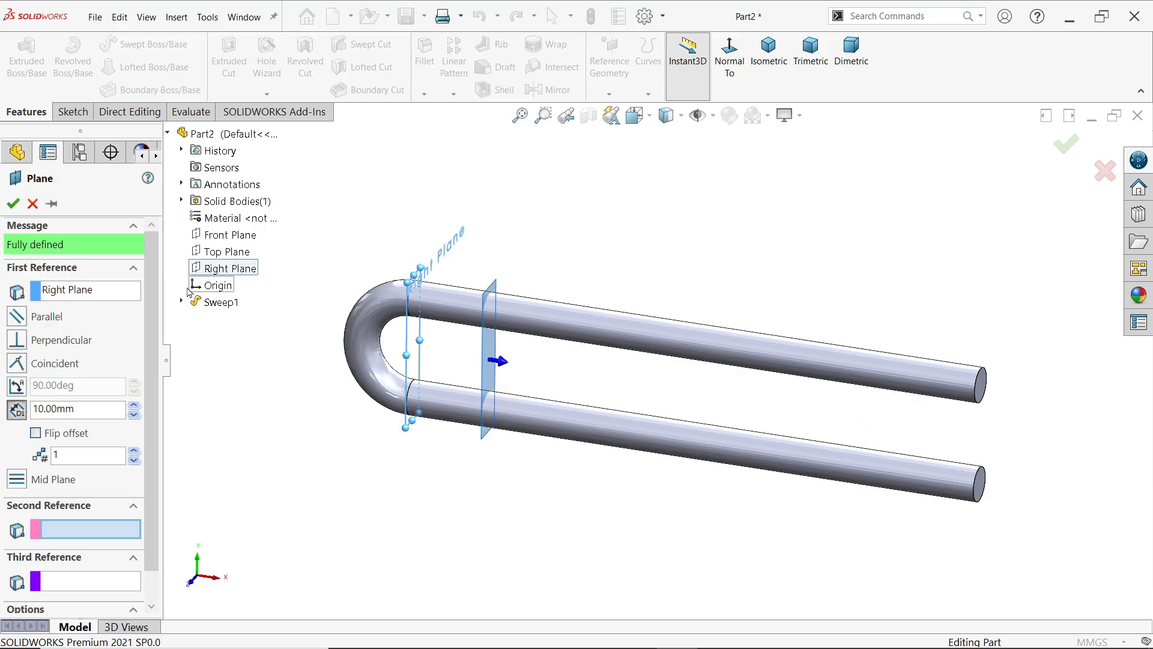
triple_click(74, 409)
type("25")
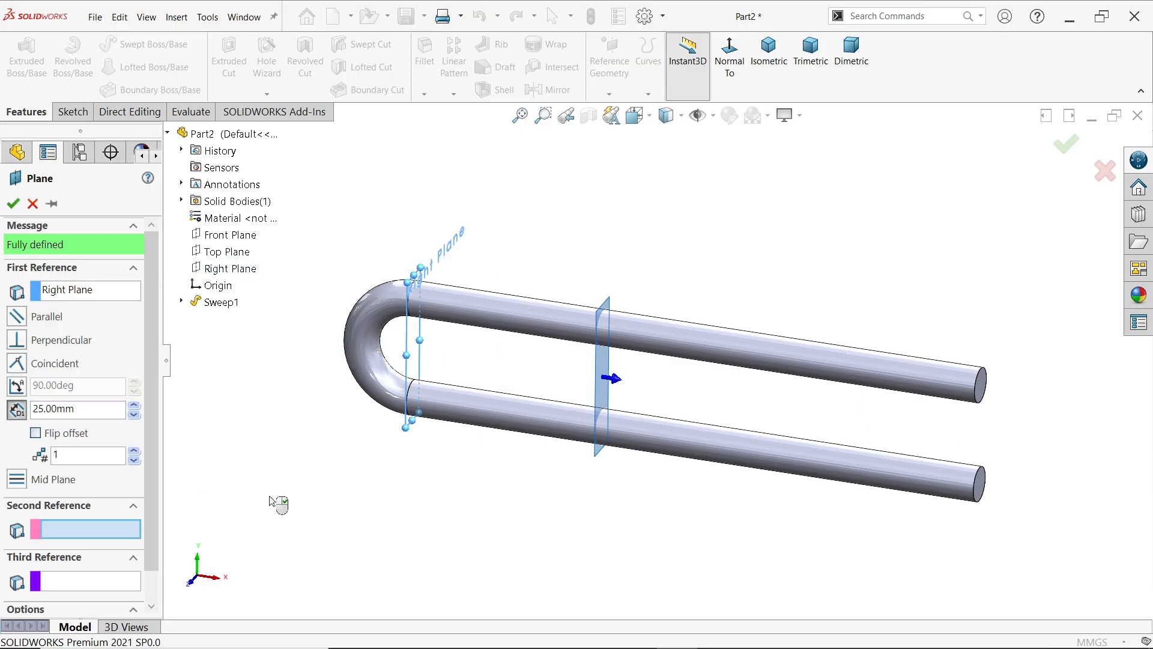
left_click(35, 433)
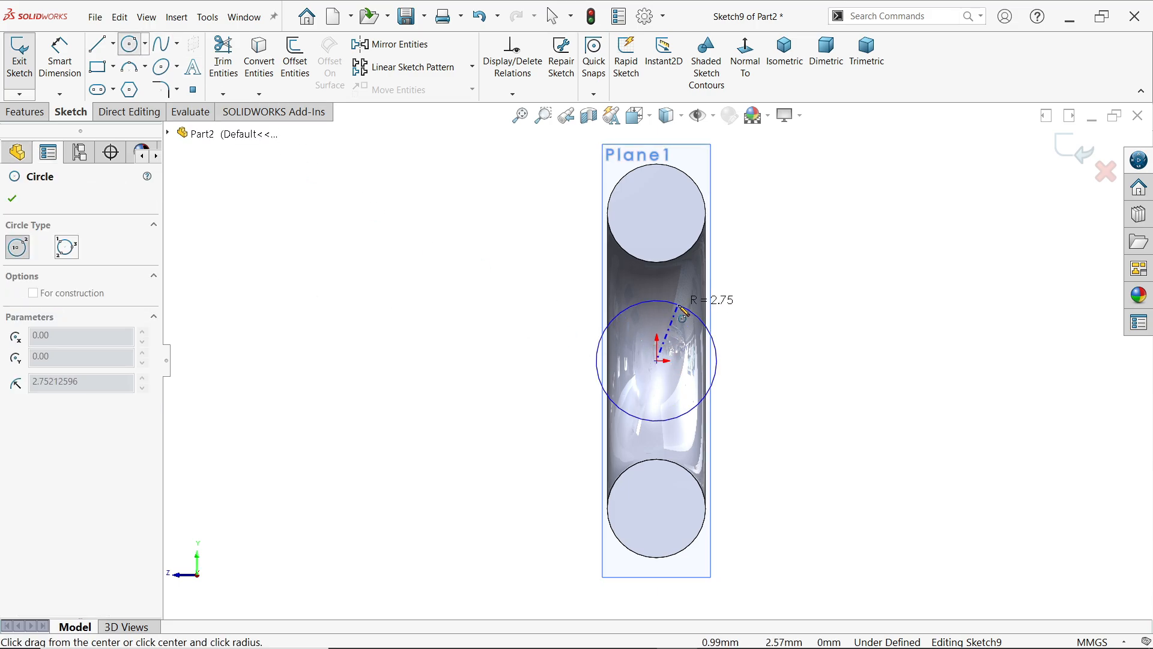
Step: Extrude the small circle on Plane1 Up To Next to form the stem
left_click(10, 198)
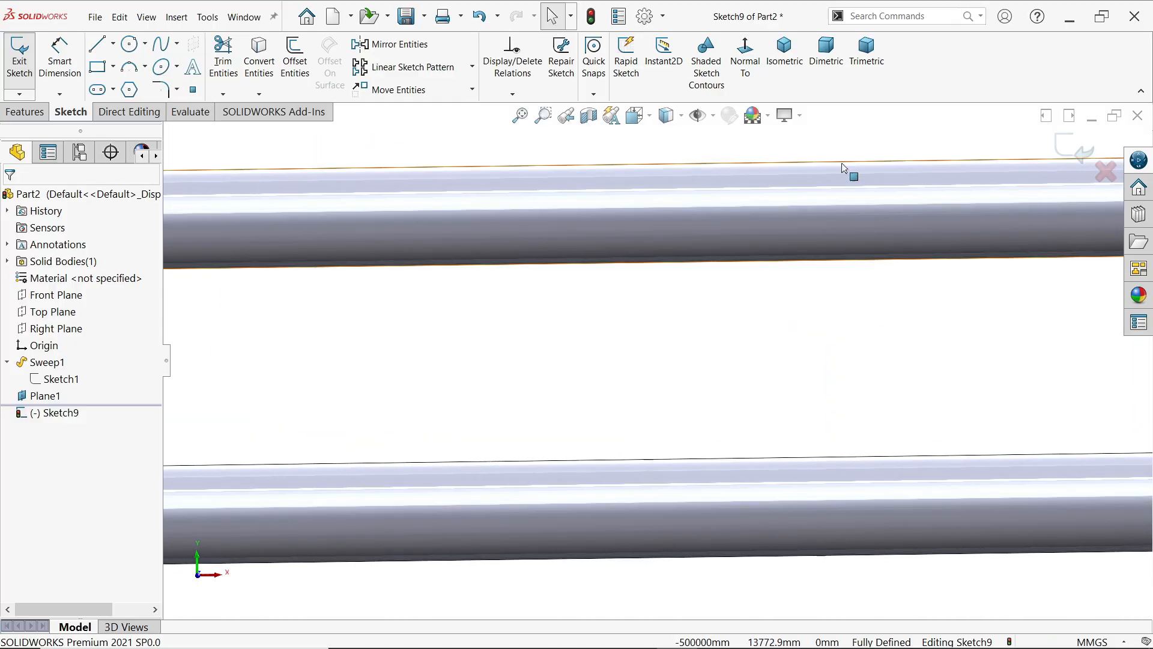
left_click(783, 51)
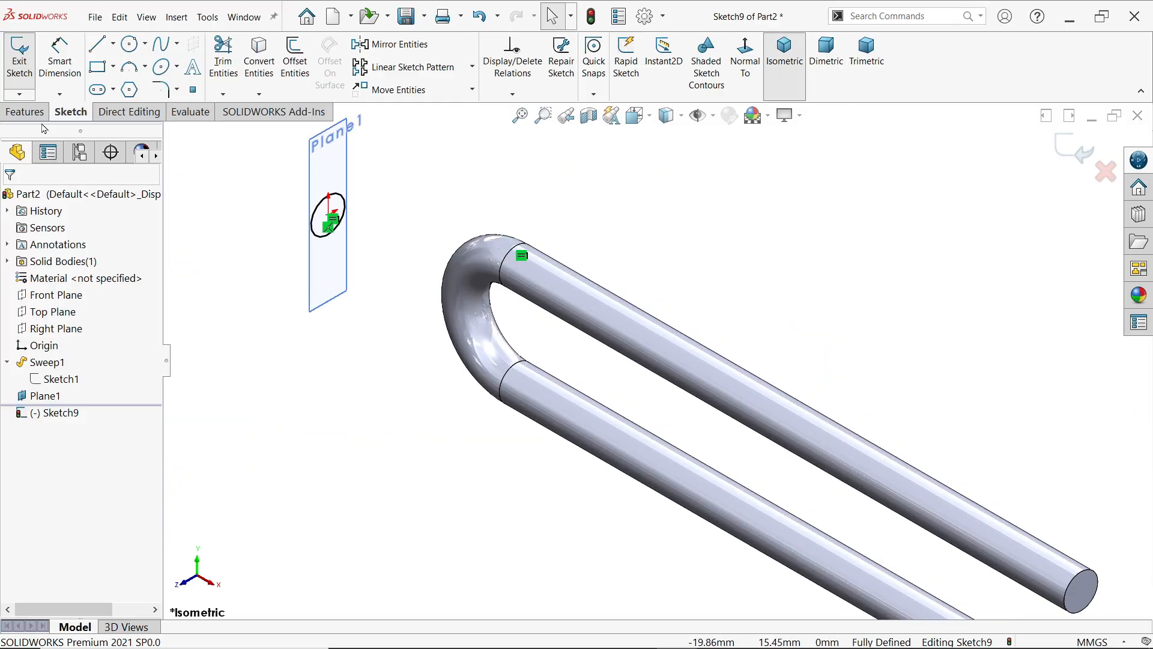
left_click(26, 55)
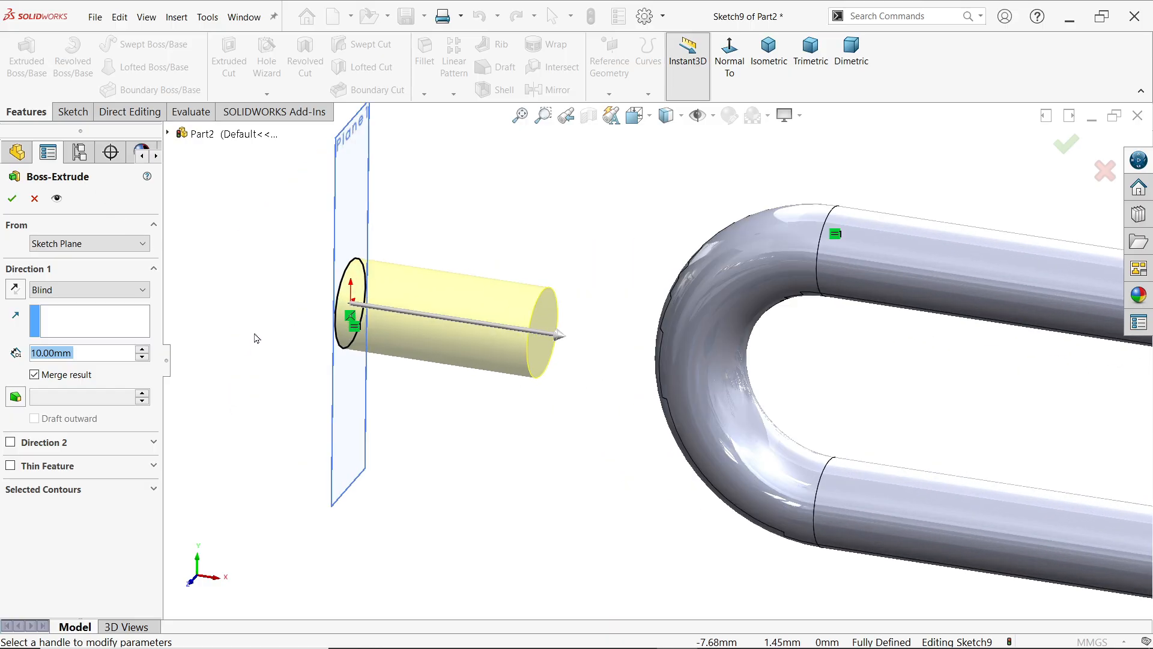
left_click(86, 289)
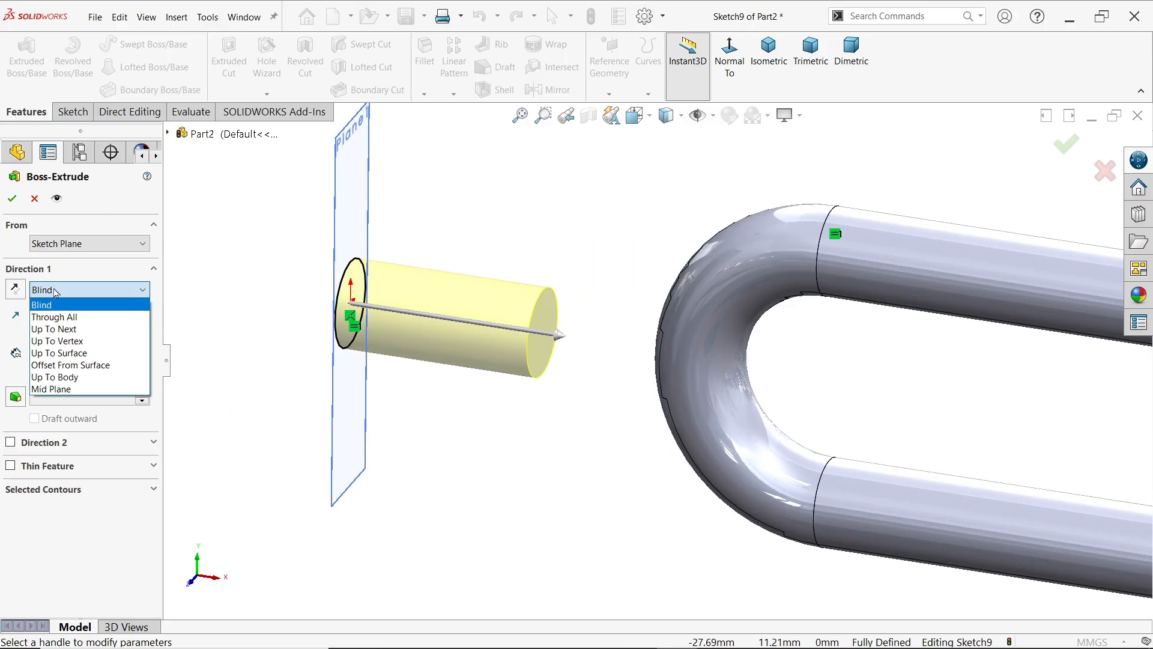
mouse_move(58, 341)
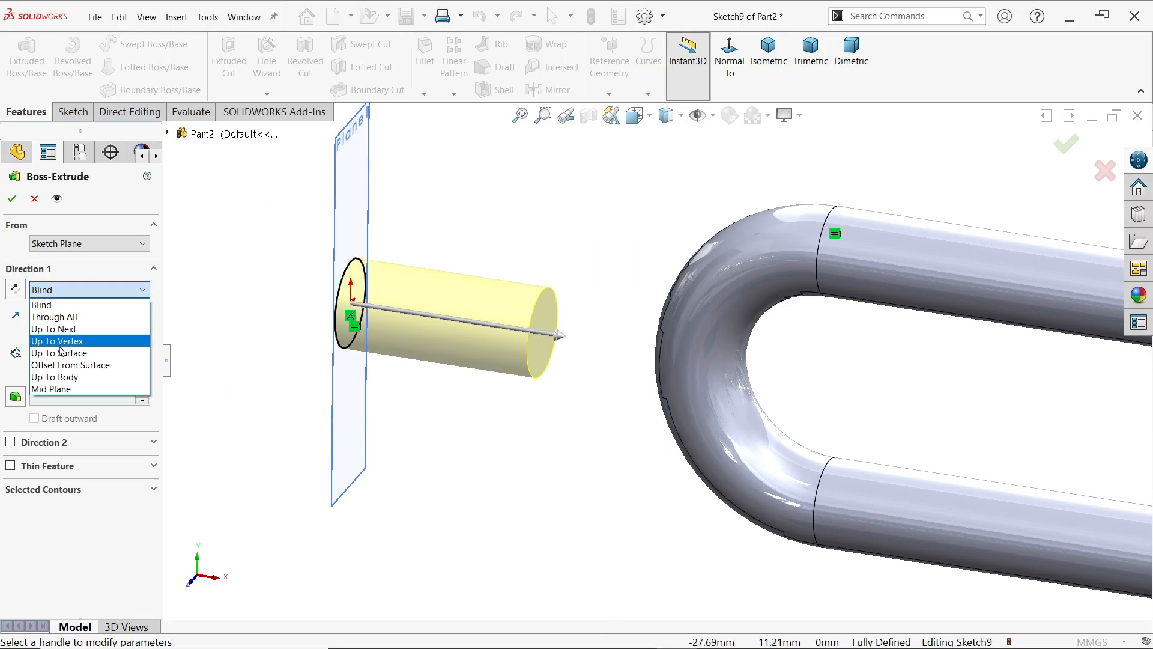
left_click(53, 329)
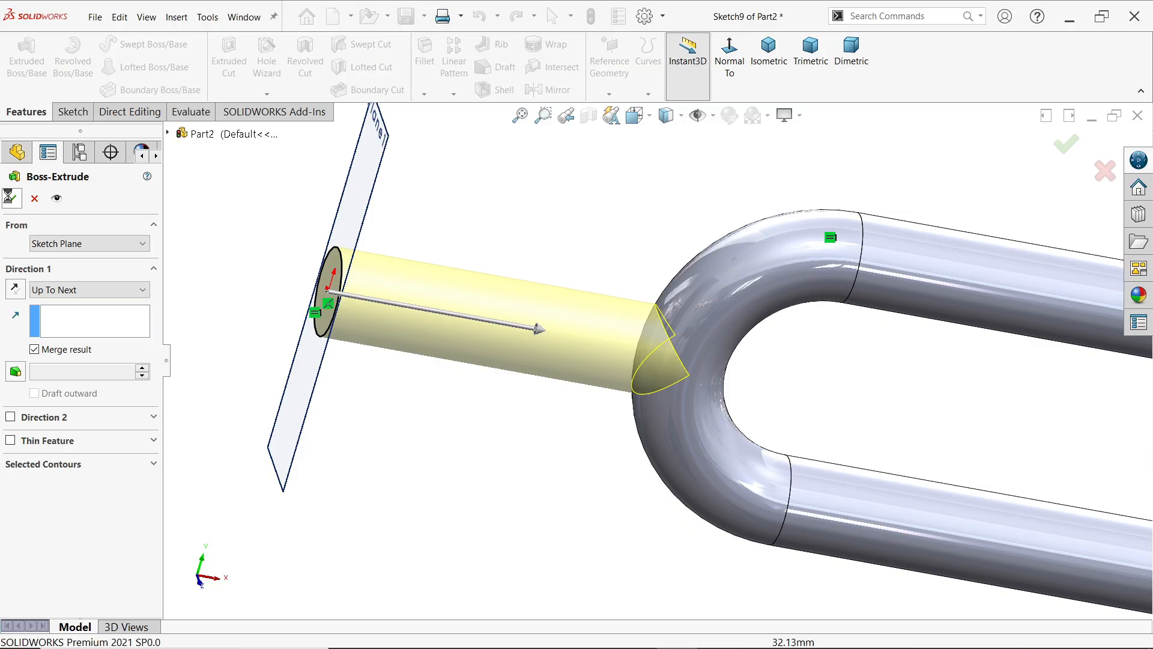
left_click(1064, 144)
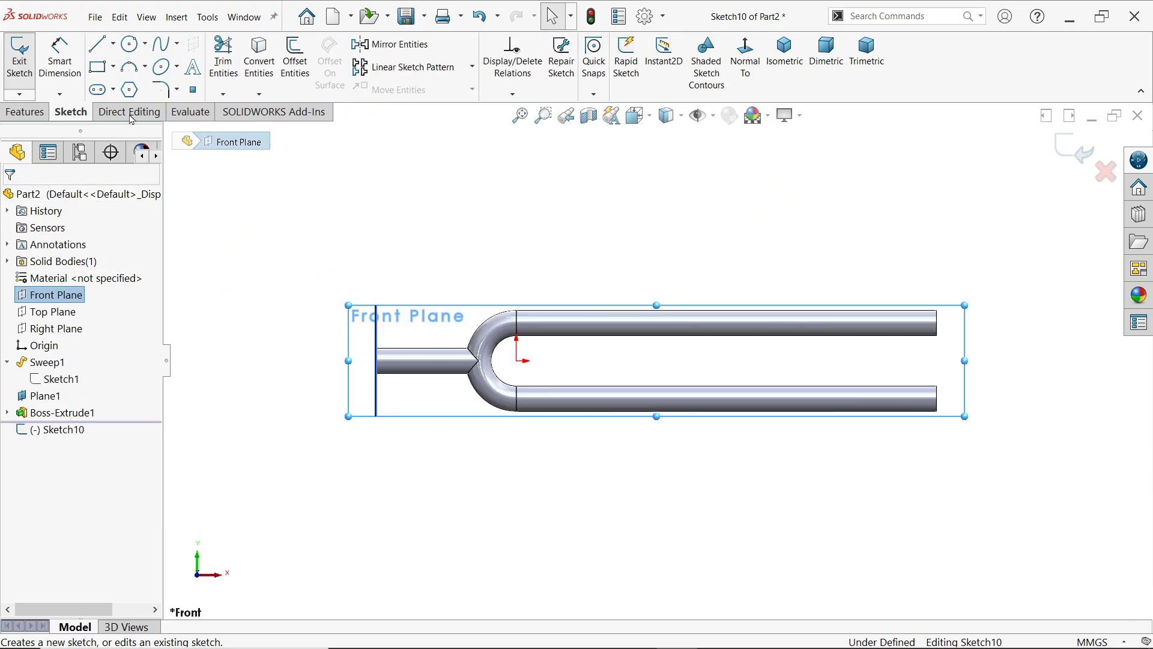
Step: On the Front Plane, sketch a centerline, a circle on the stem axis, and a line across it
left_click(96, 42)
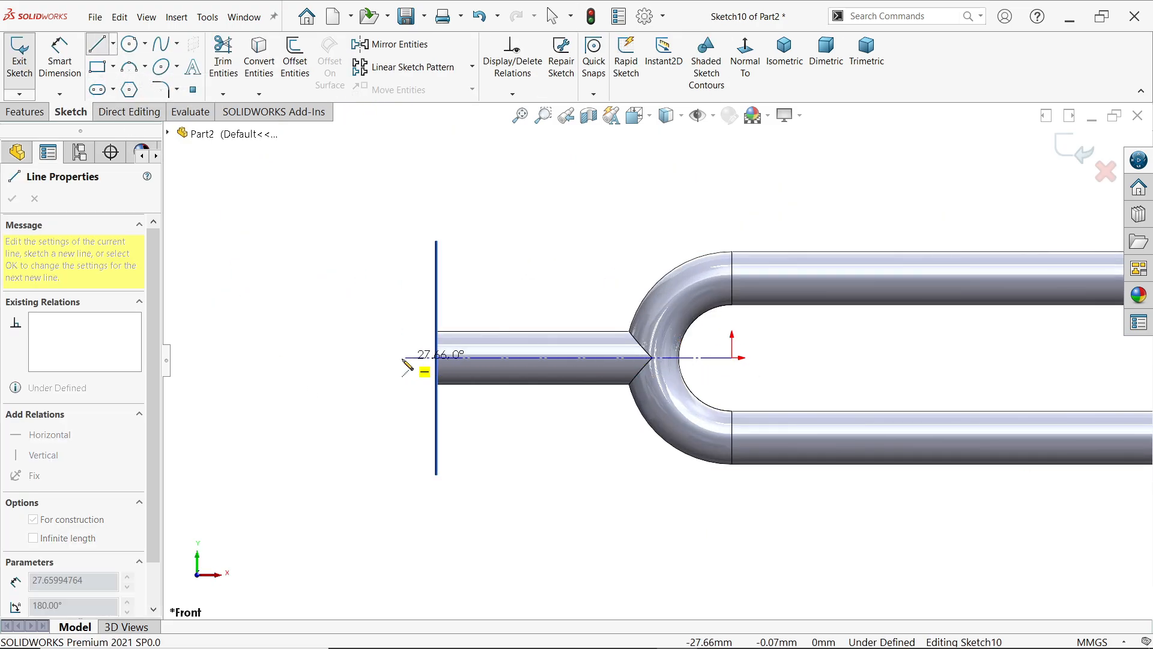
left_click(12, 199)
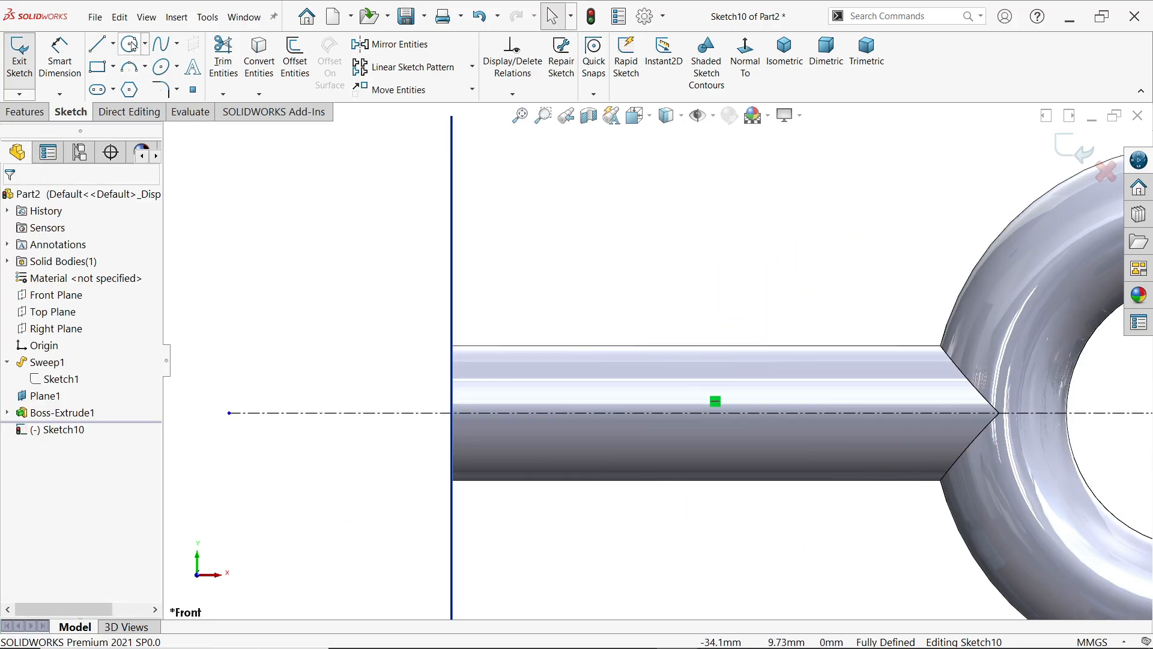
left_click(128, 44)
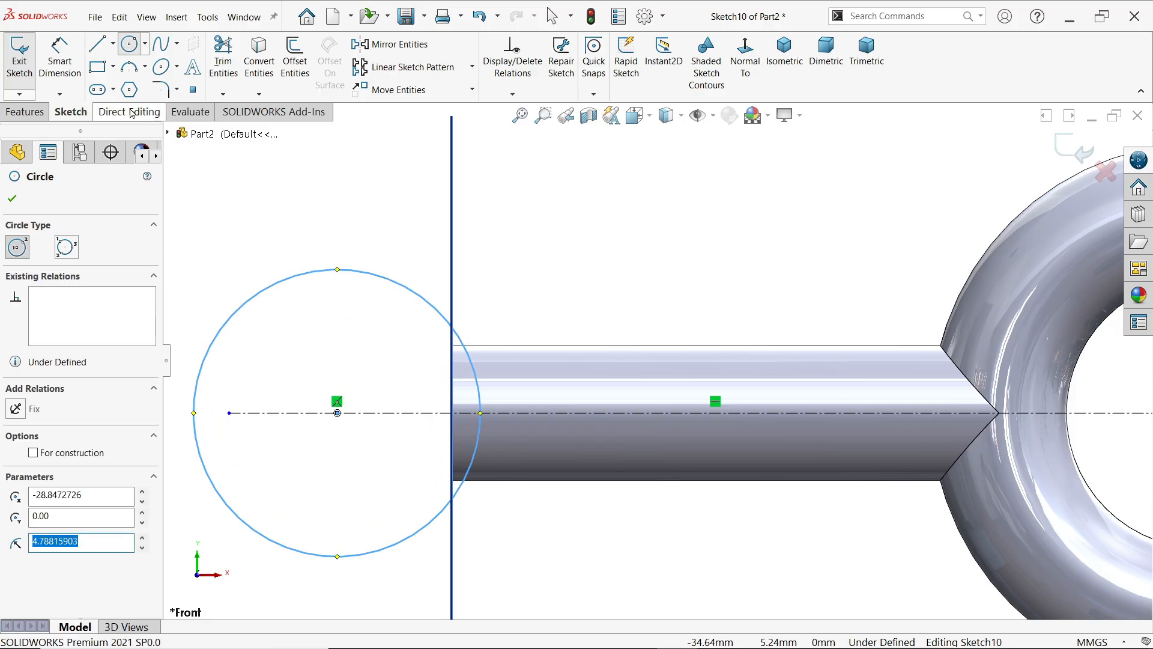
left_click(96, 44)
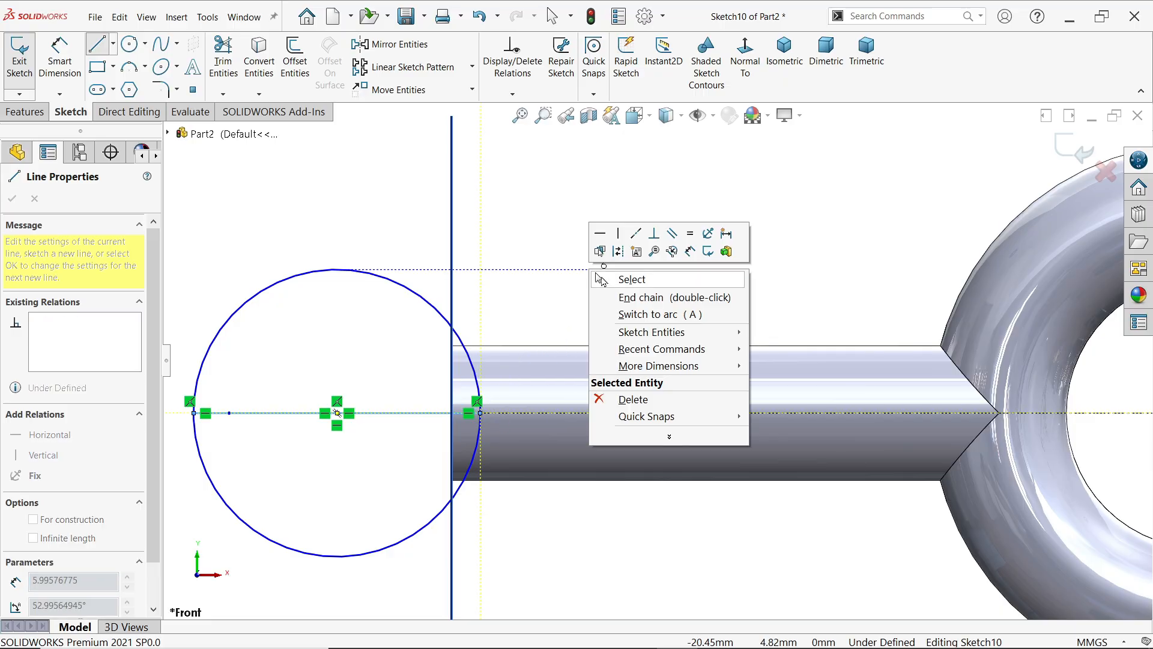
left_click(632, 279)
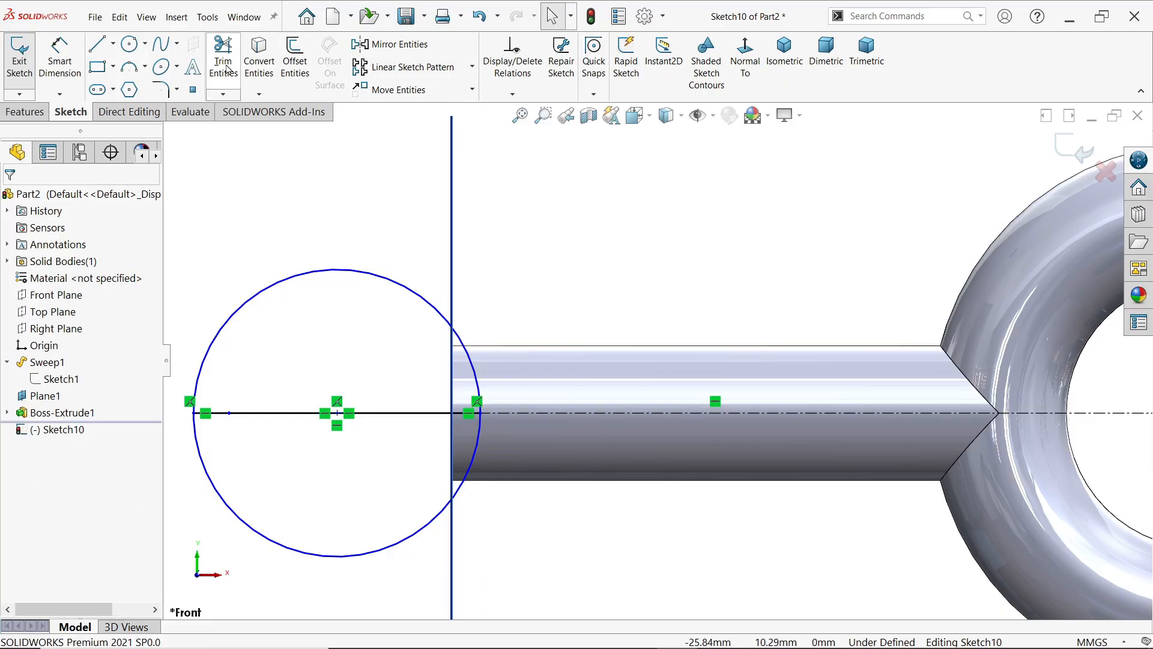
Step: Trim the circle to a half arc, make it coincident with the stem corner, and dimension 8 mm
left_click(223, 56)
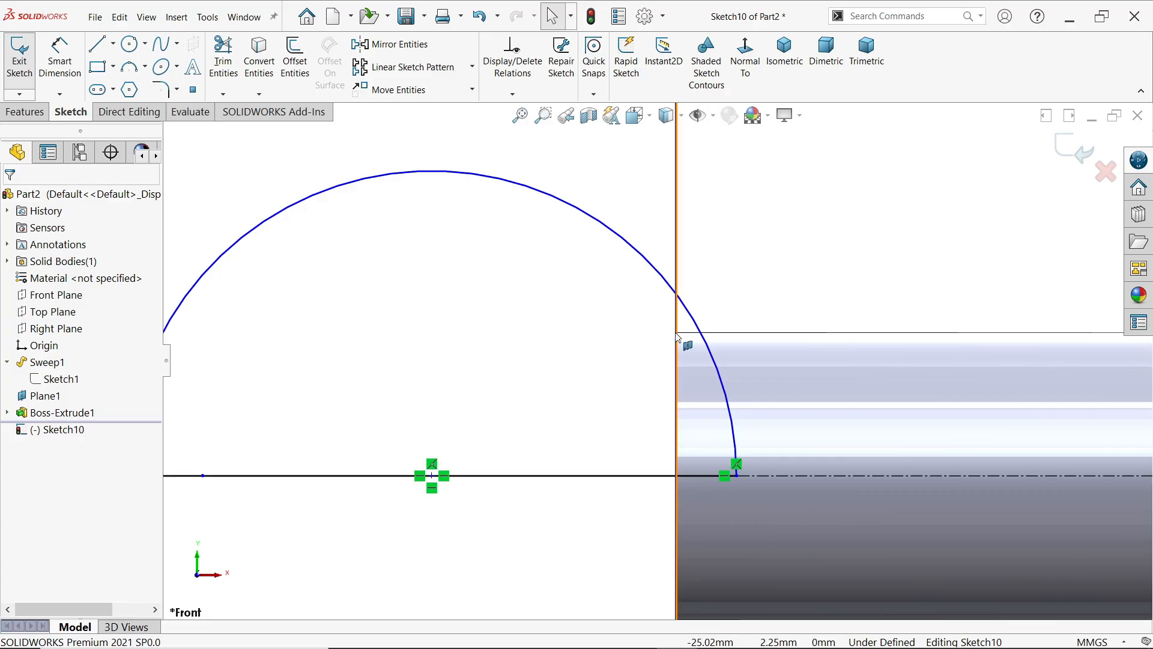
right_click(44, 395)
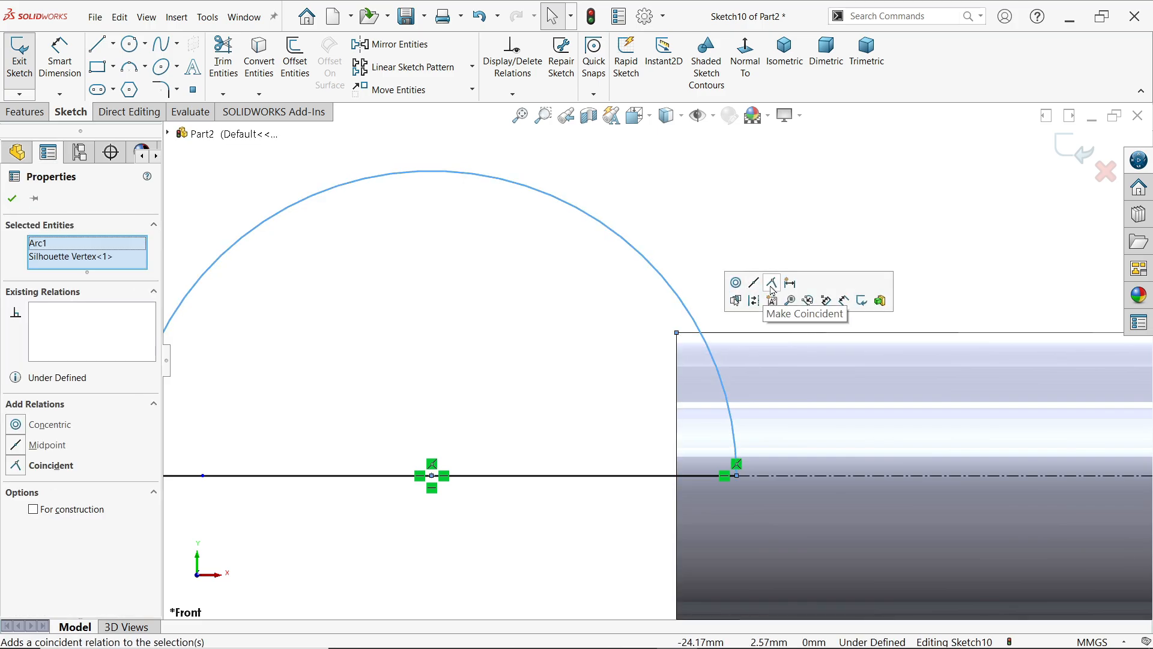
left_click(771, 282)
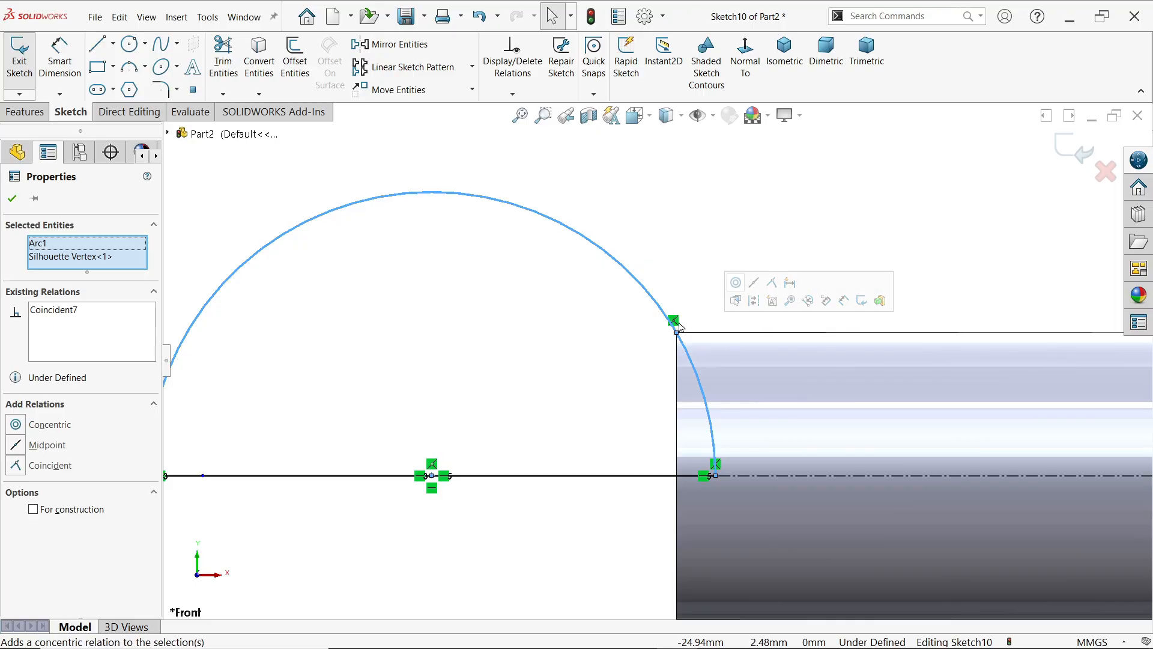
left_click(12, 199)
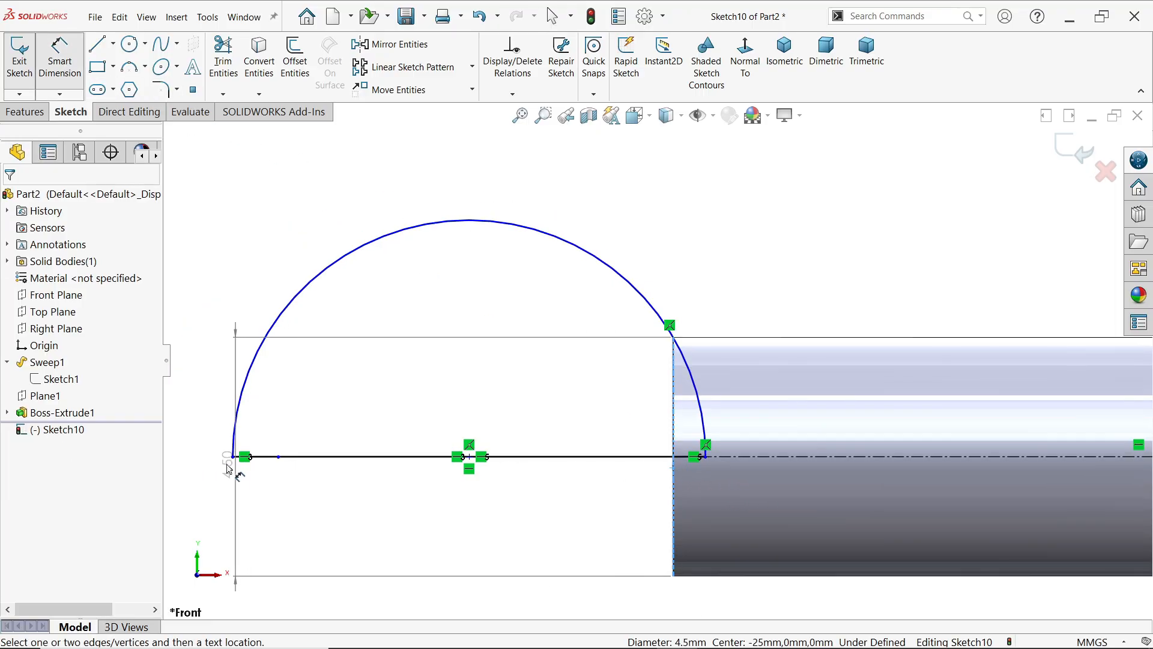
left_click(383, 520)
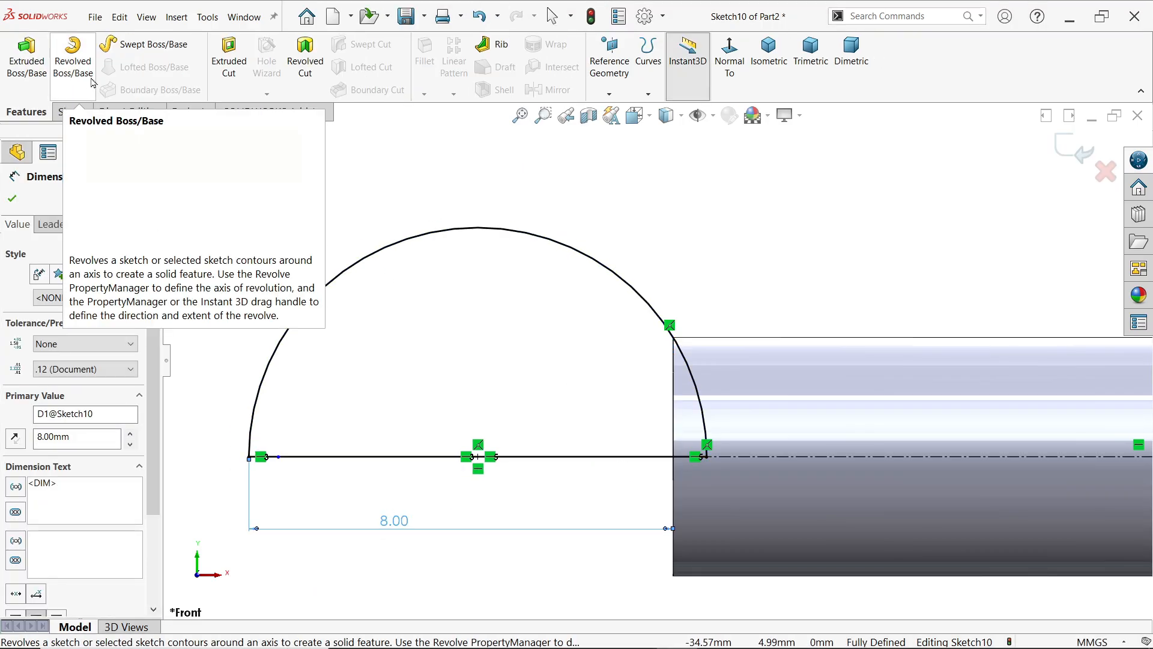
Step: Revolve the half-circle profile a full 360° Blind about Line1 to form the ball
left_click(72, 57)
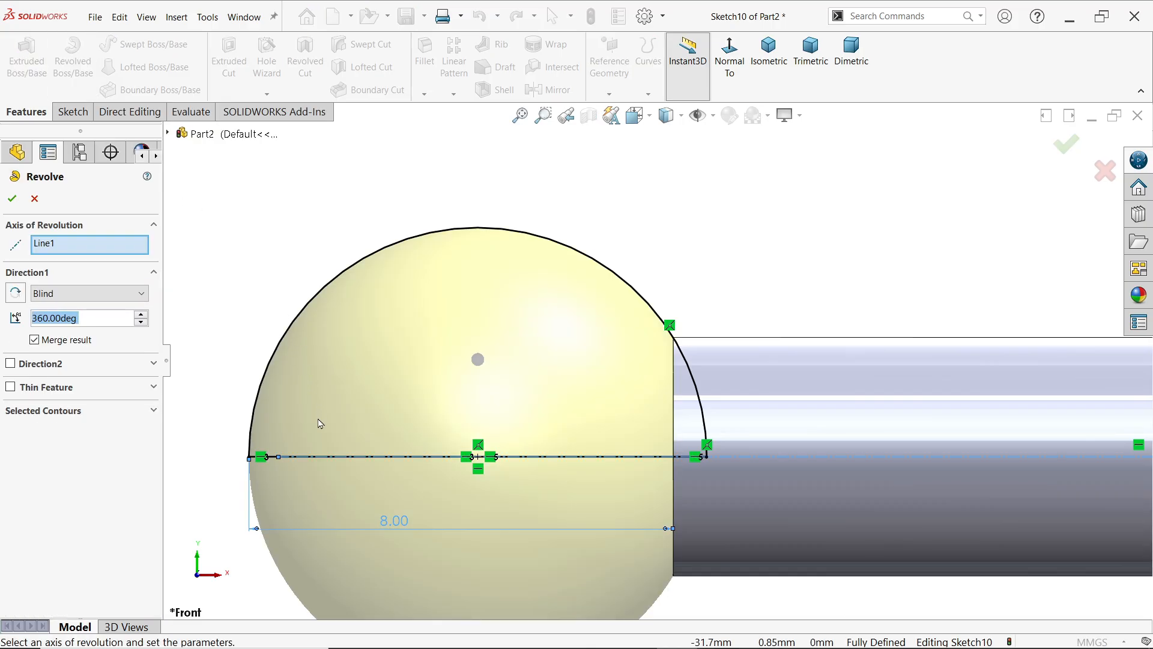
mouse_move(381, 238)
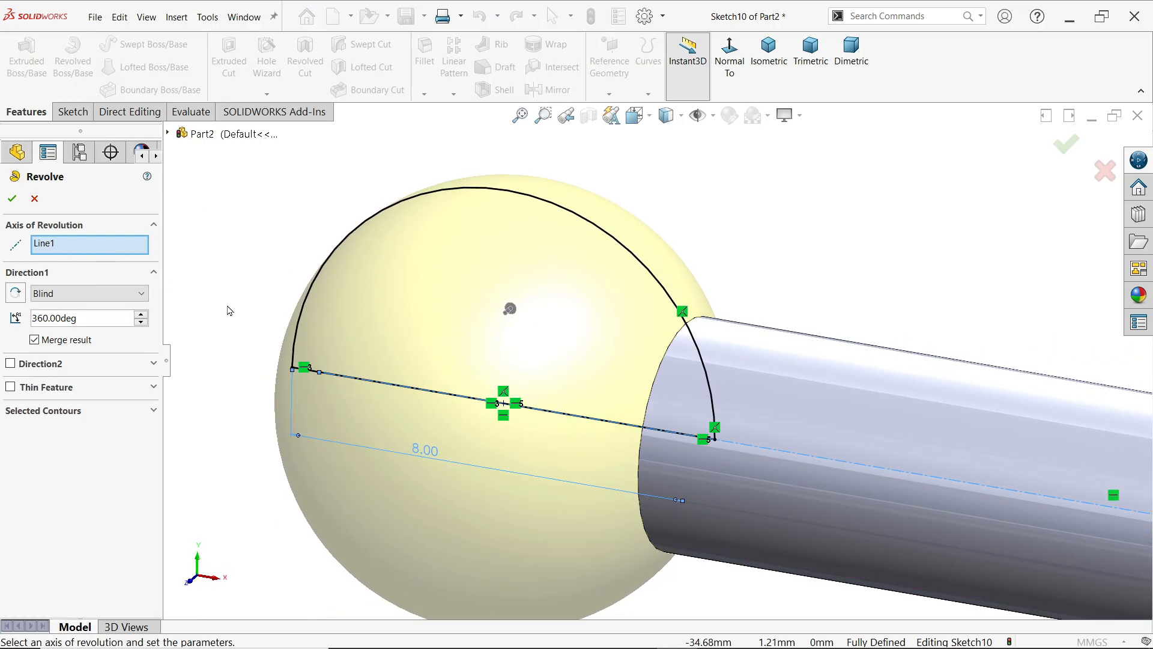
mouse_move(581, 427)
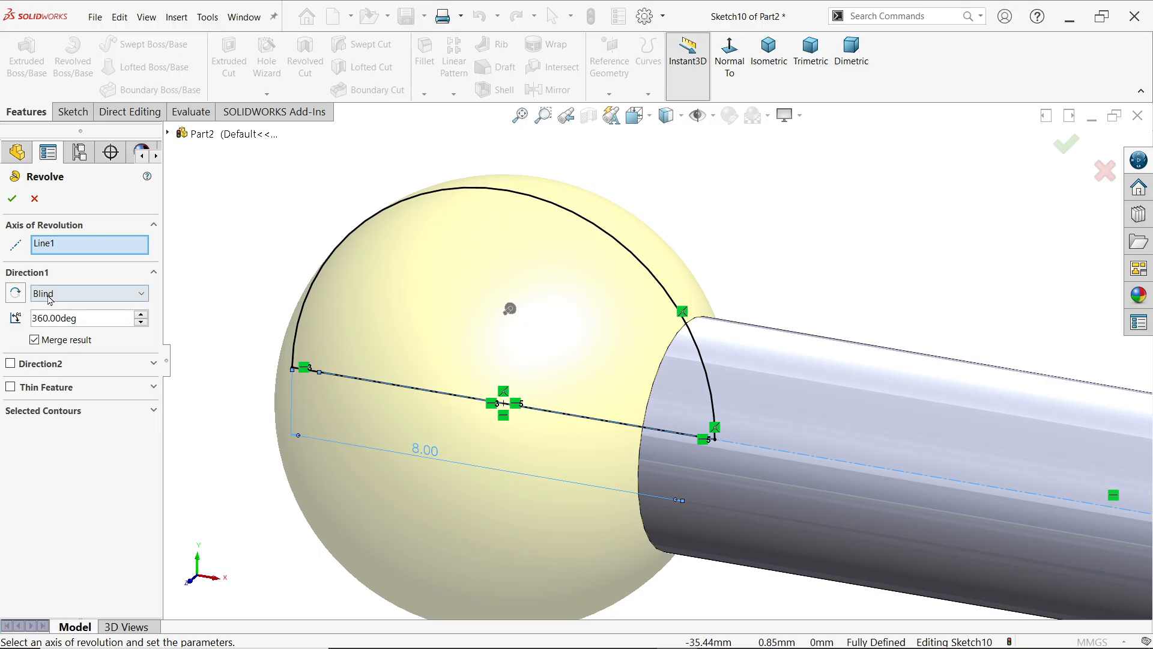
left_click(89, 292)
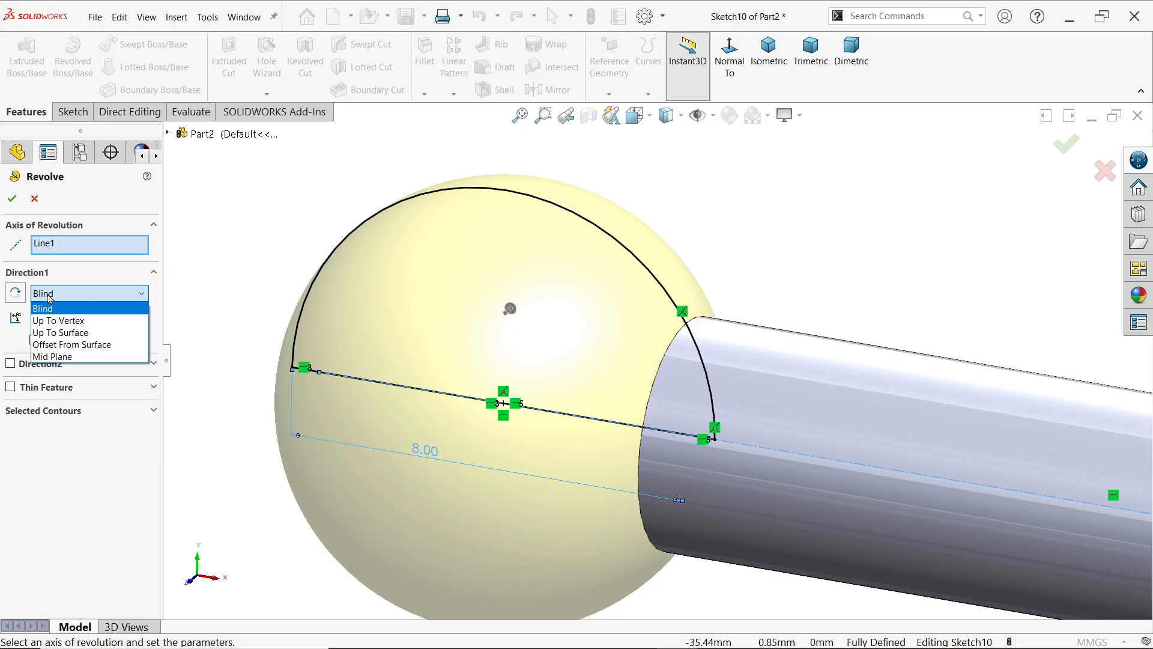
left_click(42, 307)
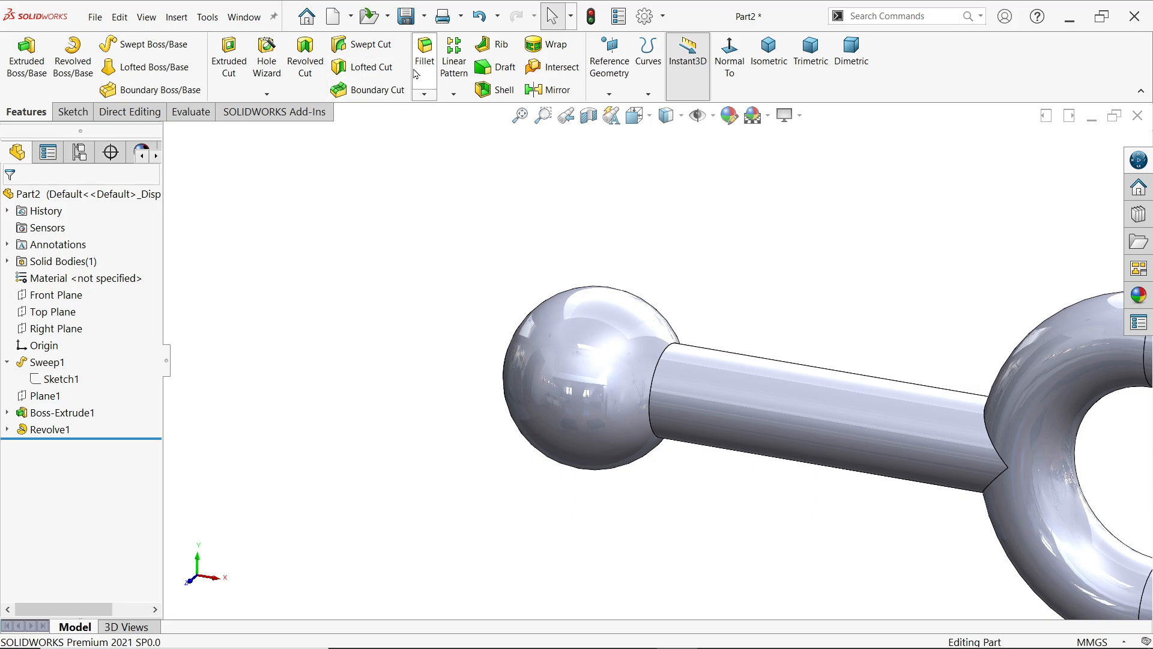
Step: Fillet the stem's joint edges at 1.5 mm and switch to a dimetric view
left_click(423, 52)
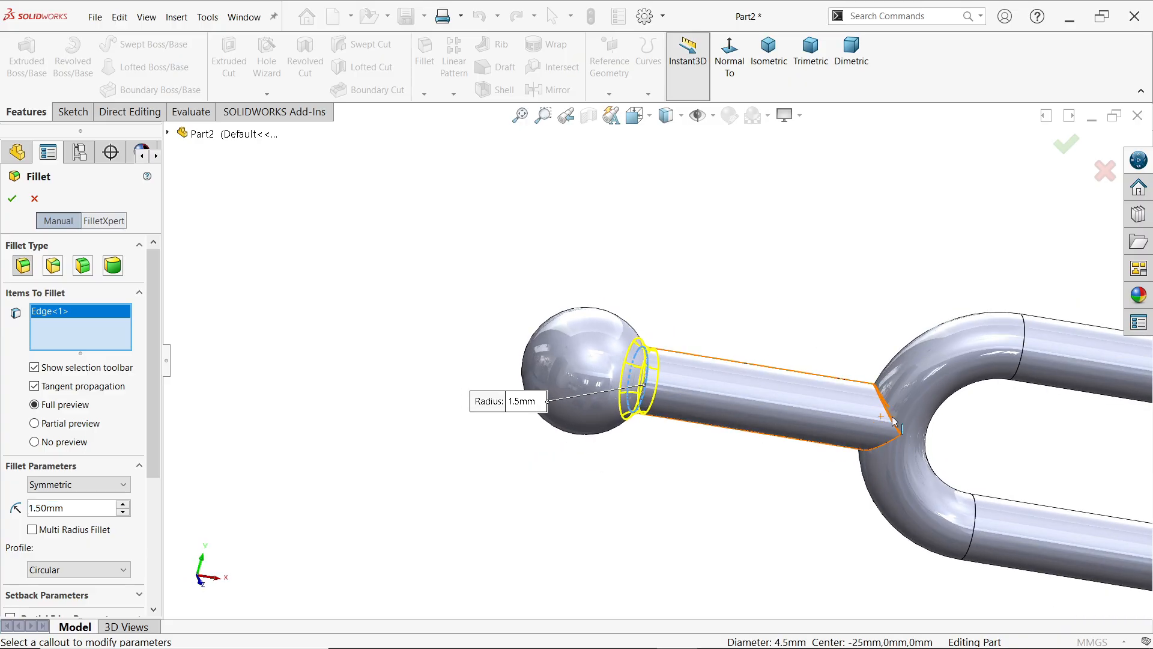
left_click(886, 423)
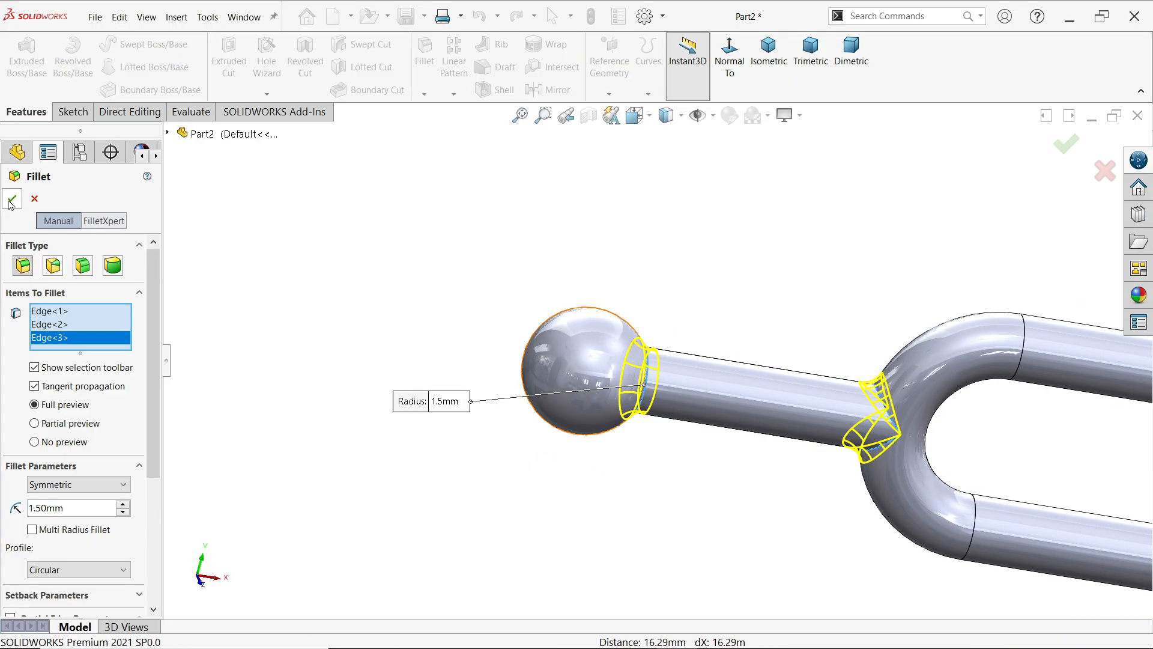
left_click(12, 198)
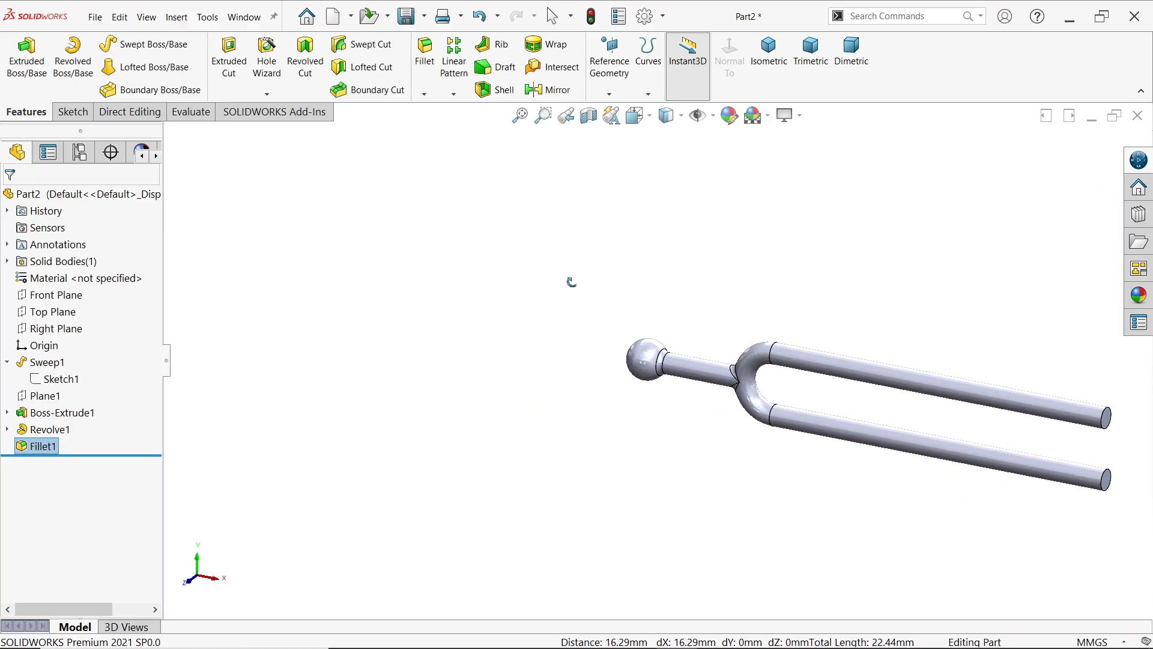
left_click(769, 52)
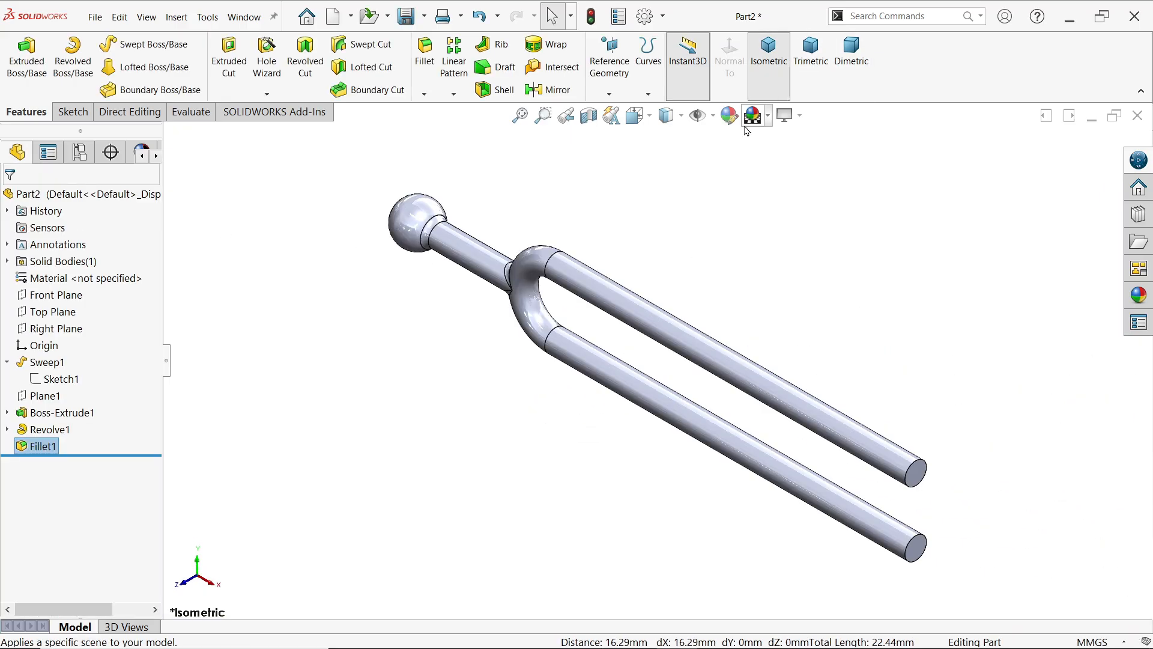
left_click(851, 52)
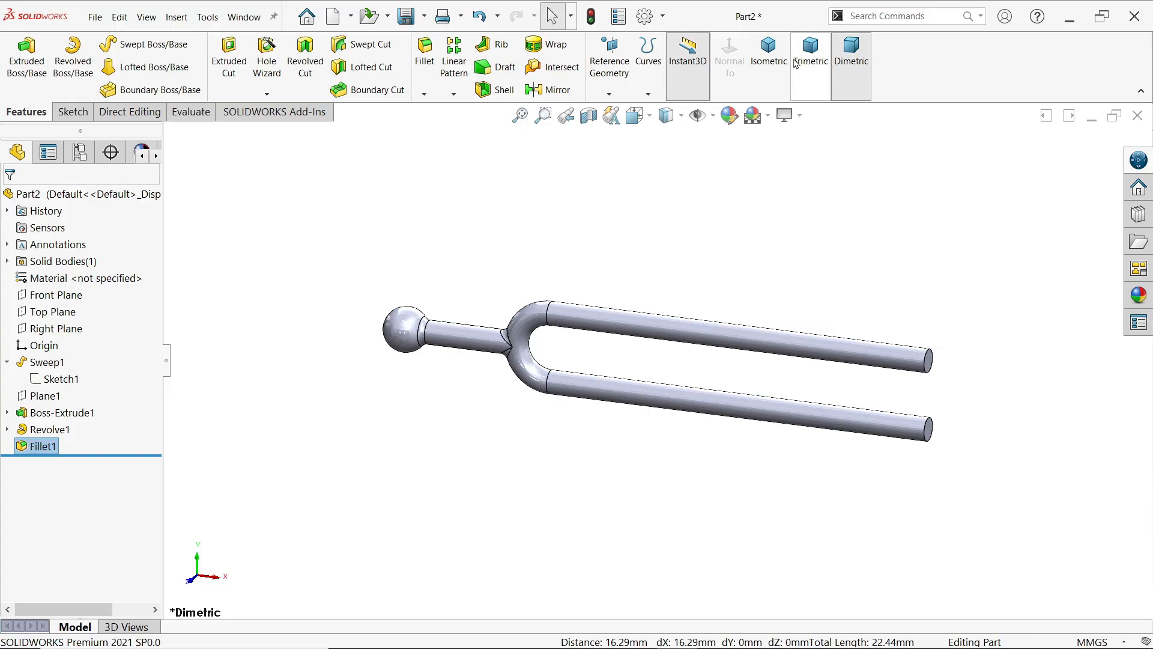
Step: Switch to trimetric view and save the part to the Desktop as TUNING FORK
left_click(809, 58)
type("TUN")
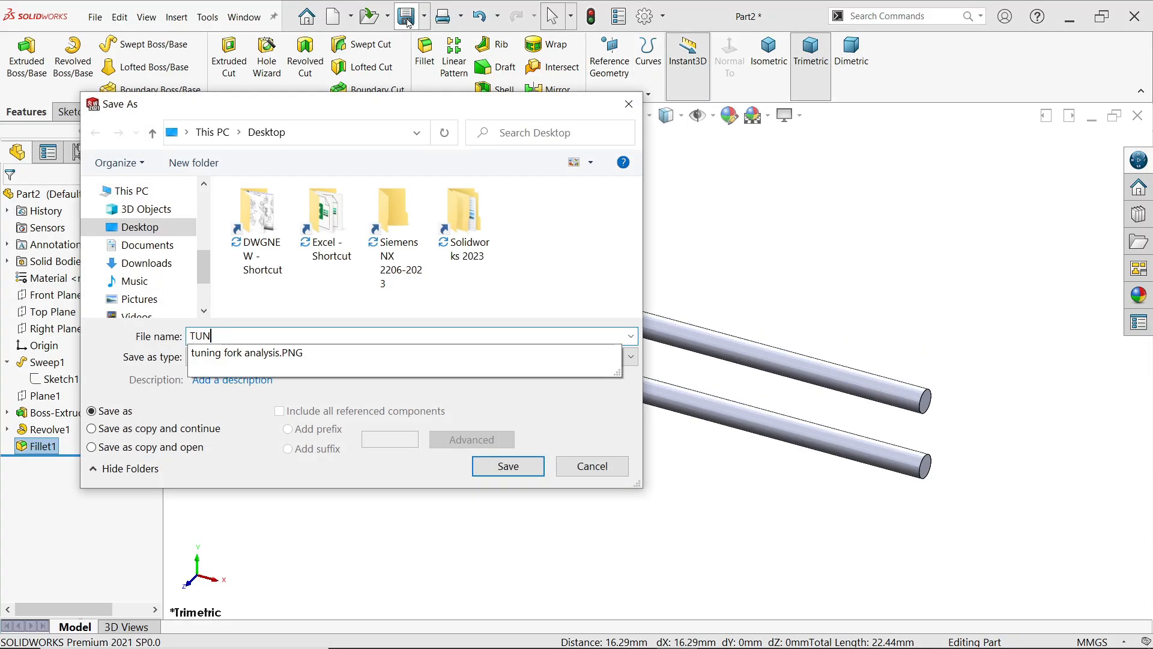
type("ING FORK")
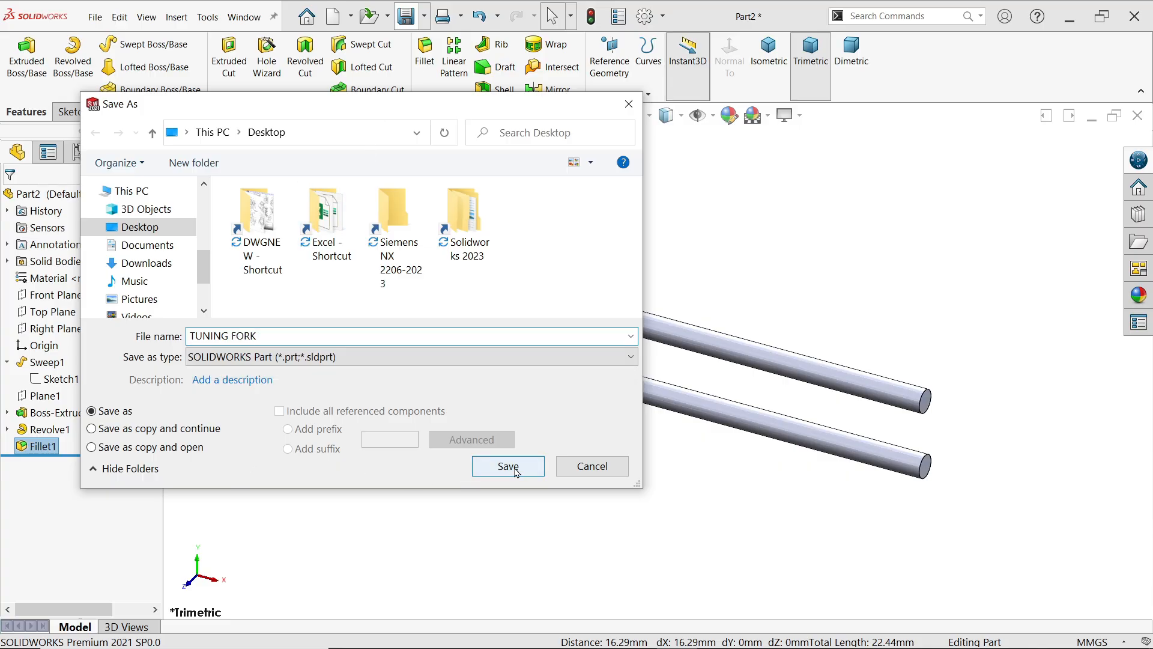
left_click(507, 465)
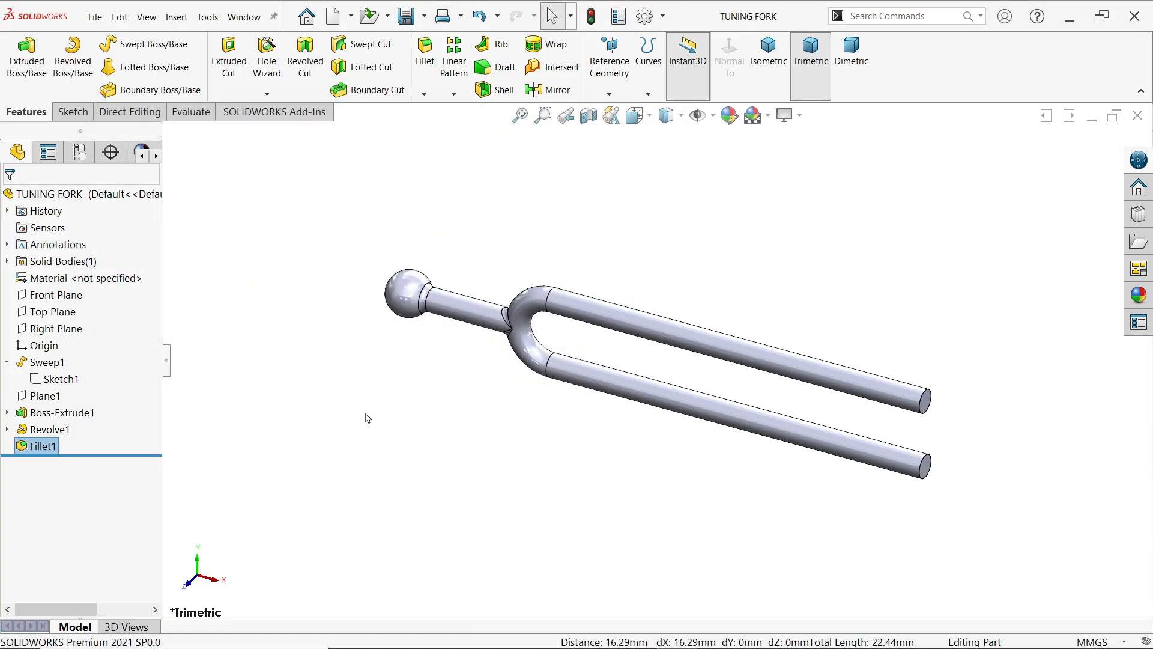
Step: Enable the SOLIDWORKS Simulation add-in from Options > Add-Ins
left_click(273, 112)
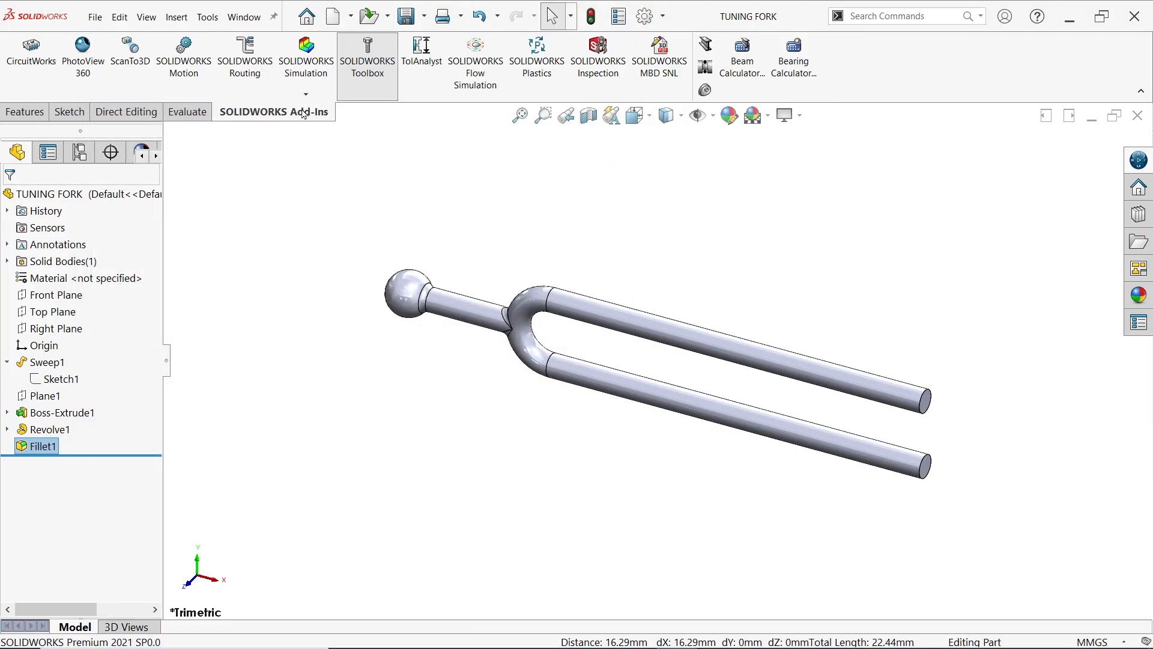
left_click(644, 16)
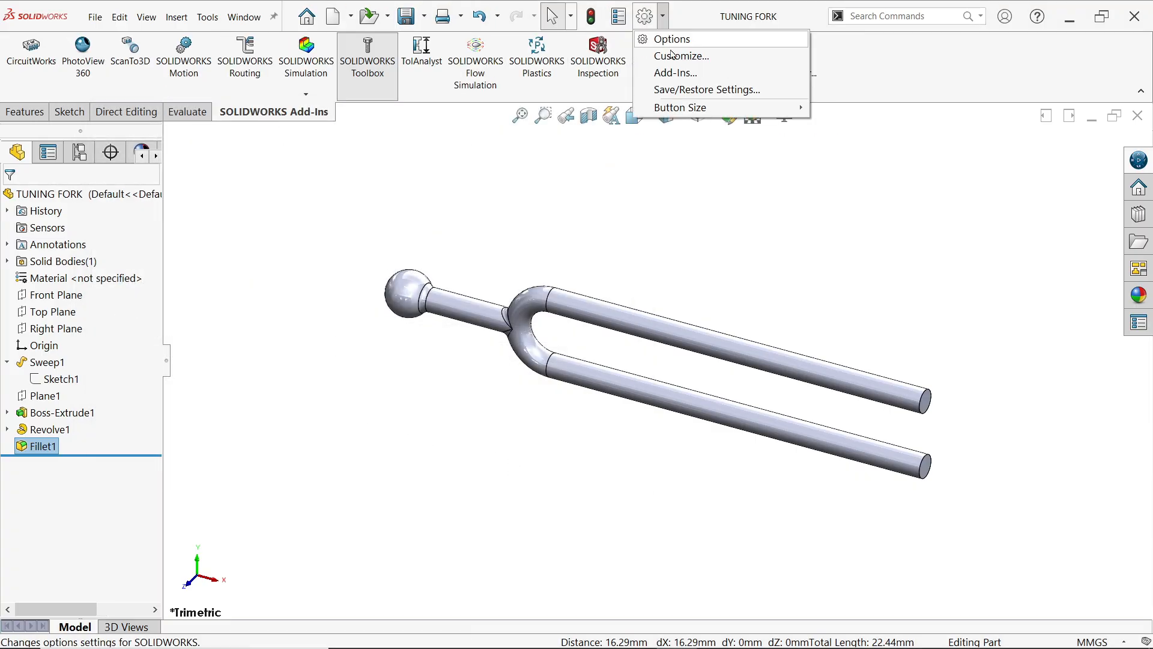
left_click(674, 72)
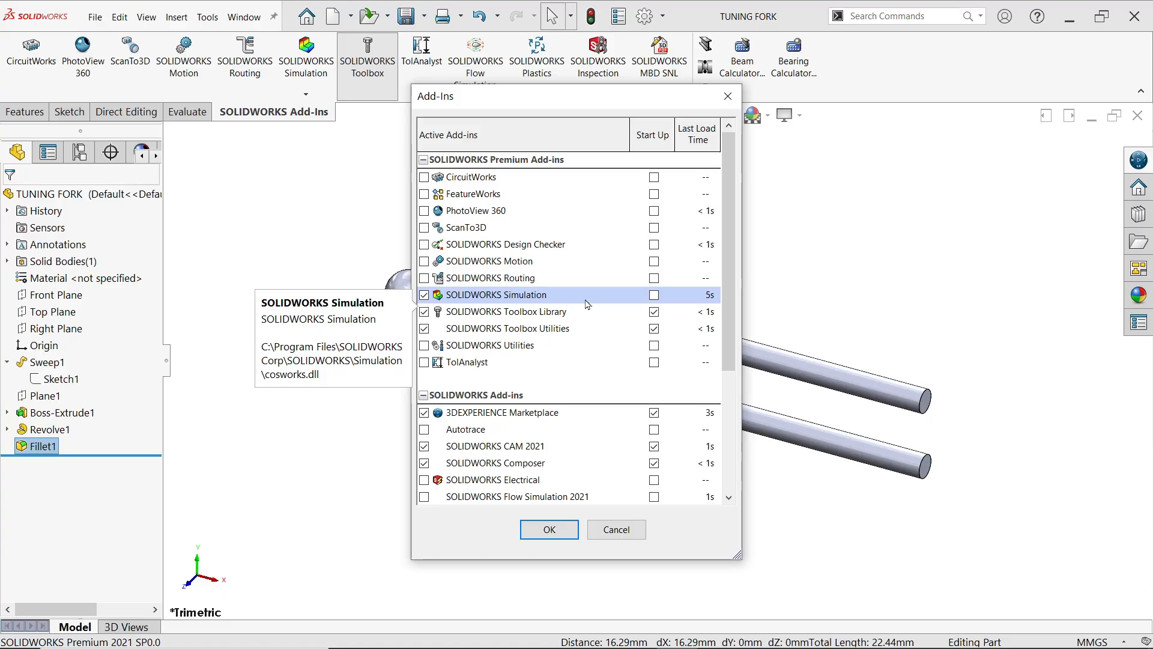
left_click(549, 528)
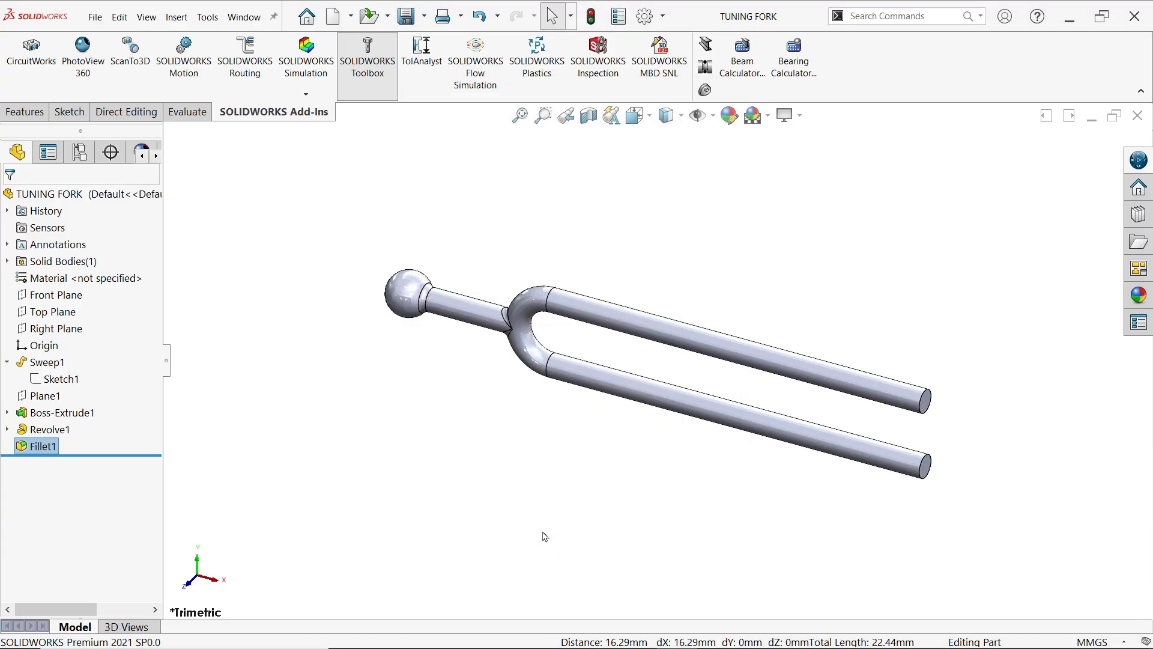
mouse_move(336, 135)
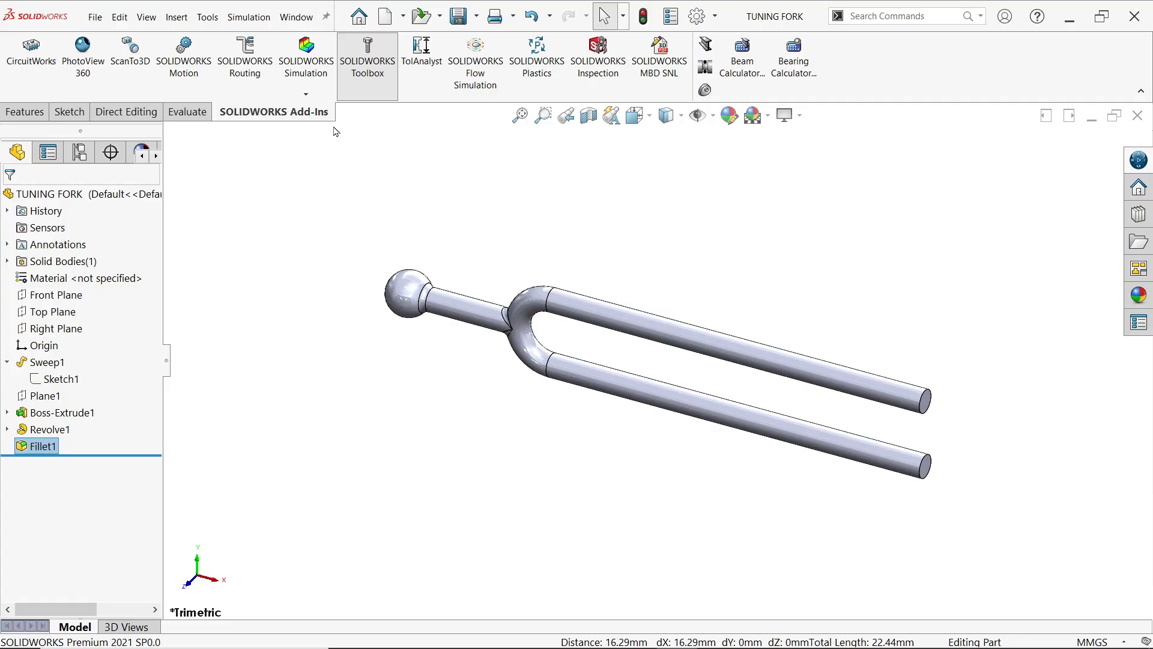
left_click(305, 58)
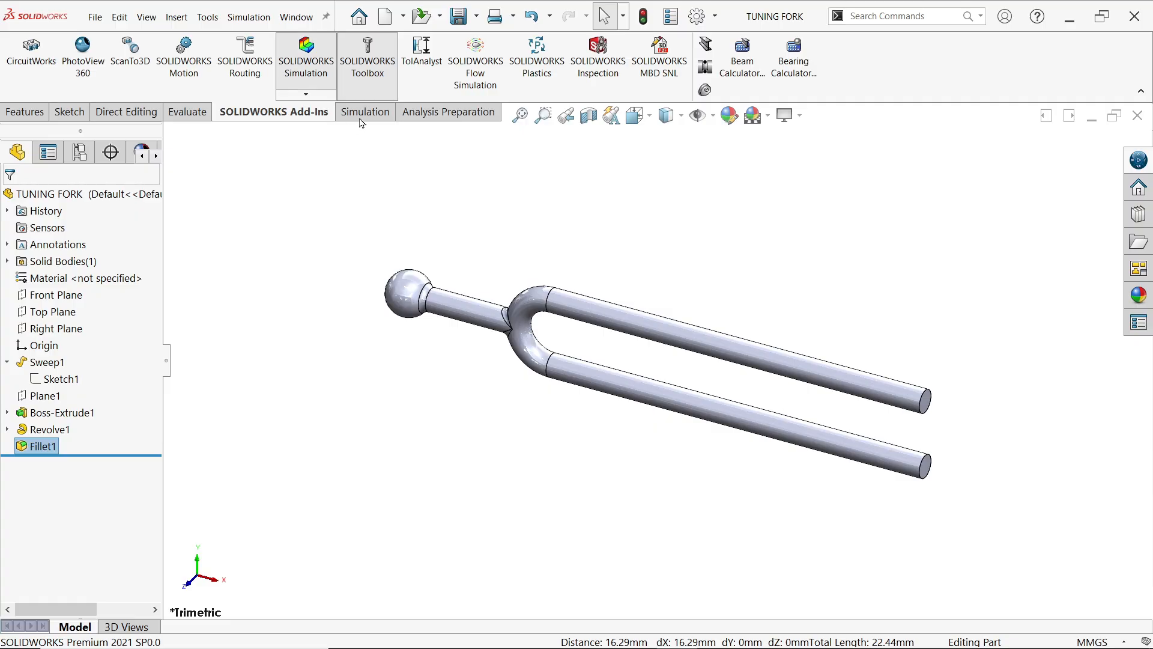
mouse_move(365, 121)
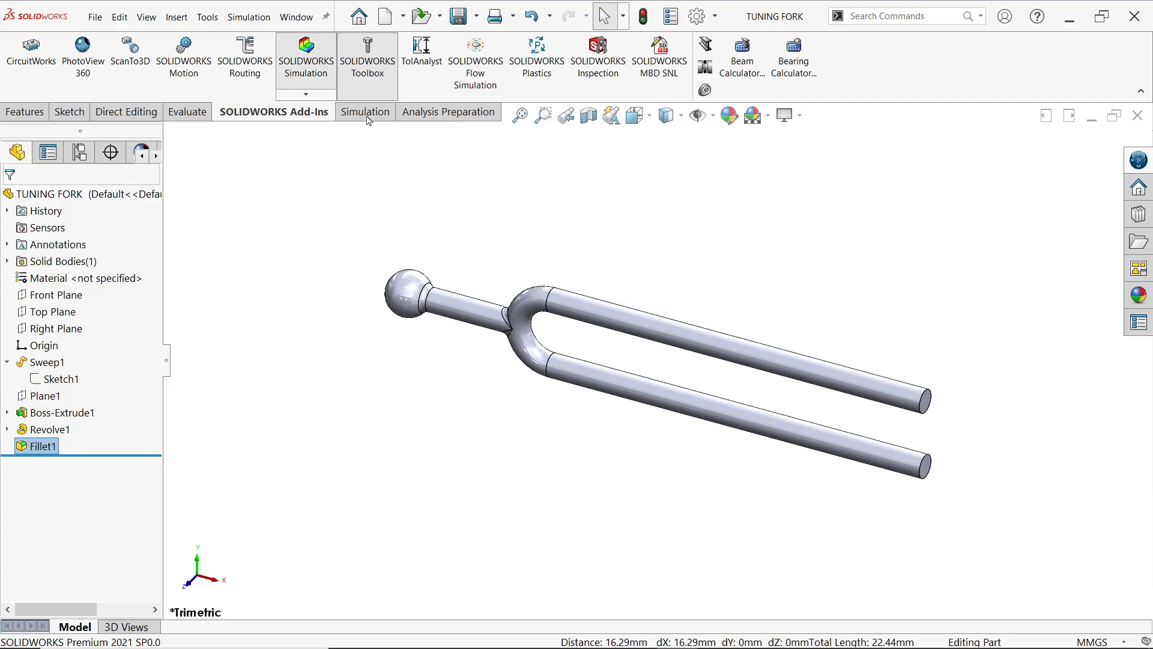
Step: Show the Simulation tab and hide the Analysis Preparation command group
left_click(365, 111)
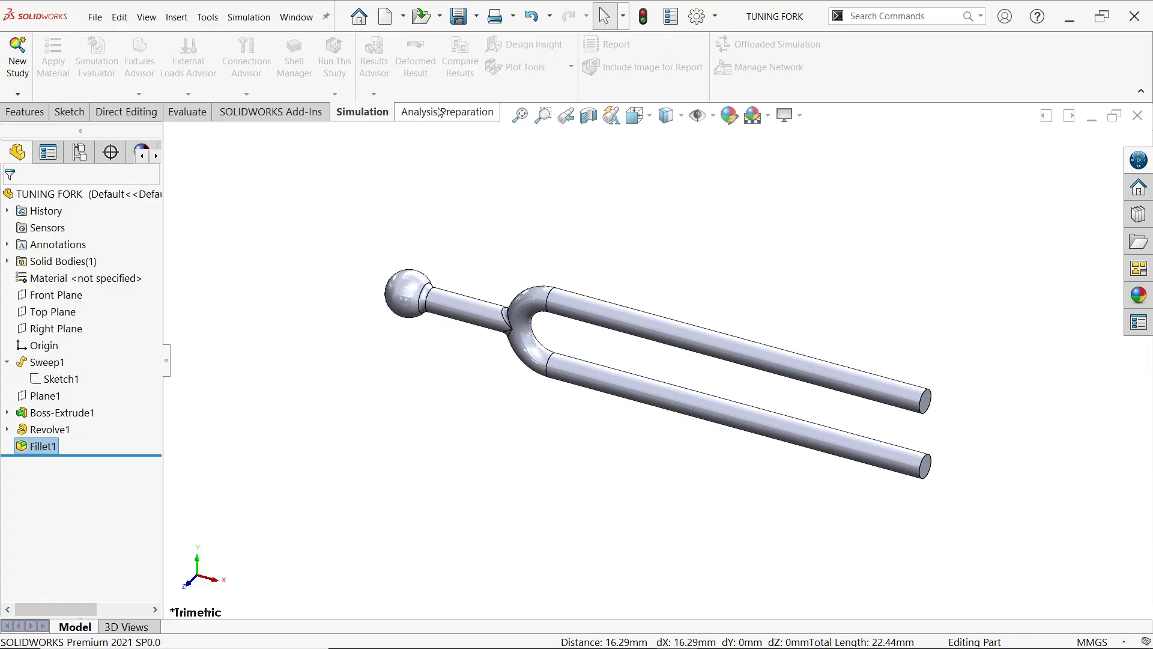
right_click(446, 112)
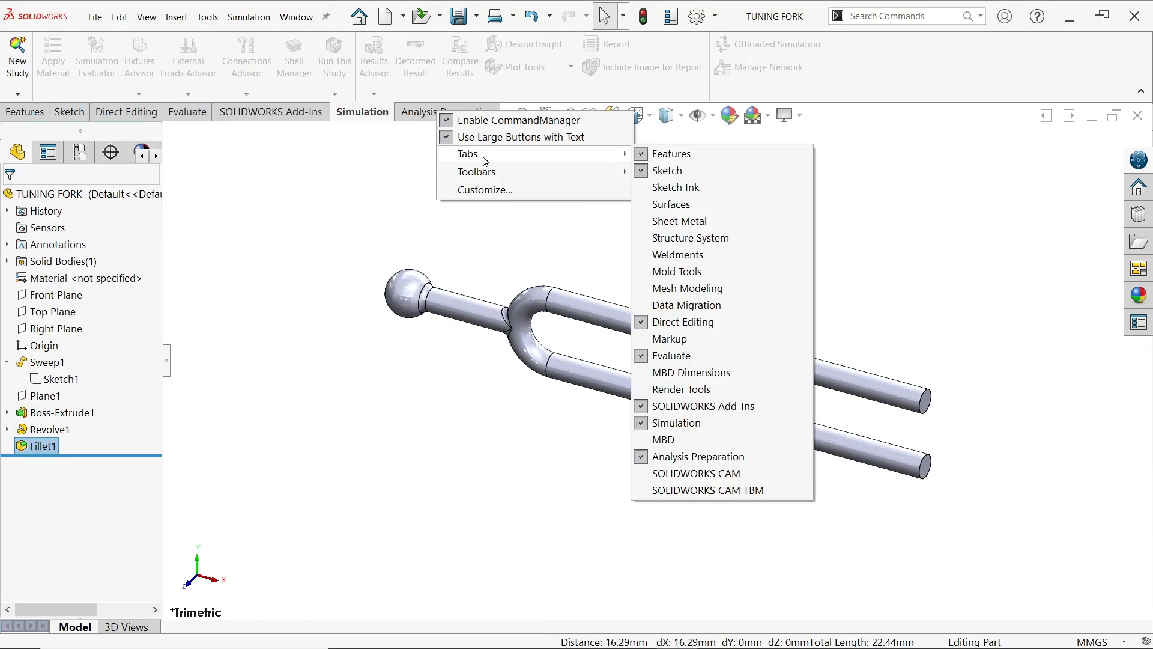
left_click(357, 163)
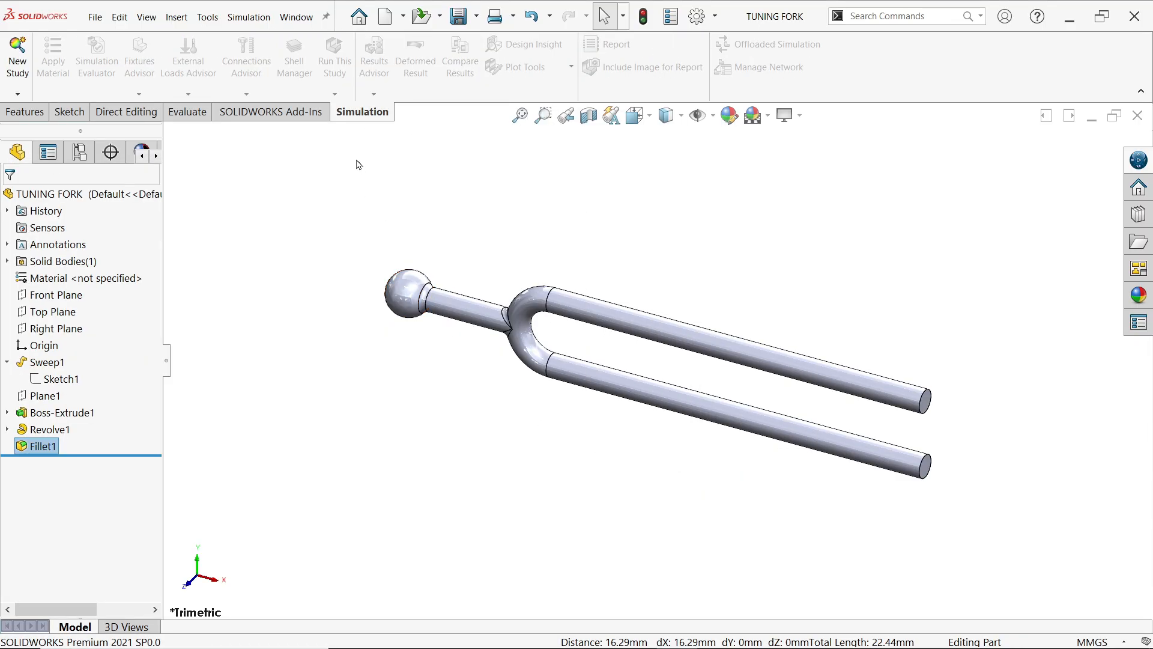
mouse_move(16, 56)
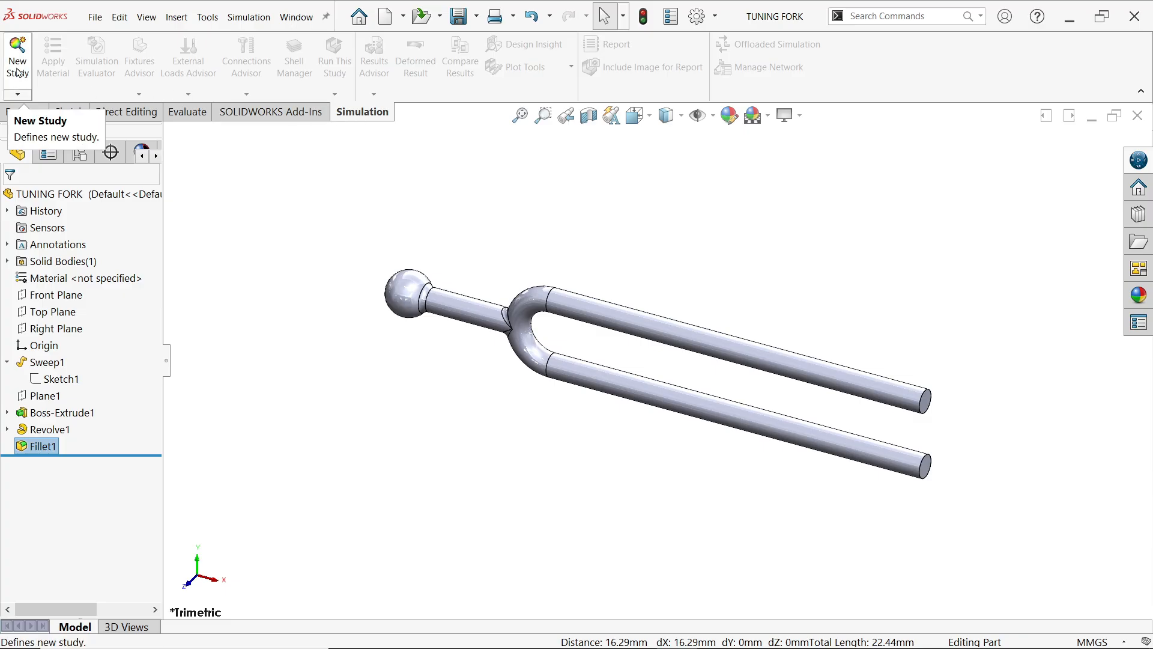
Step: Start a new Frequency study and name it 'Tuning Fork'
left_click(16, 56)
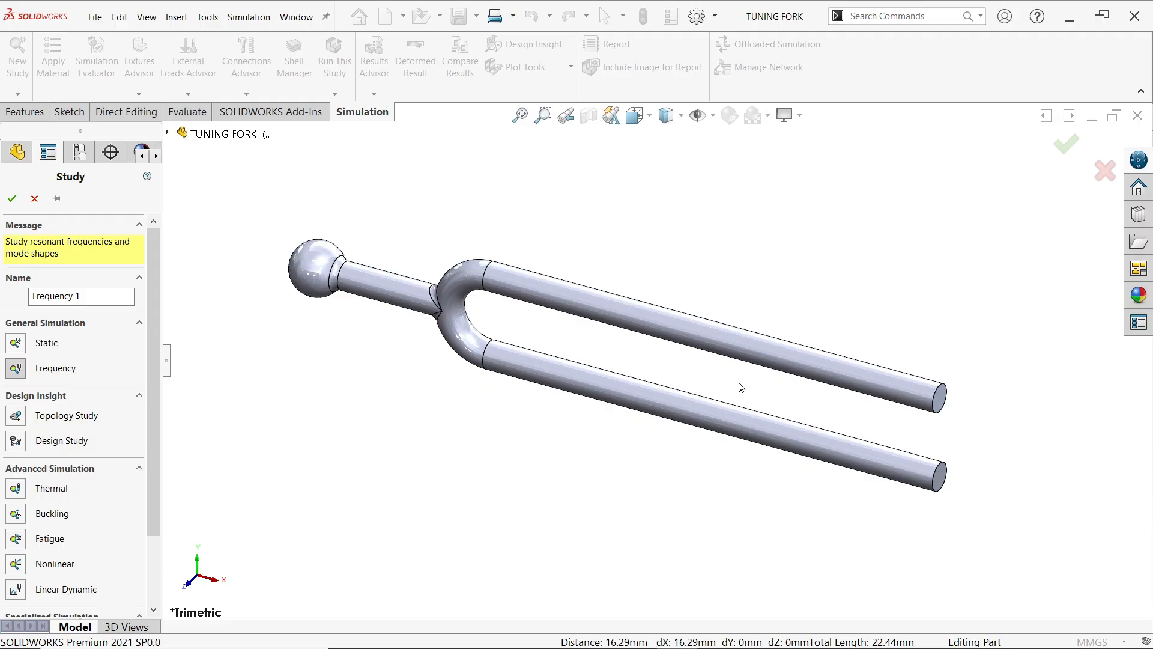
mouse_move(121, 370)
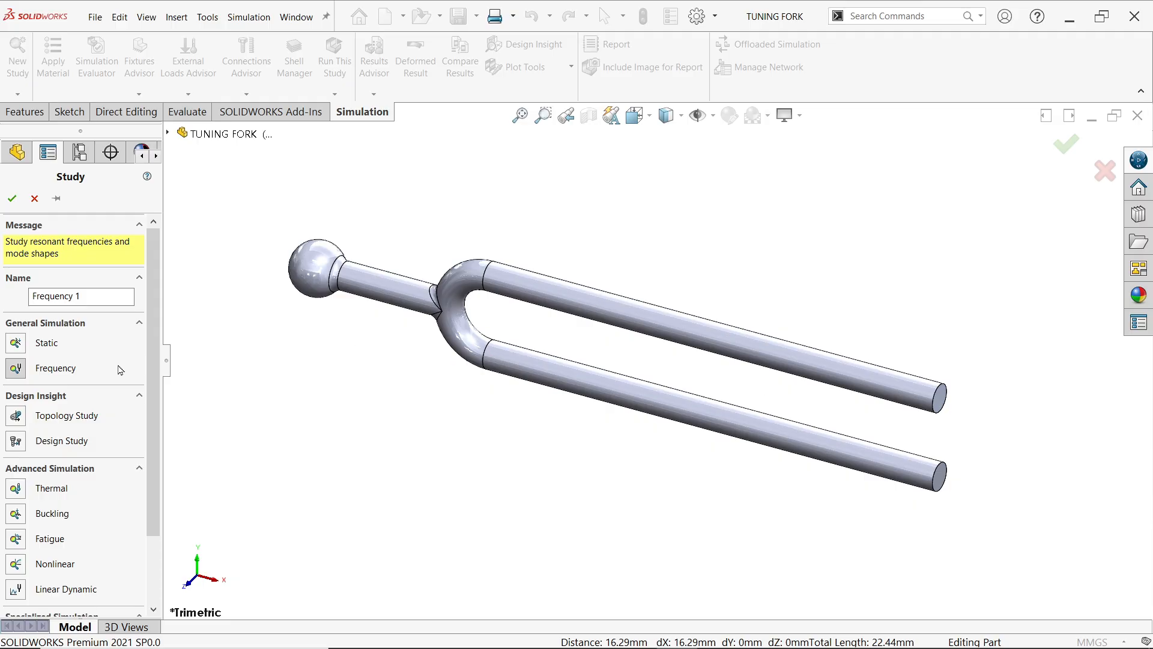
left_click(138, 395)
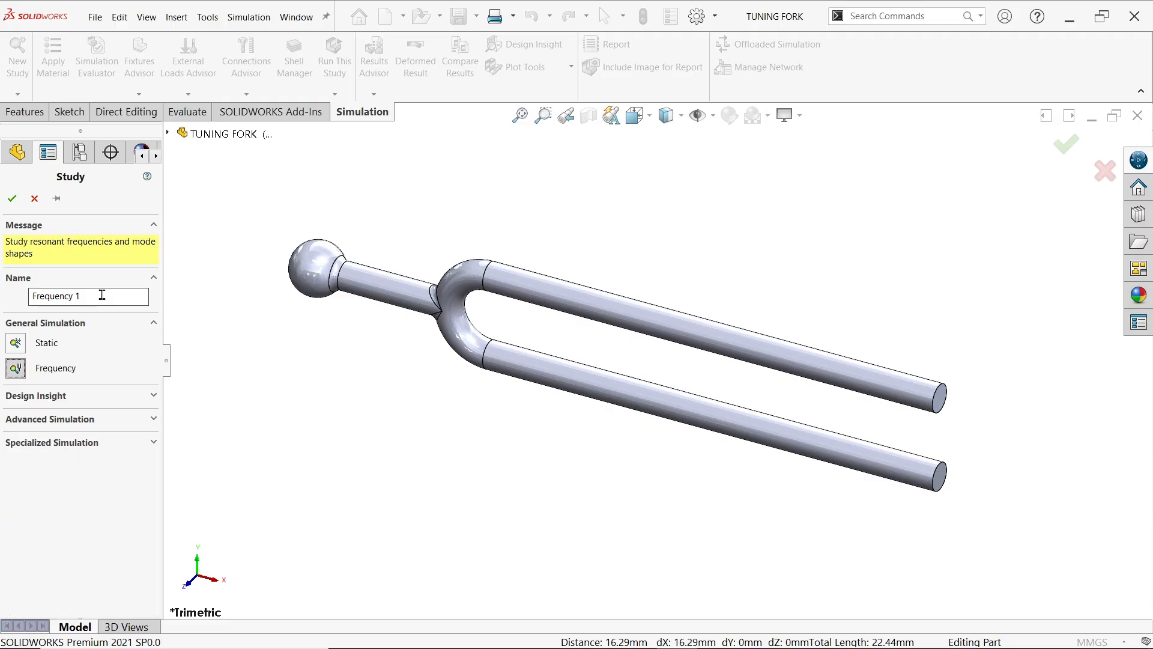
triple_click(81, 296)
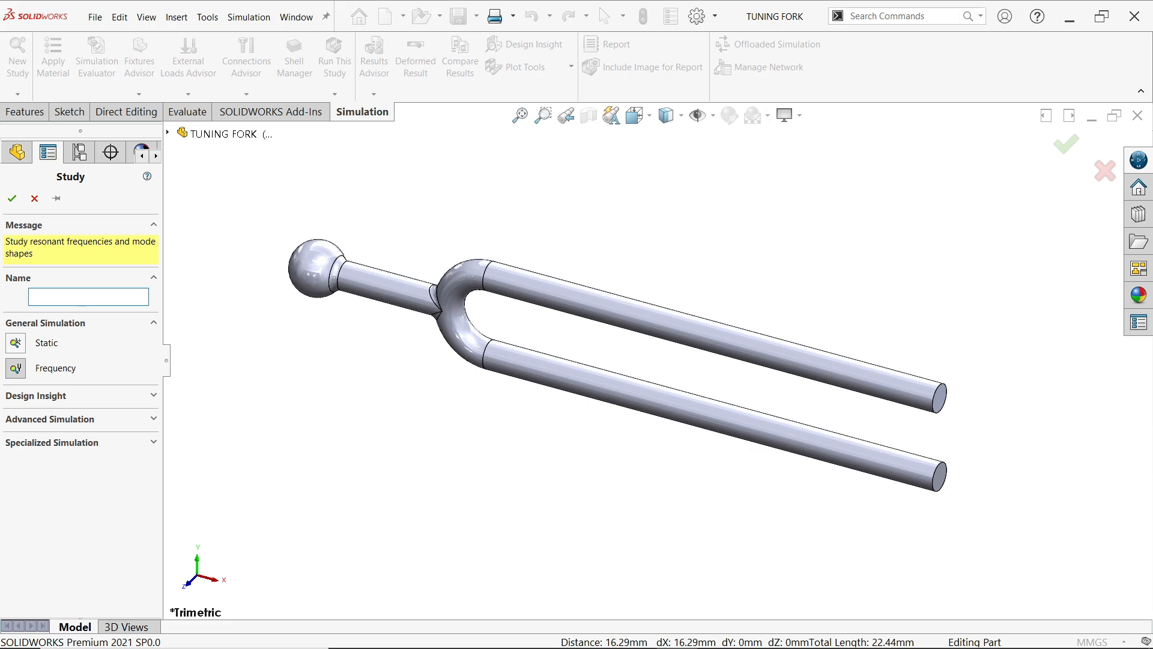
type("Tuning Fork")
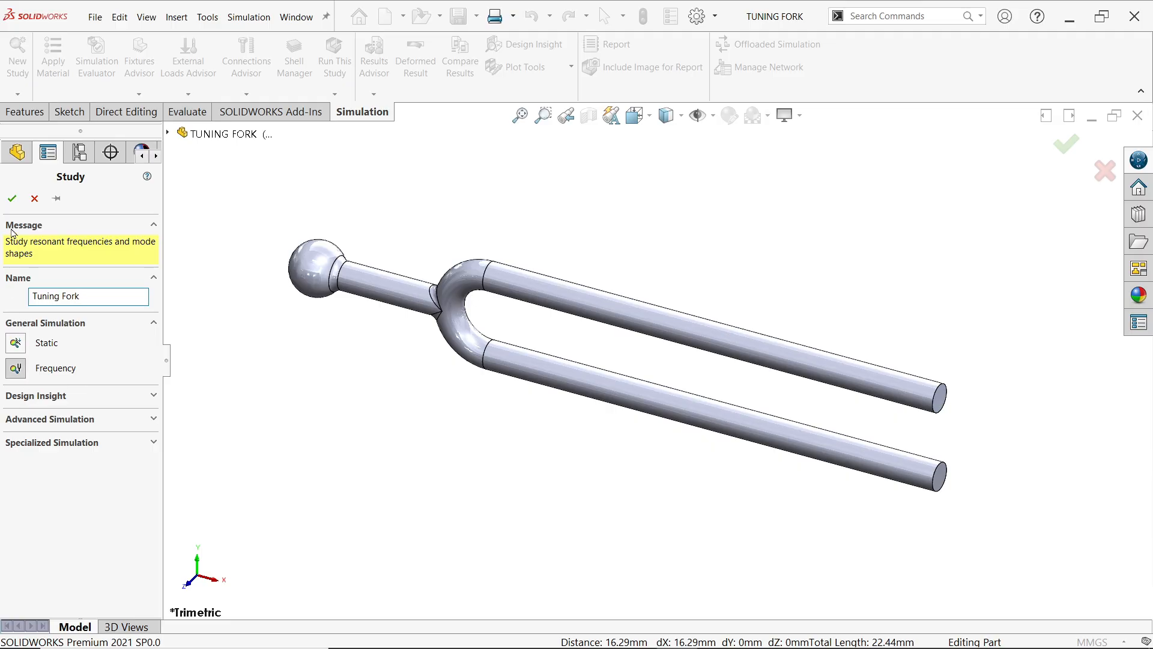
left_click(12, 198)
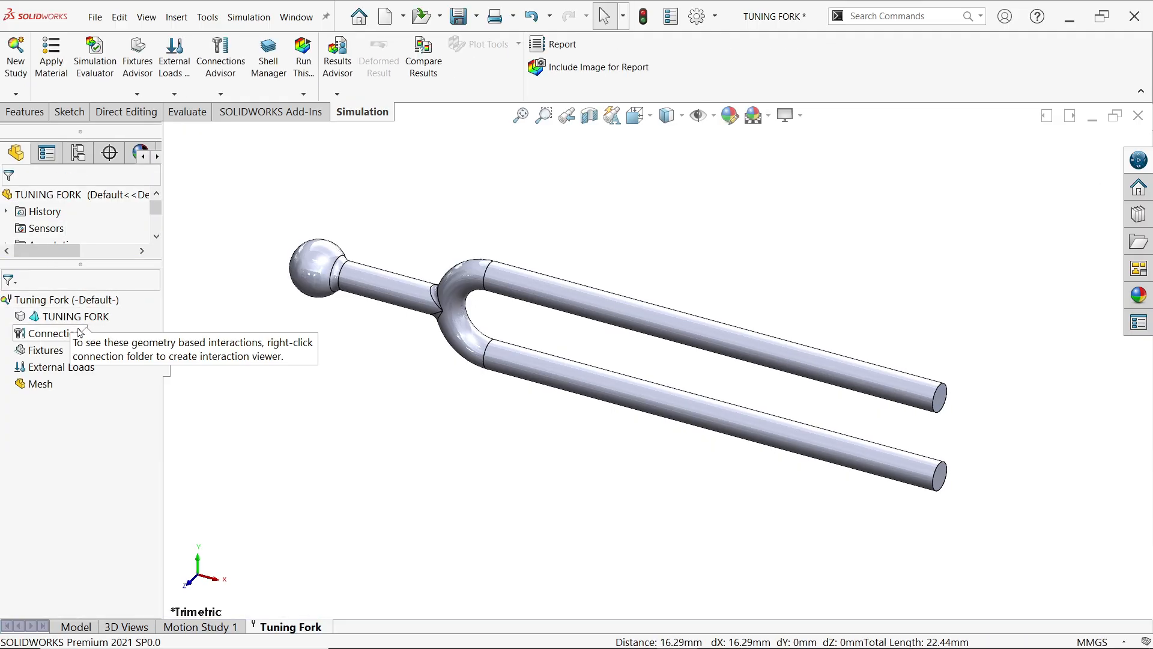
Step: Assign Chrome Stainless Steel material to the fork and remove its chrome appearance
right_click(75, 315)
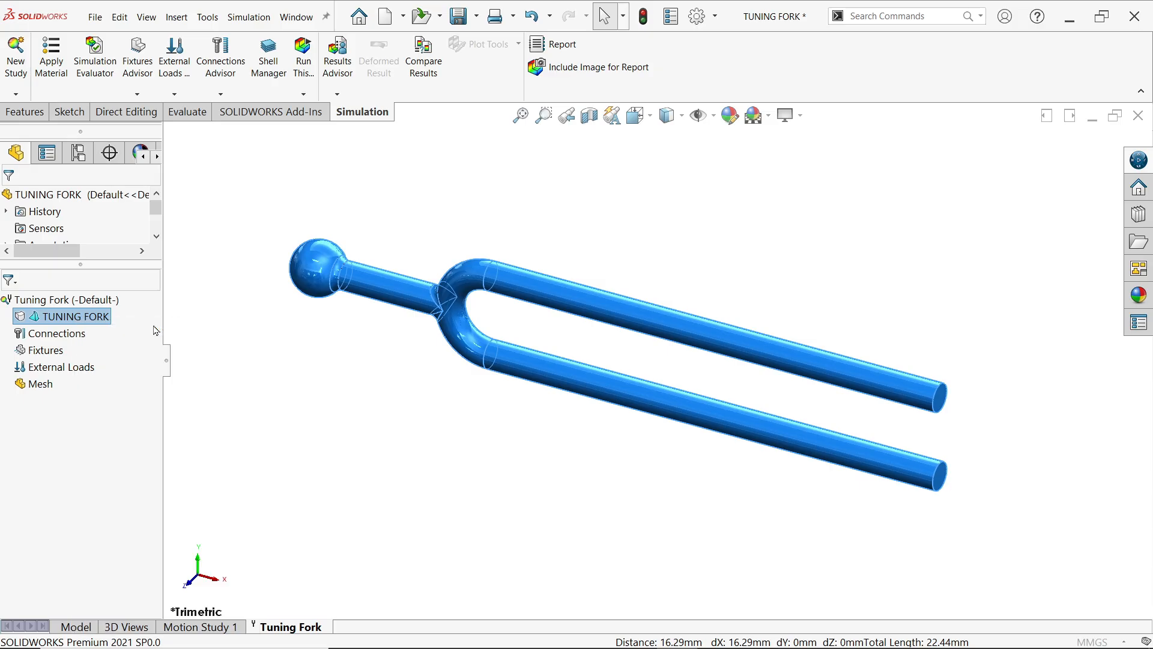
left_click(50, 57)
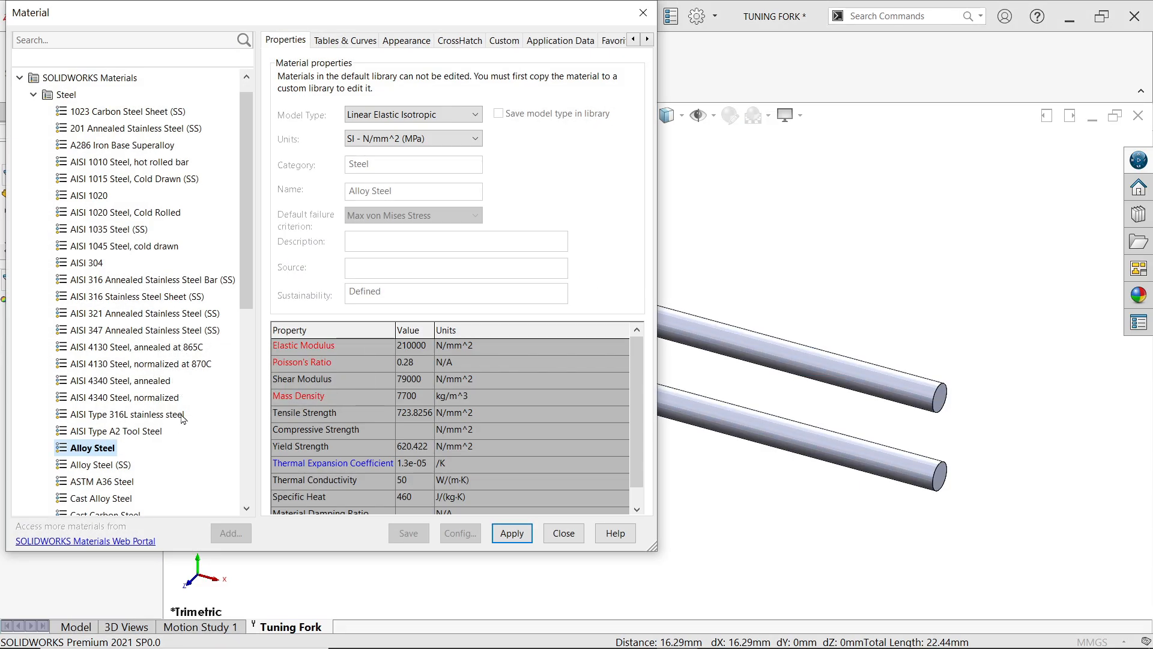
scroll("down", 3)
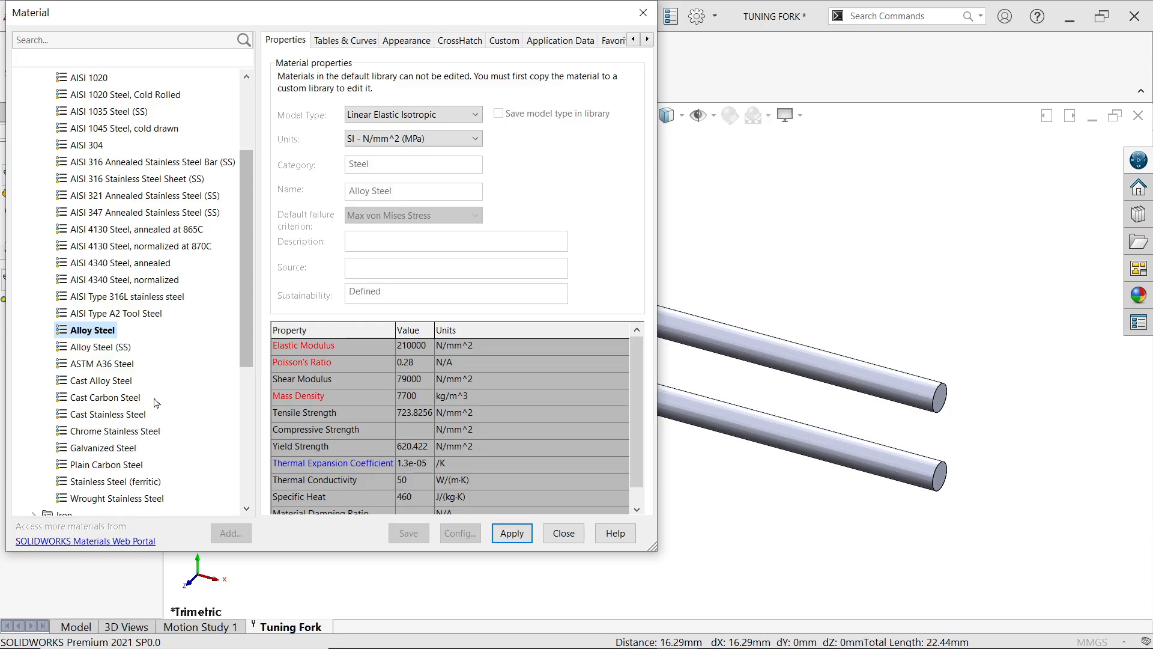
left_click(114, 432)
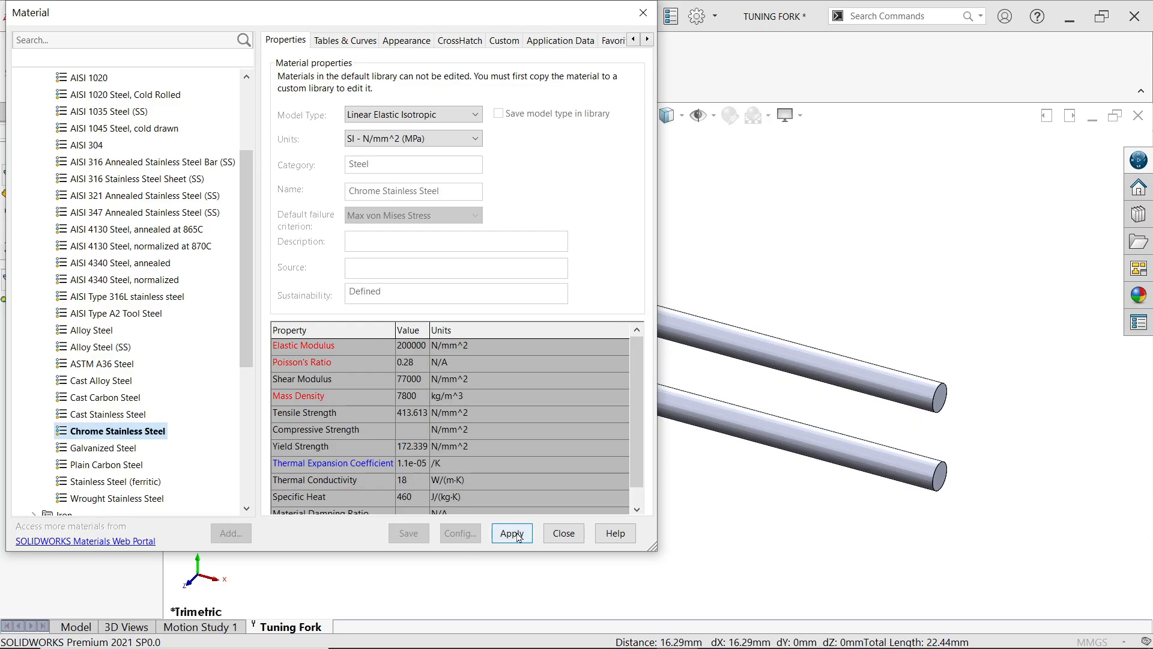
left_click(511, 533)
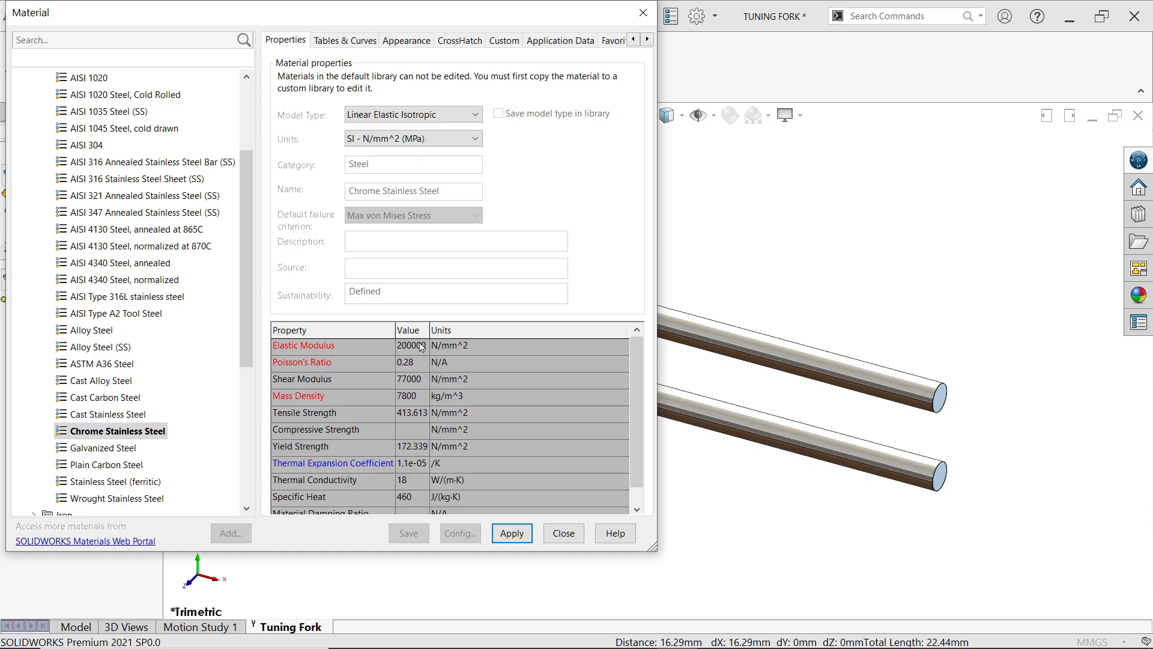
mouse_move(476, 354)
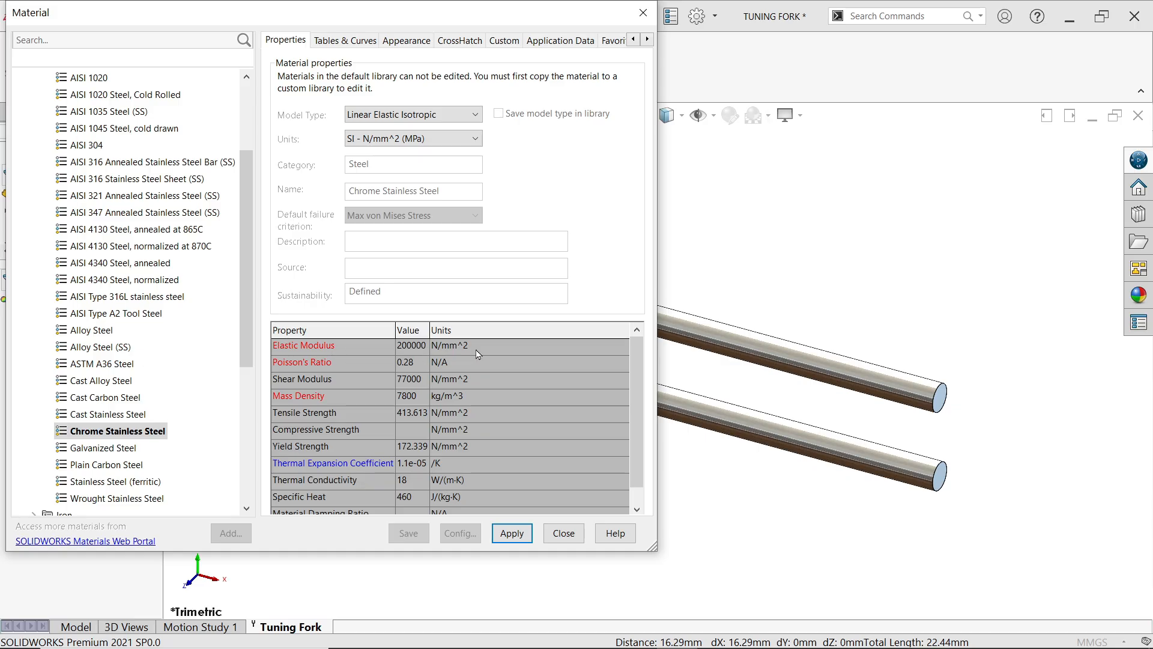
mouse_move(379, 426)
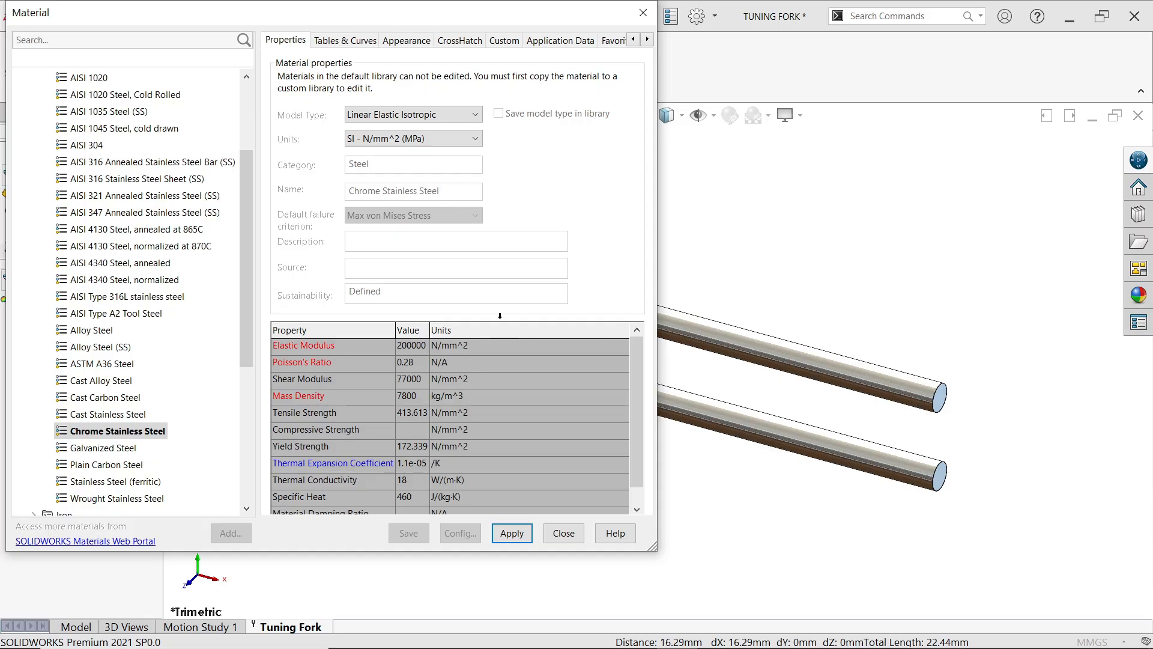
left_click(512, 533)
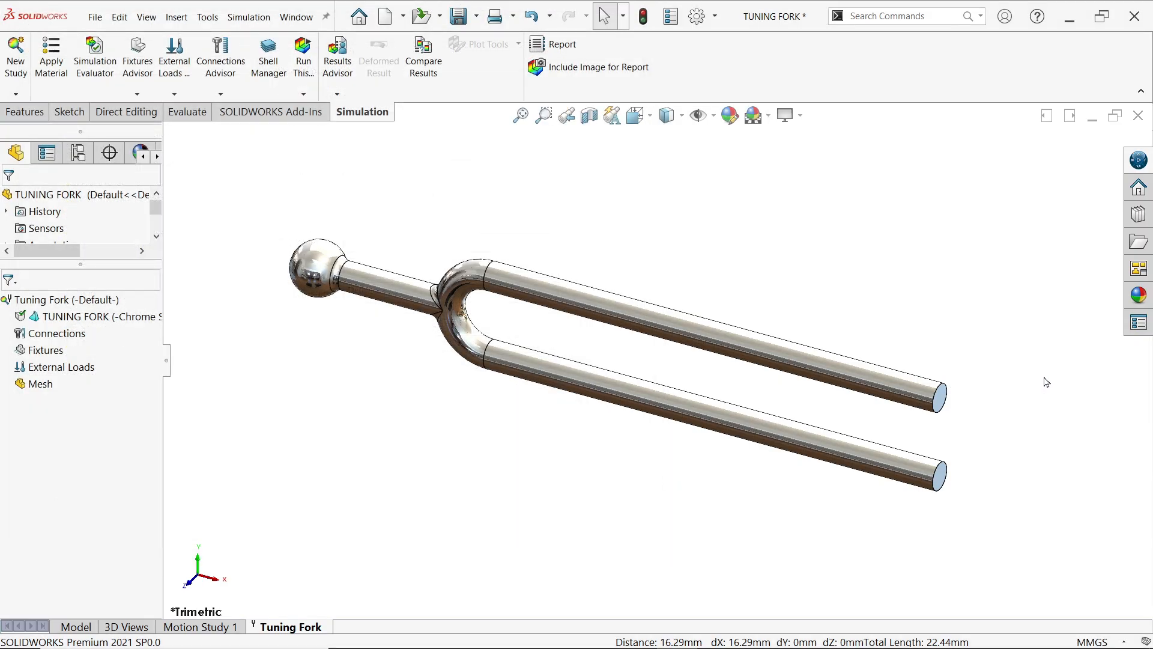
mouse_move(1140, 294)
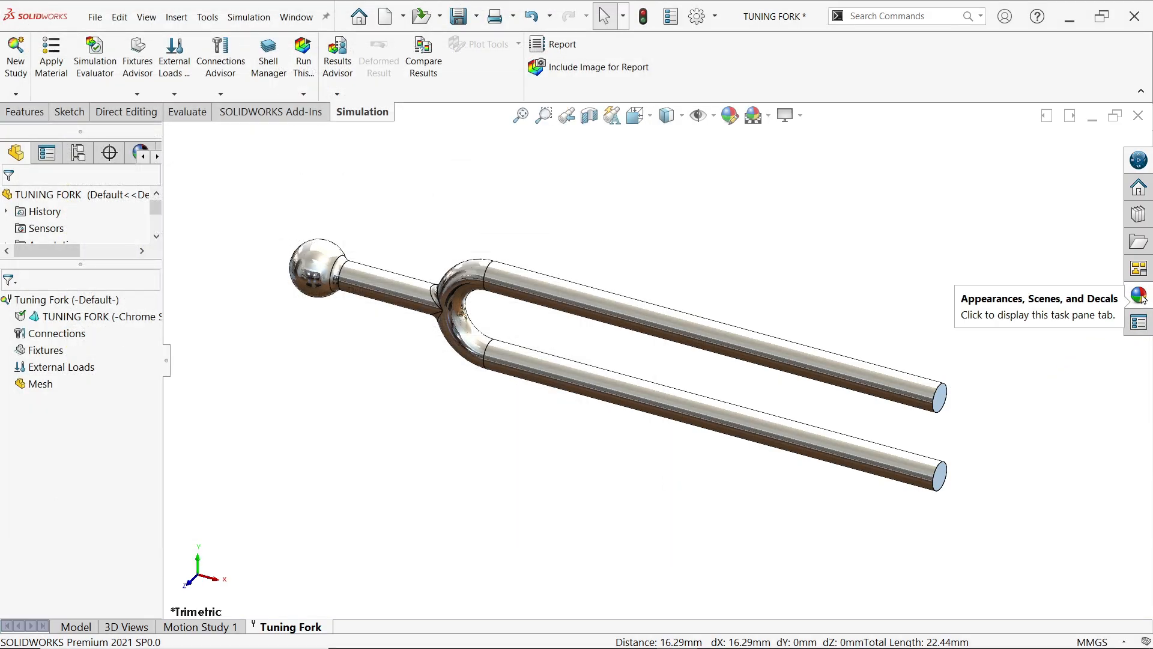
left_click(1137, 295)
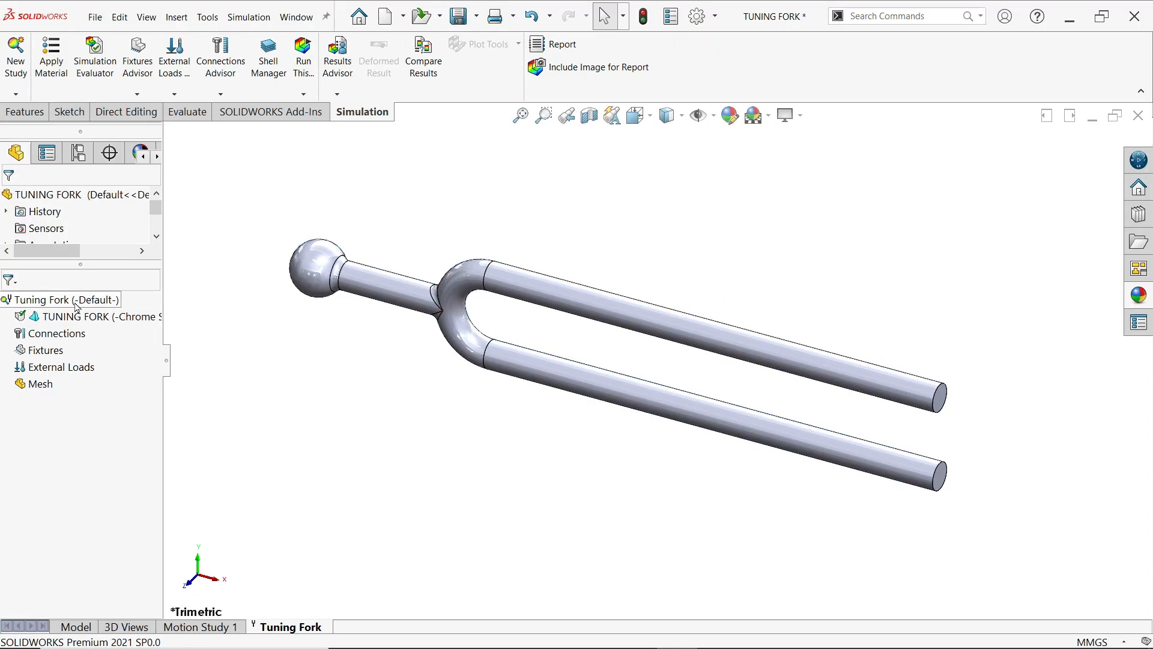
right_click(60, 299)
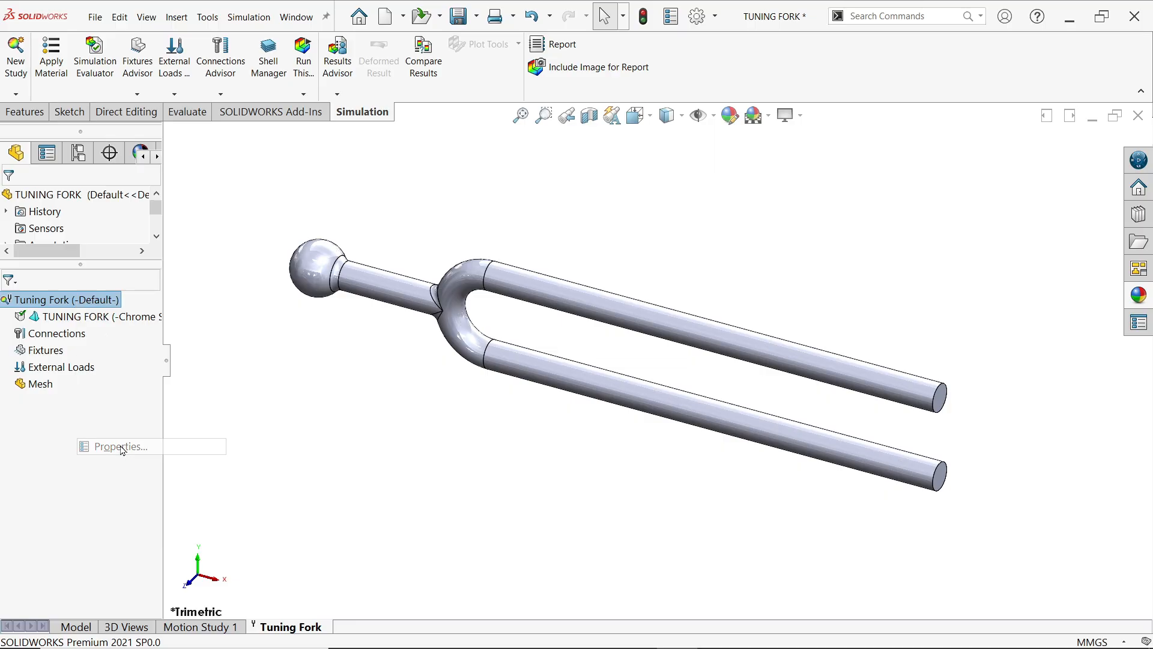
left_click(120, 446)
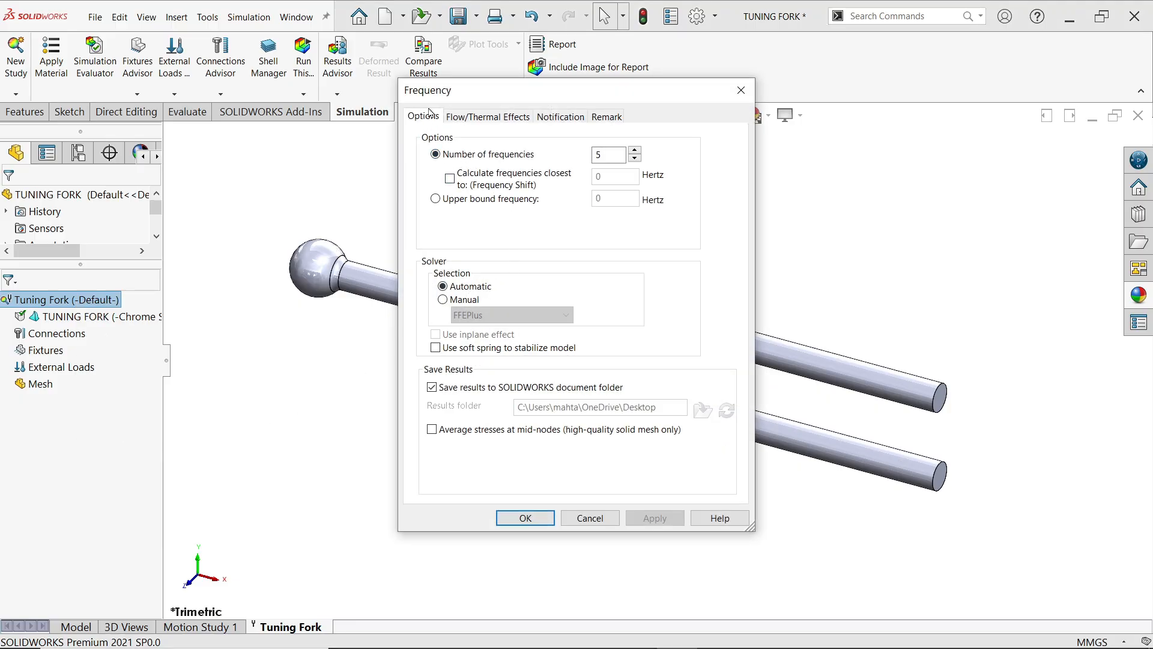
mouse_move(588, 173)
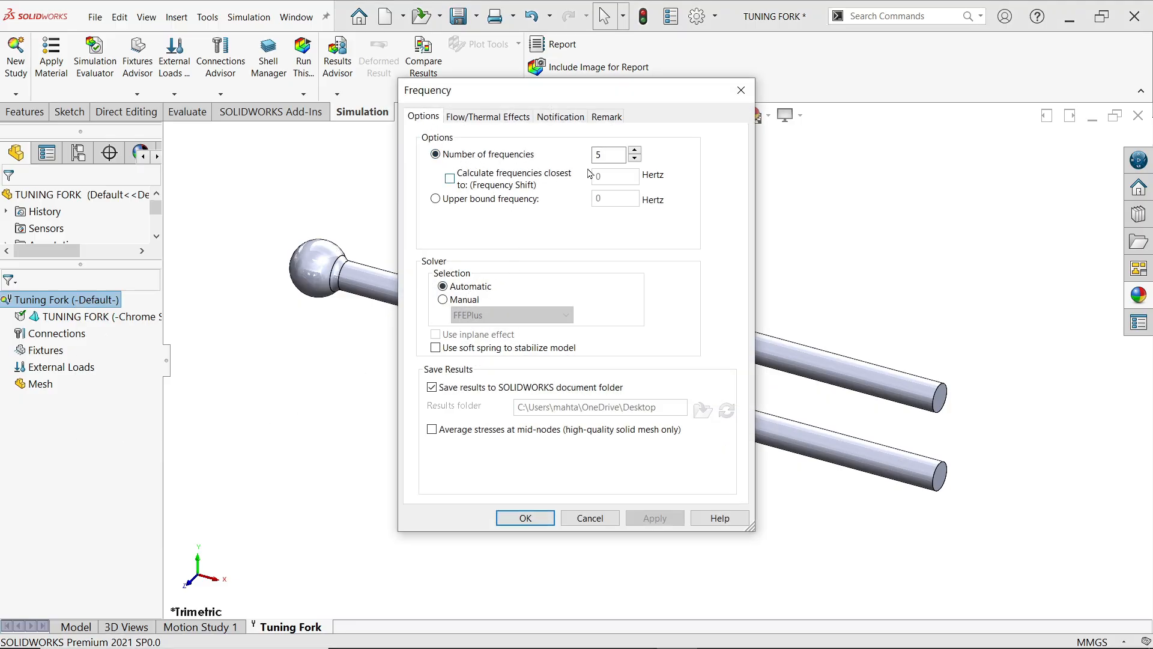
left_click(607, 154)
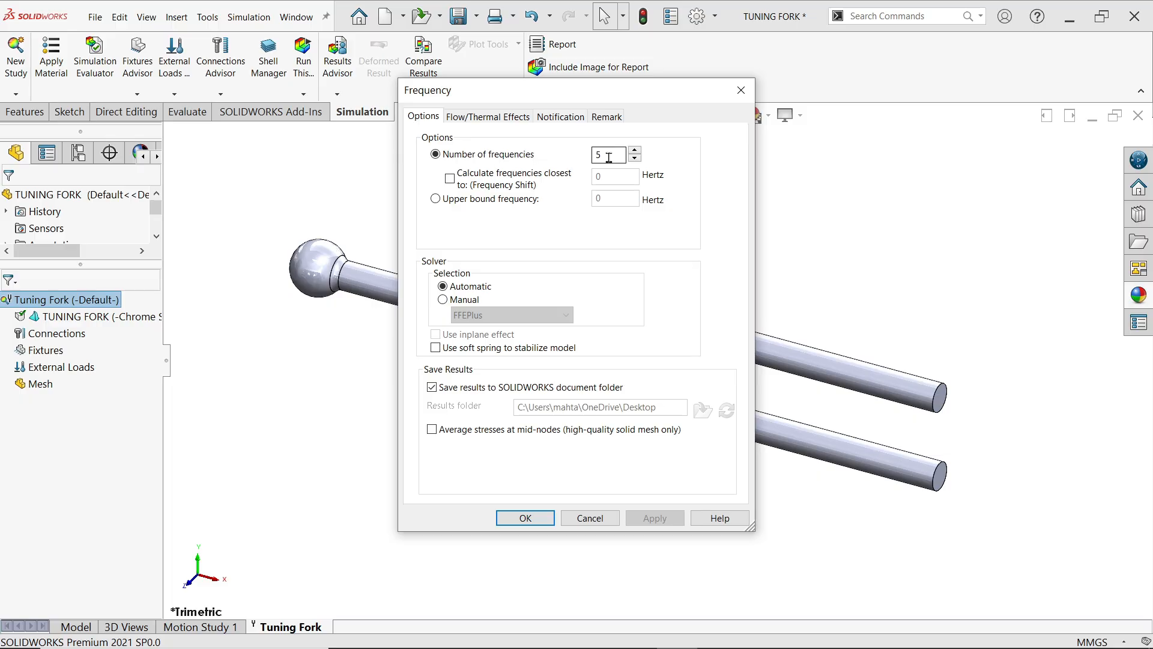
mouse_move(632, 181)
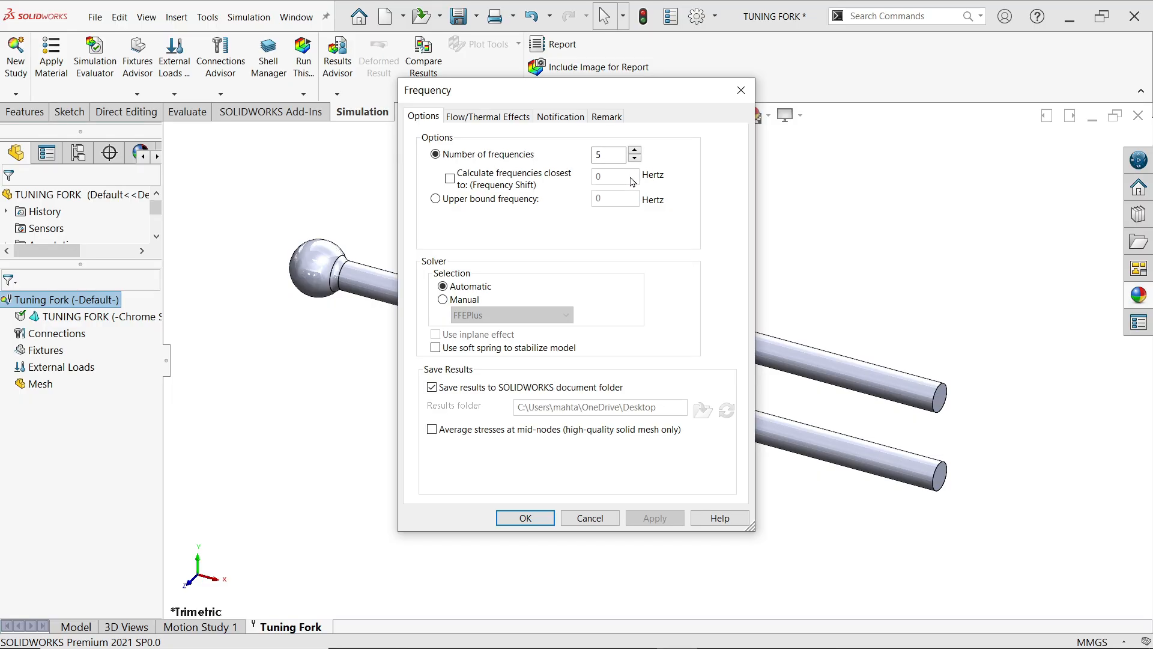
mouse_move(547, 509)
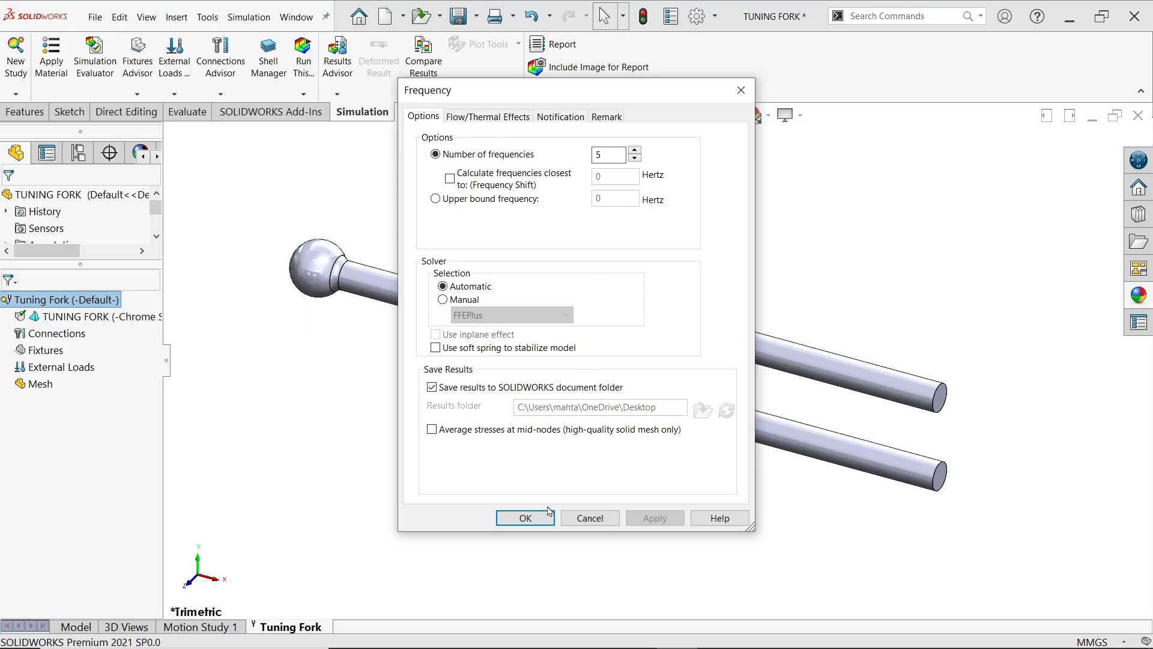
left_click(524, 517)
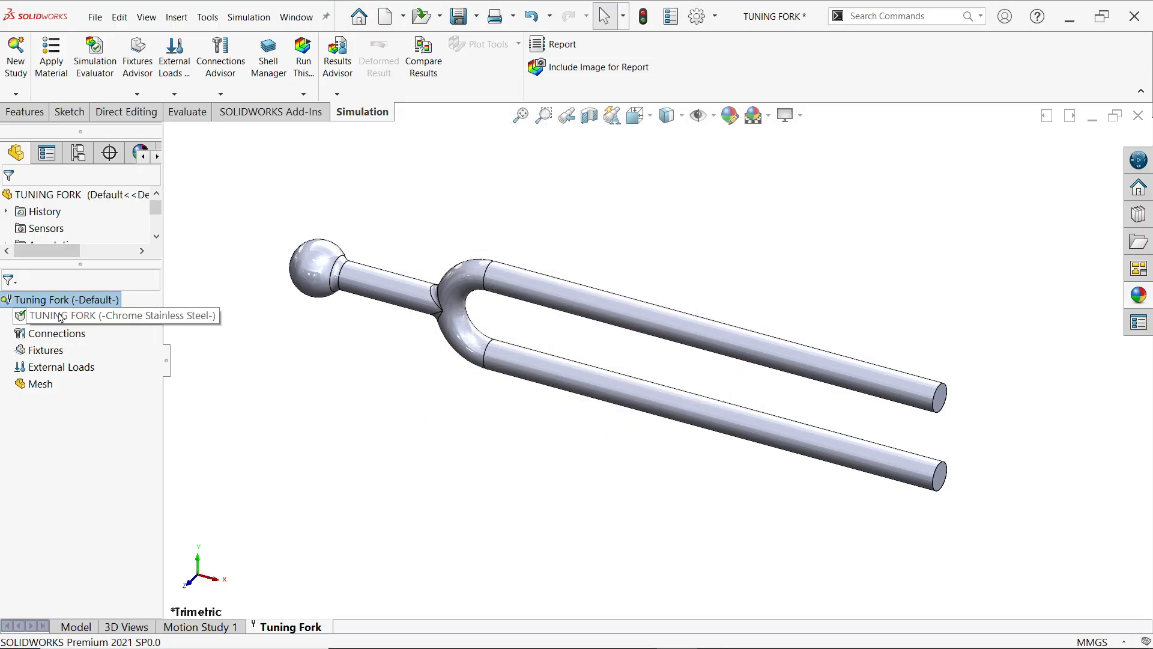
mouse_move(55, 333)
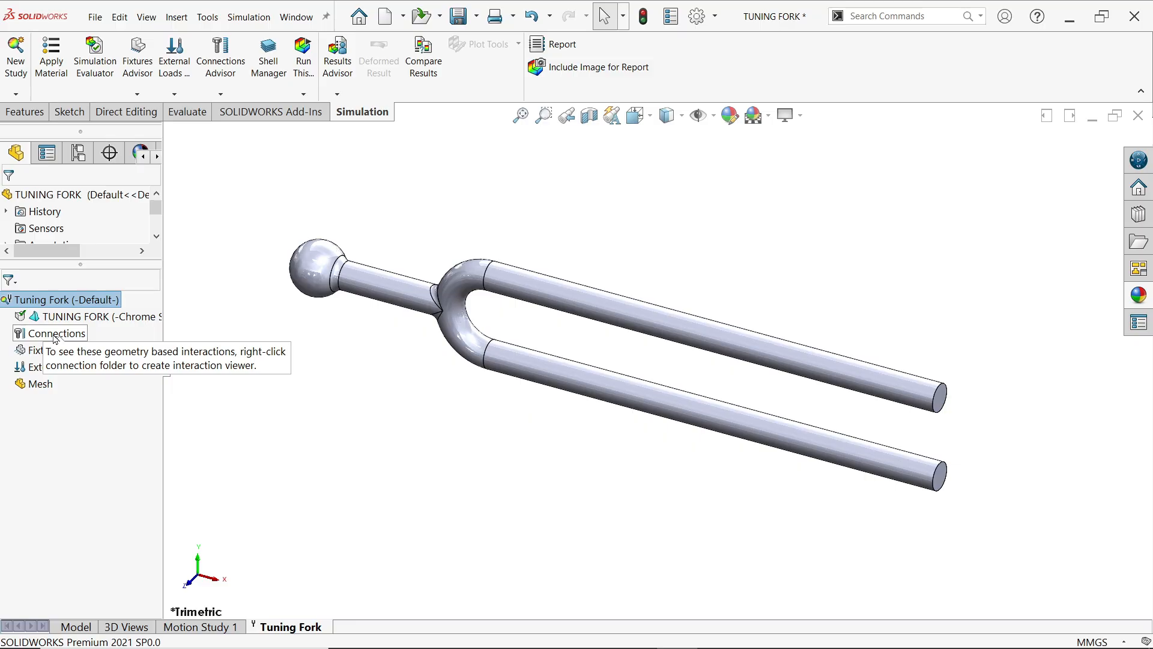
Step: Add a Fixed Geometry fixture (Fixed-1) on the ball's spherical face
right_click(47, 349)
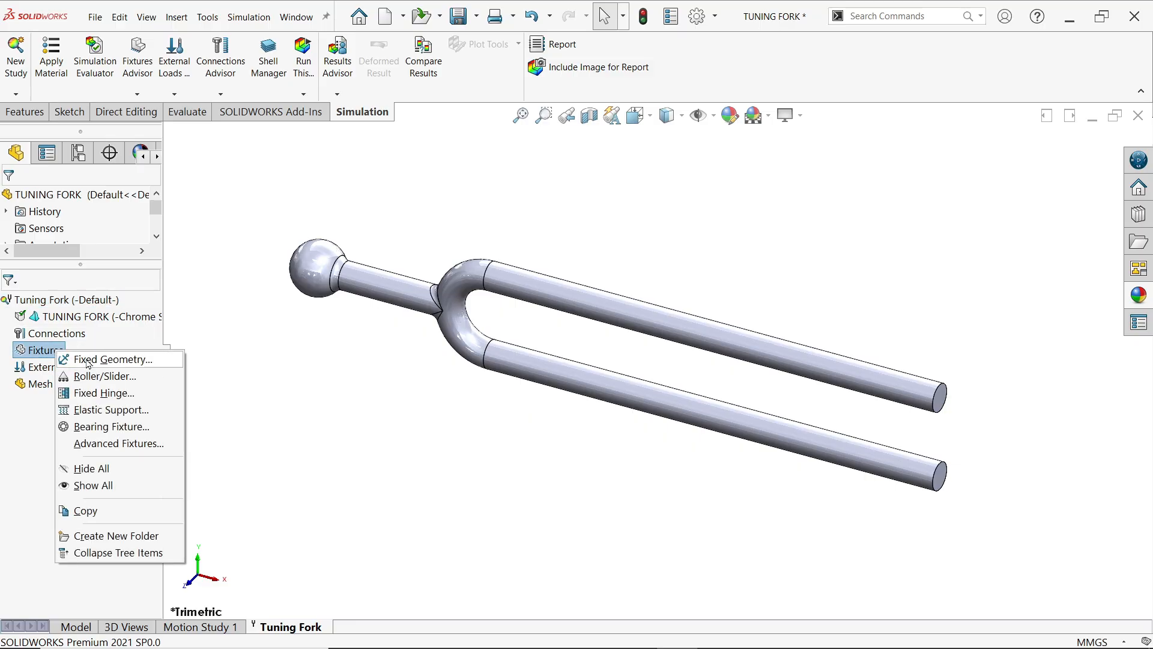
left_click(112, 359)
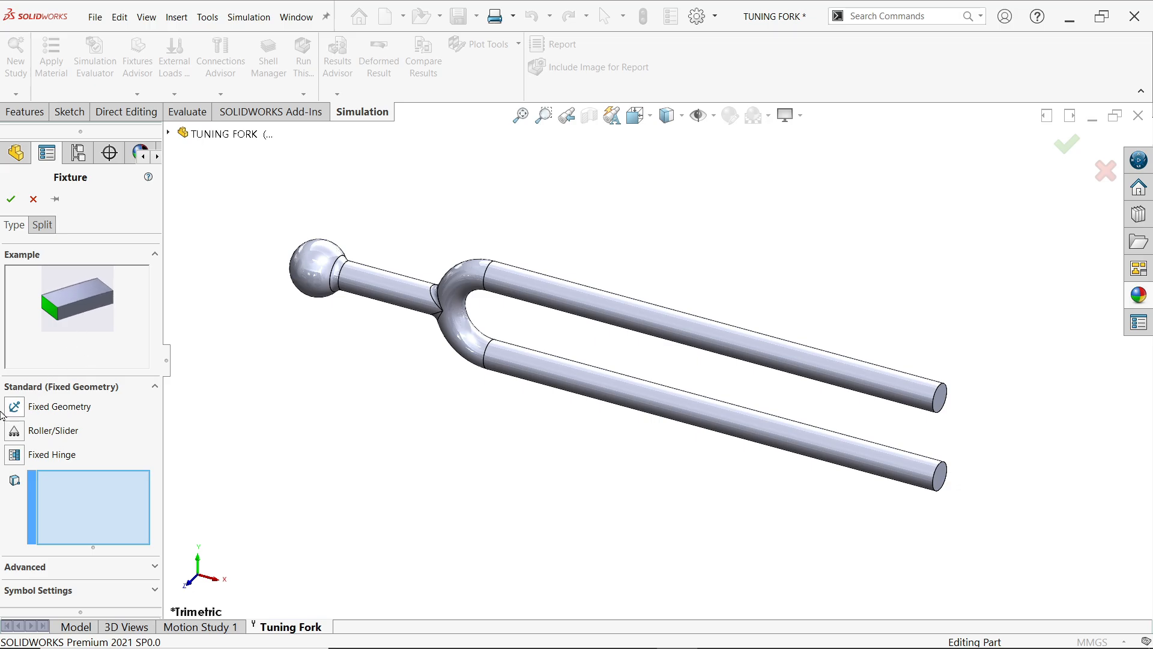
left_click(316, 264)
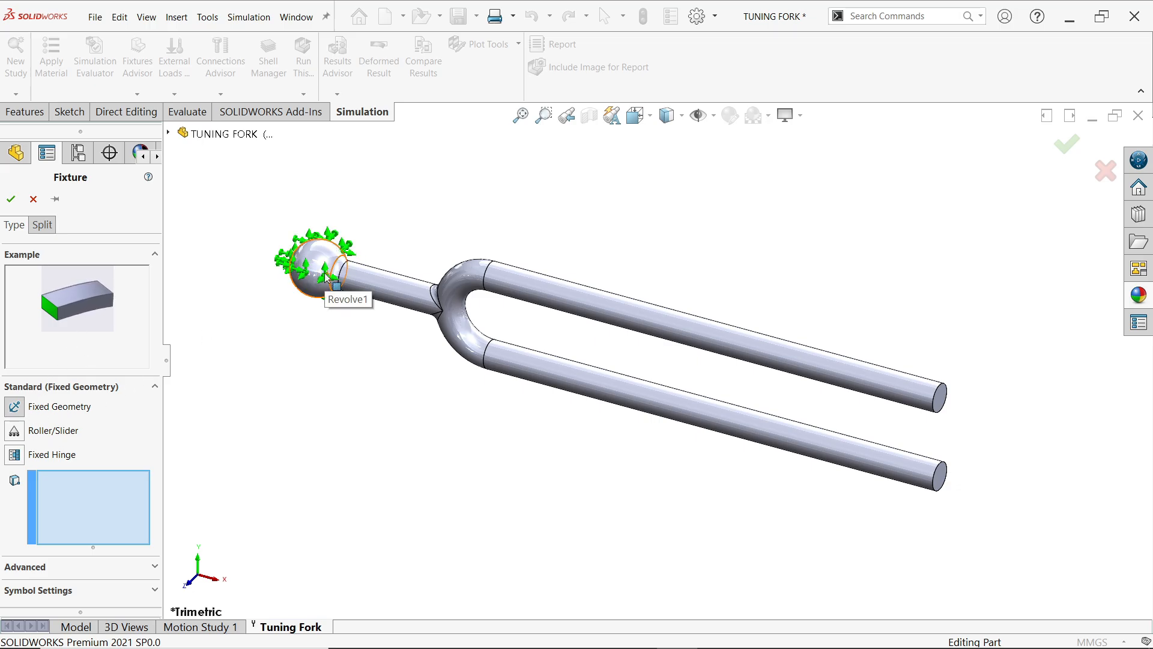
left_click(314, 257)
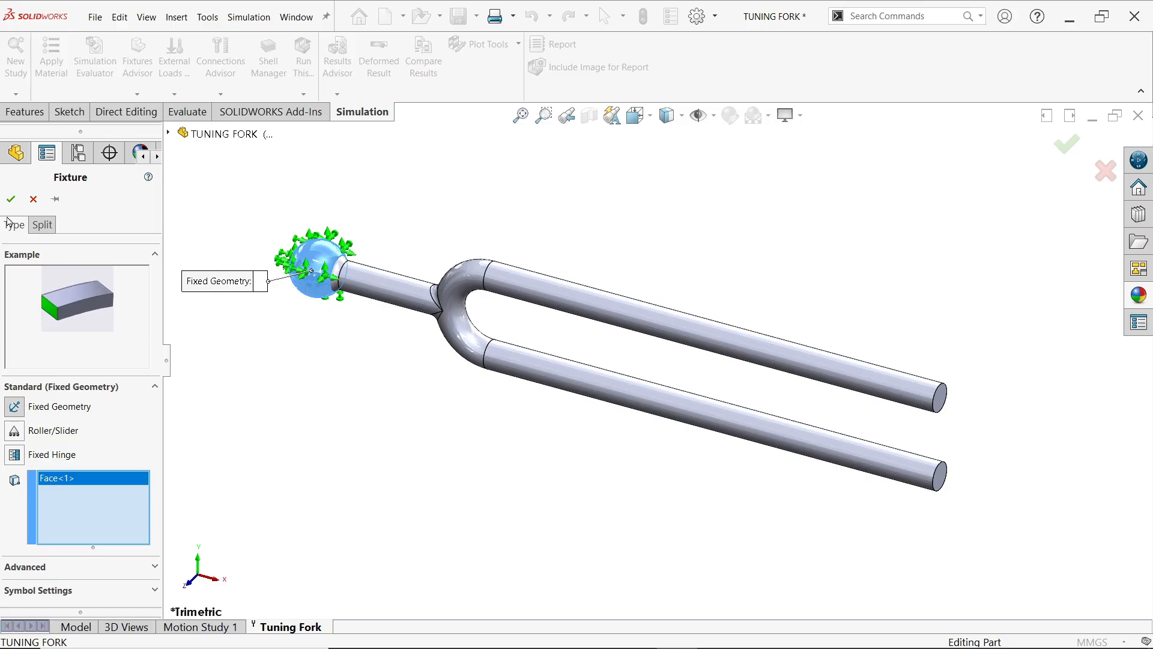
left_click(11, 199)
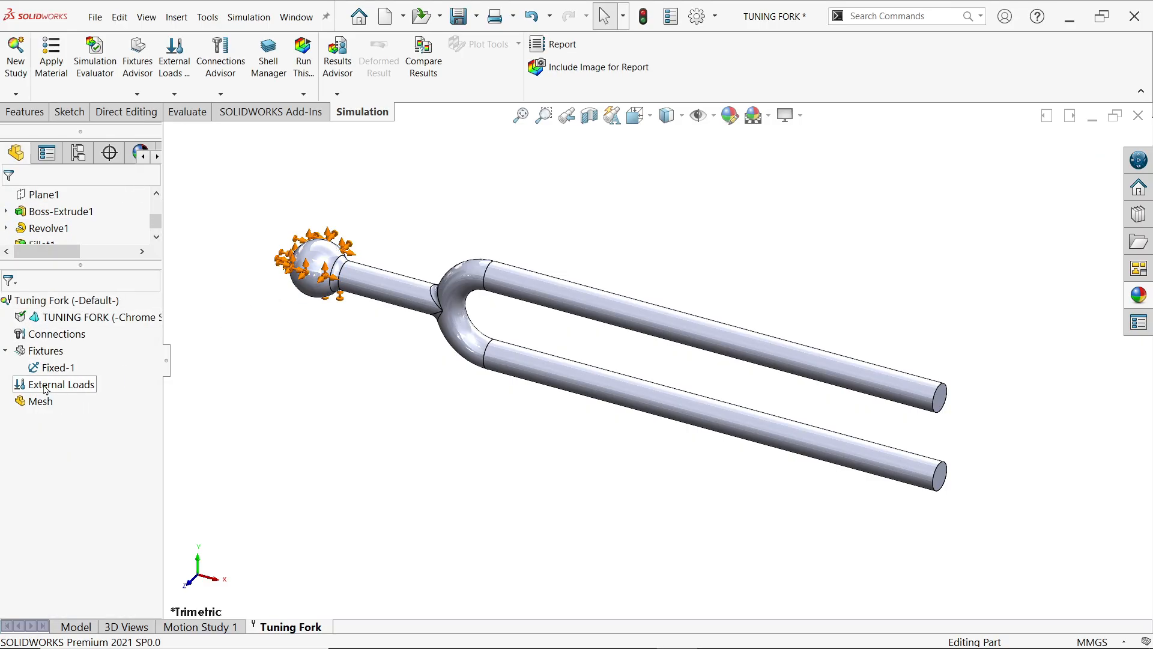
mouse_move(39, 400)
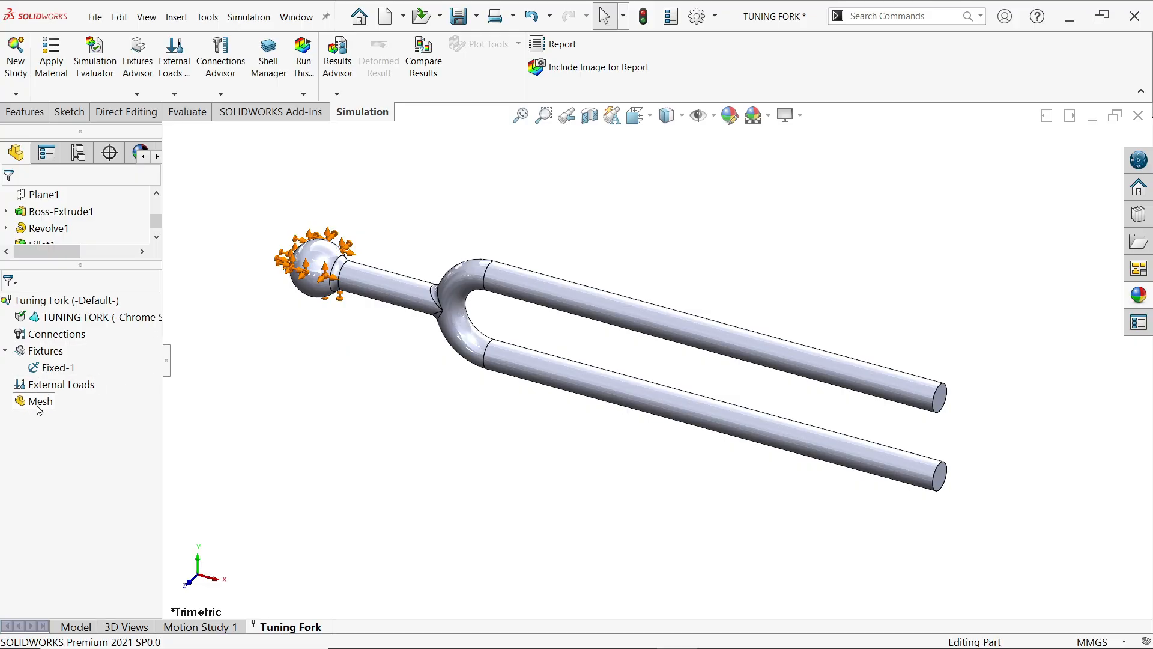
Step: Apply a mesh control on Fillet1 with a 1.45 mm element size
right_click(41, 401)
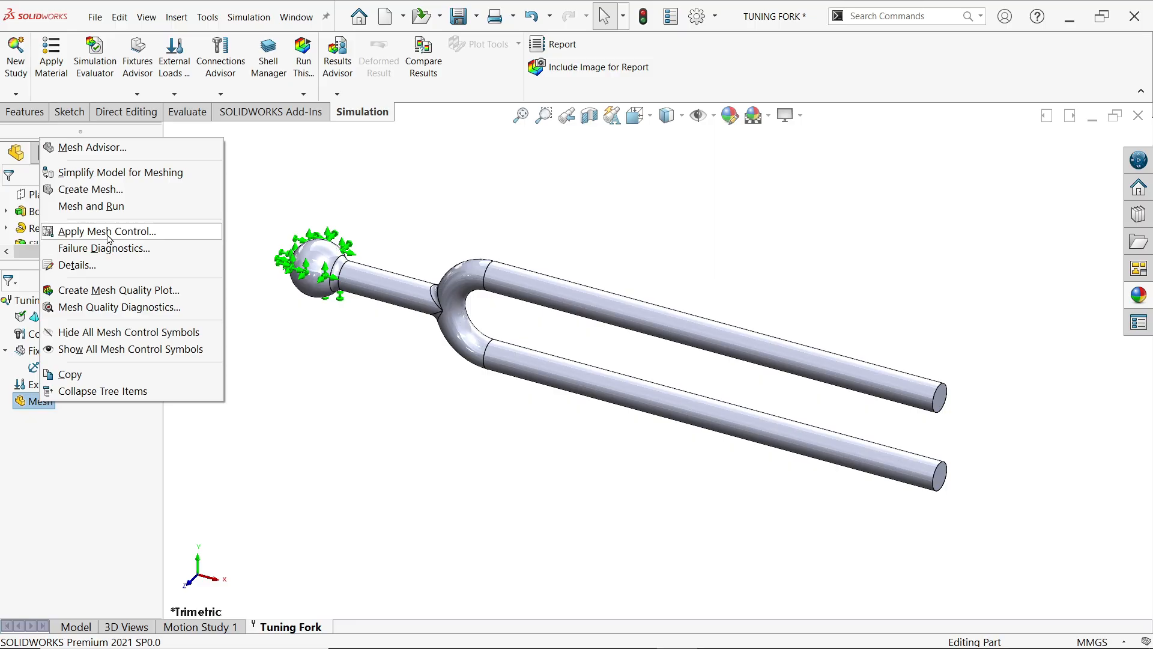
left_click(107, 230)
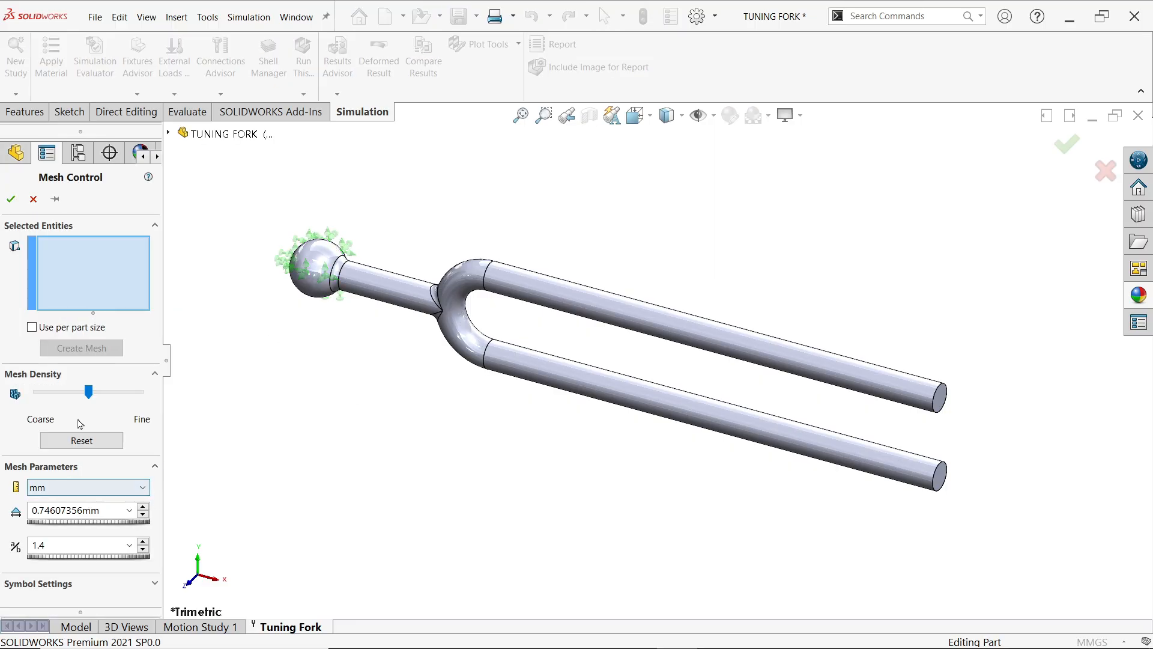
mouse_move(220, 134)
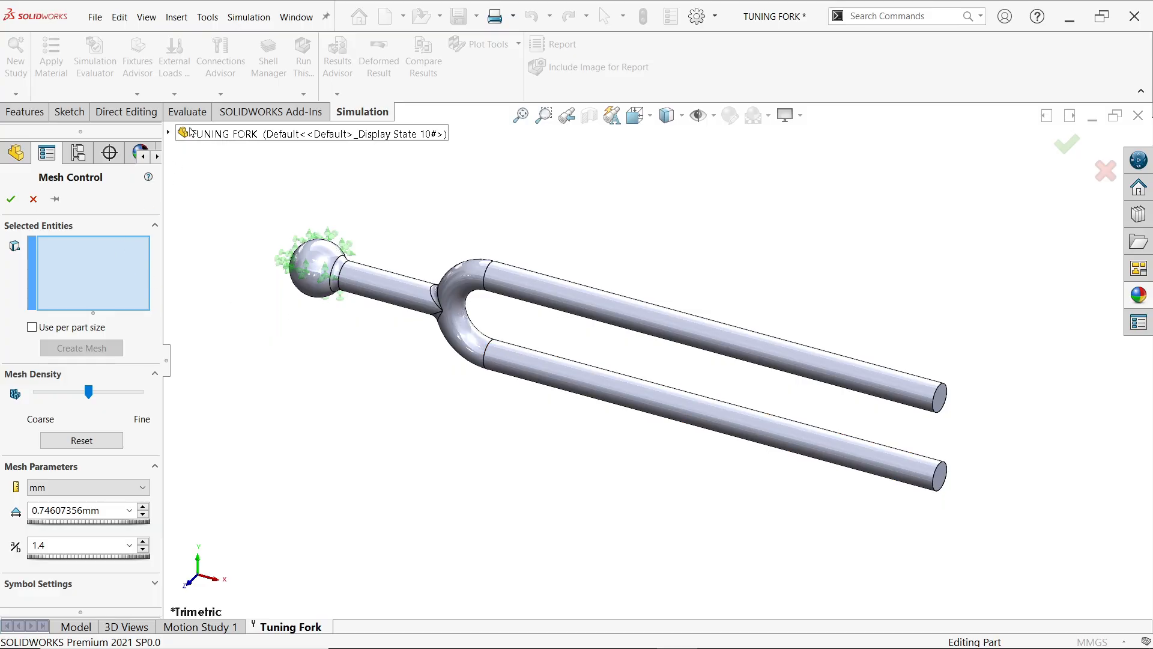
left_click(168, 133)
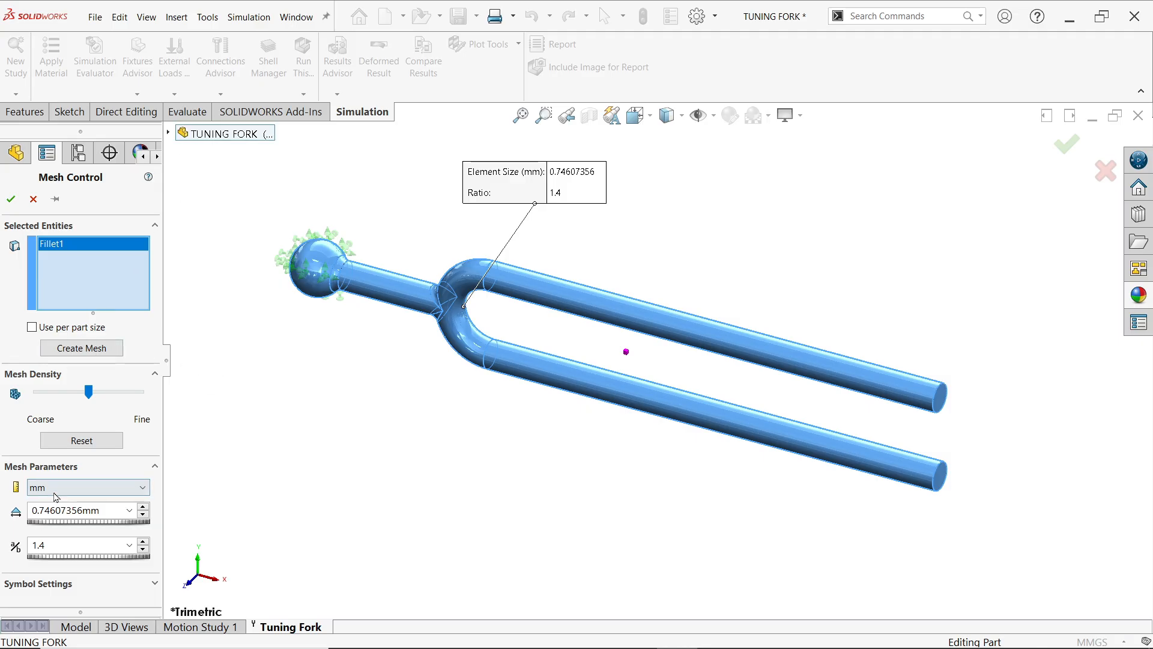
mouse_move(81, 510)
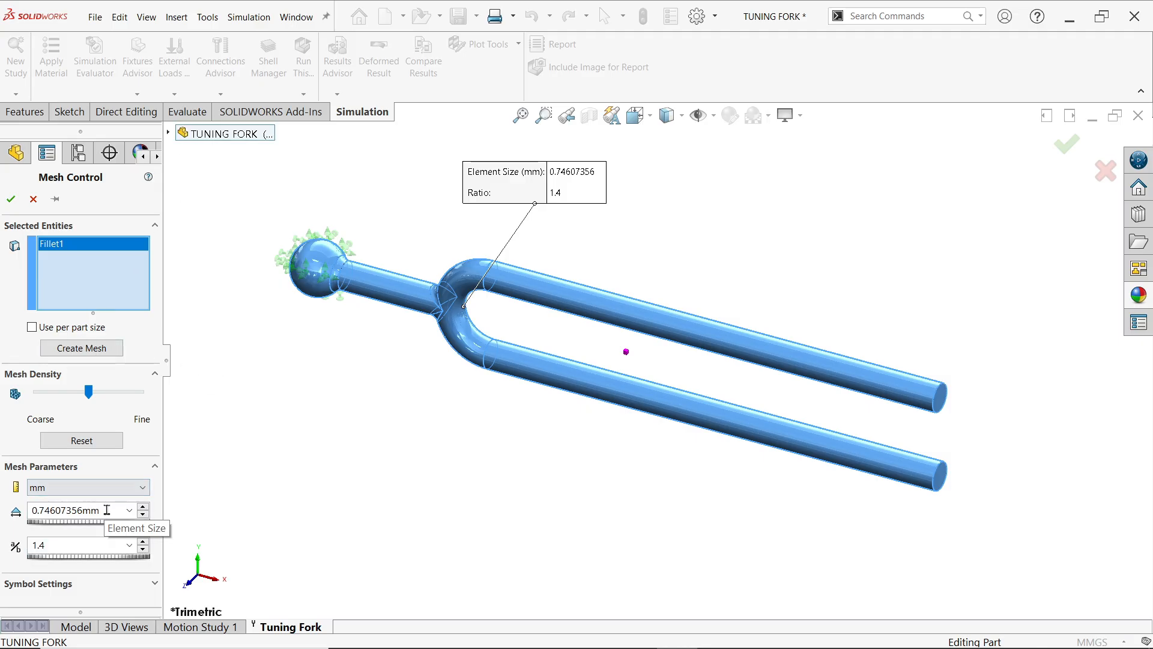
triple_click(78, 510)
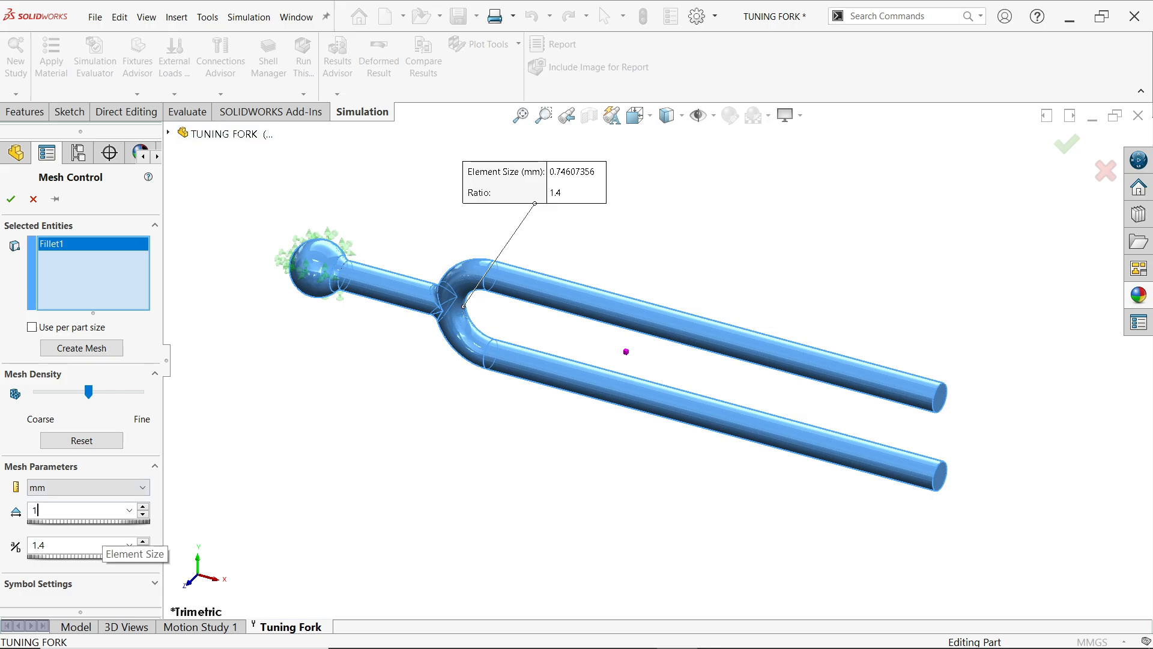
type("1.4")
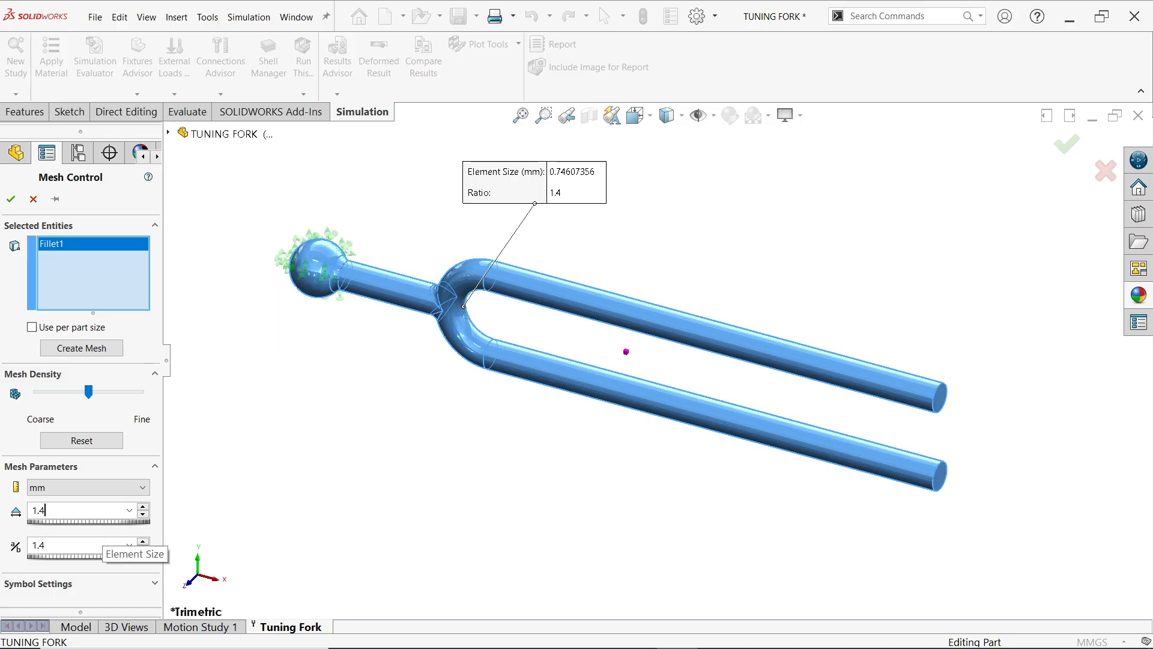
left_click(144, 506)
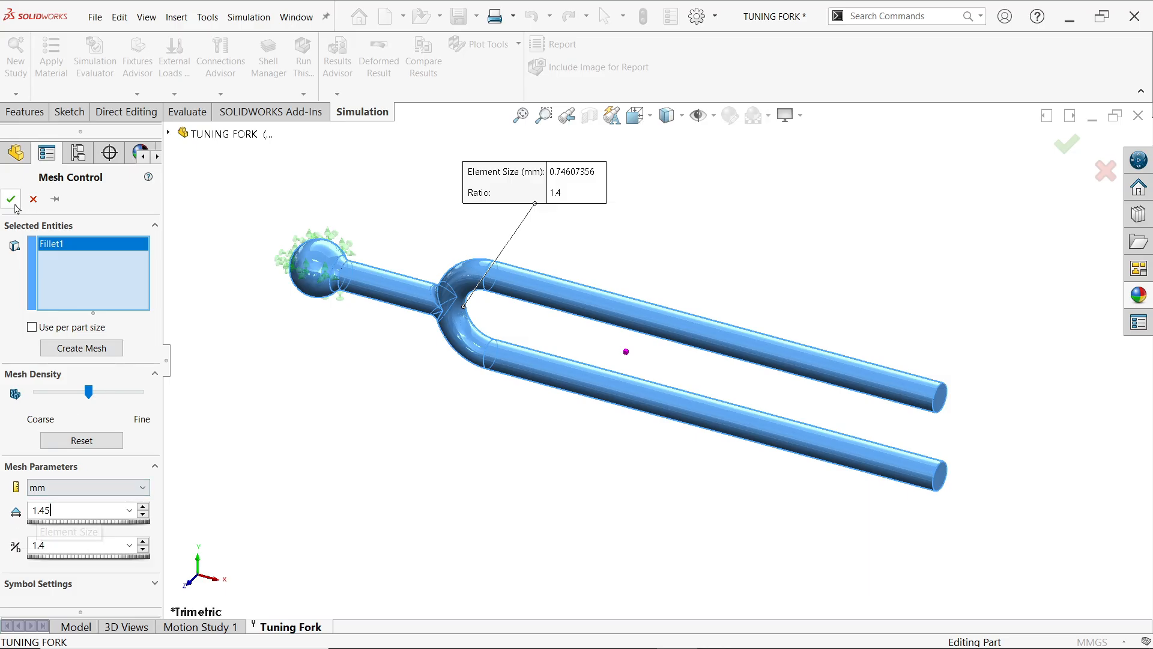
left_click(11, 199)
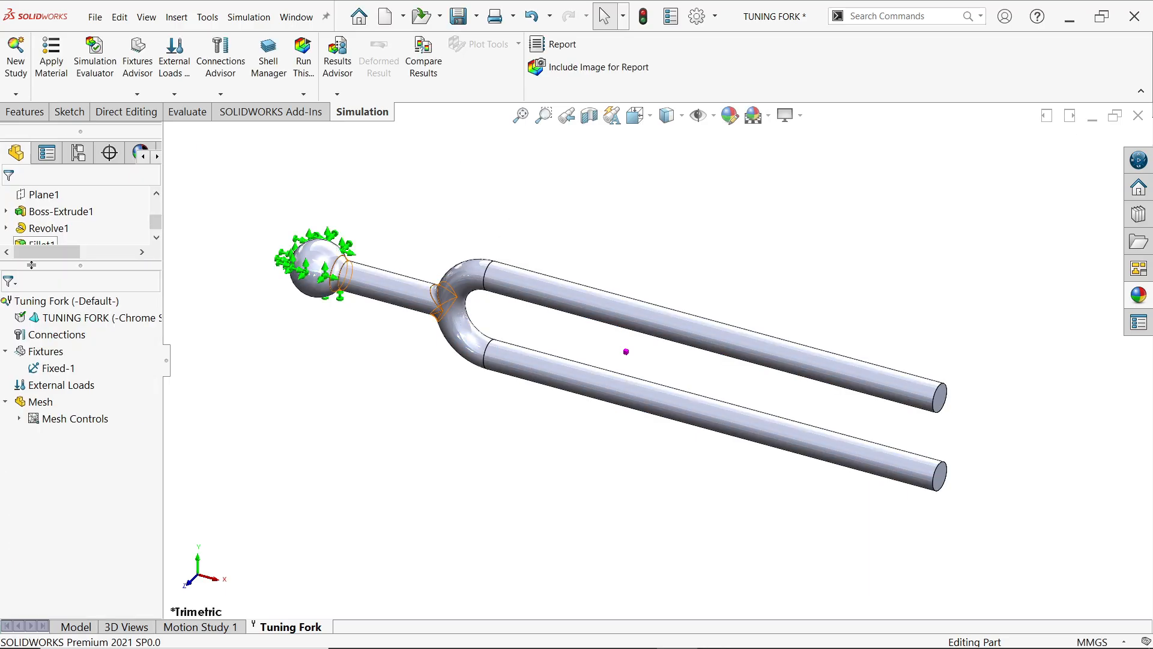
Step: Bring up Create Mesh from the Mesh item, keeping the default medium density
right_click(39, 402)
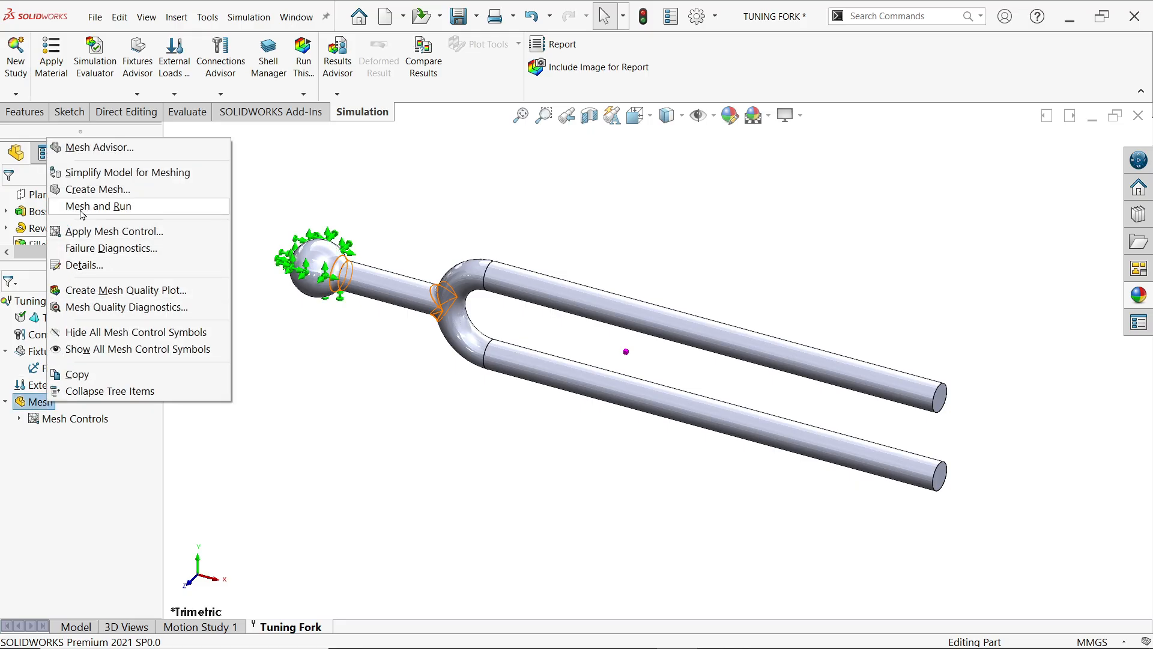
left_click(99, 189)
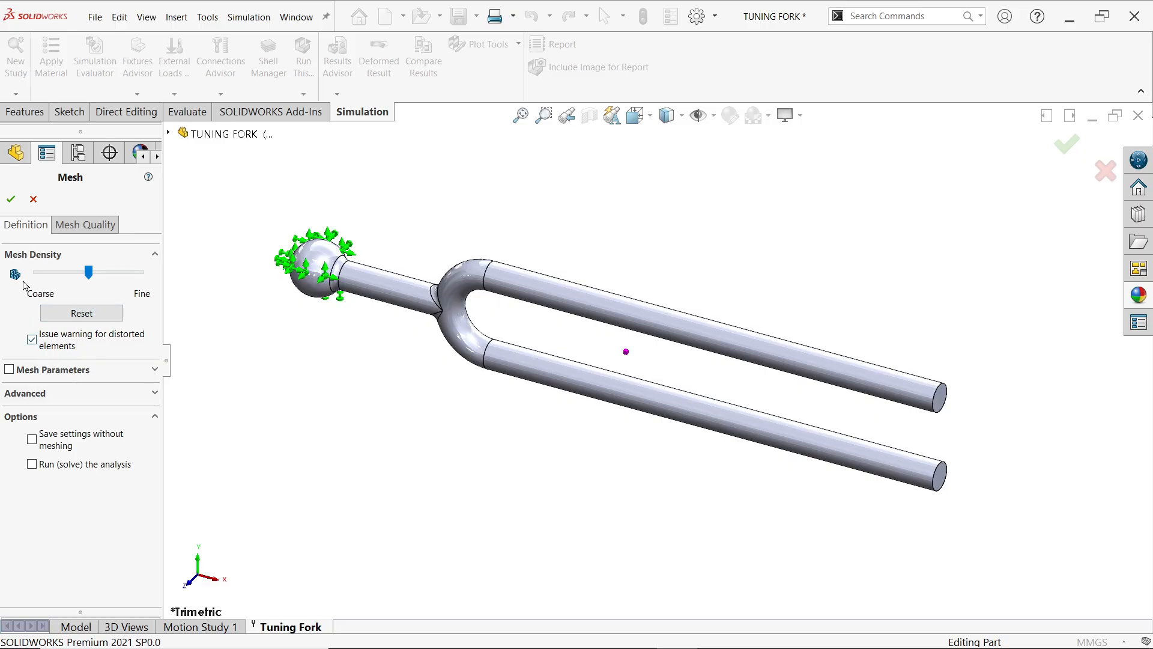
mouse_move(24, 253)
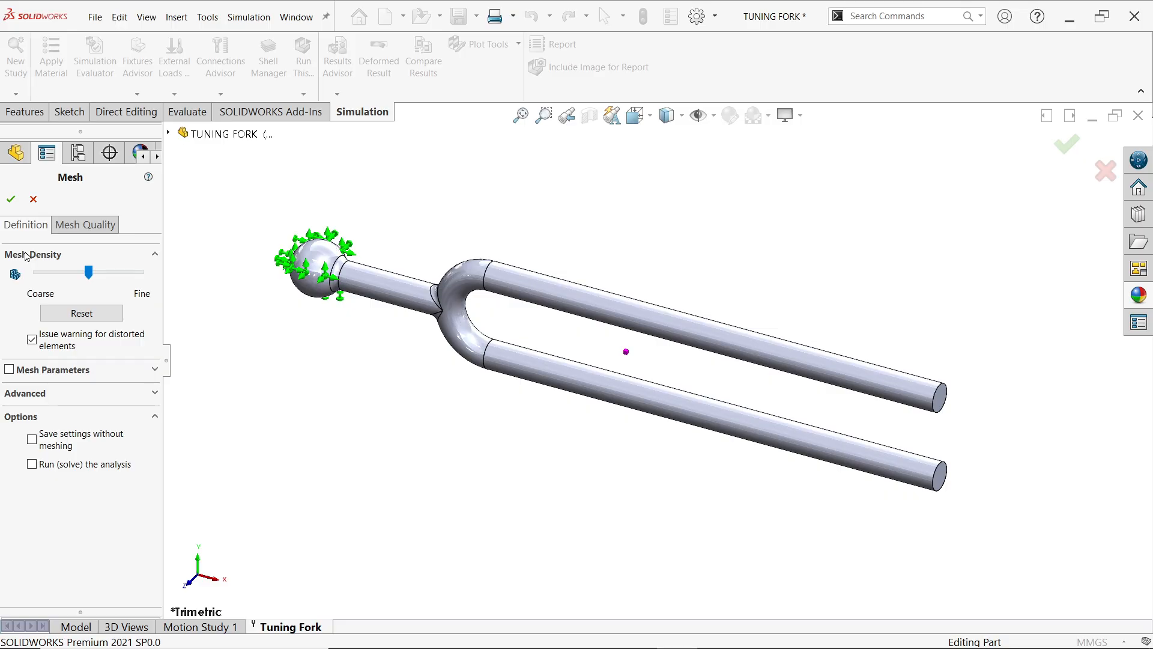
mouse_move(155, 279)
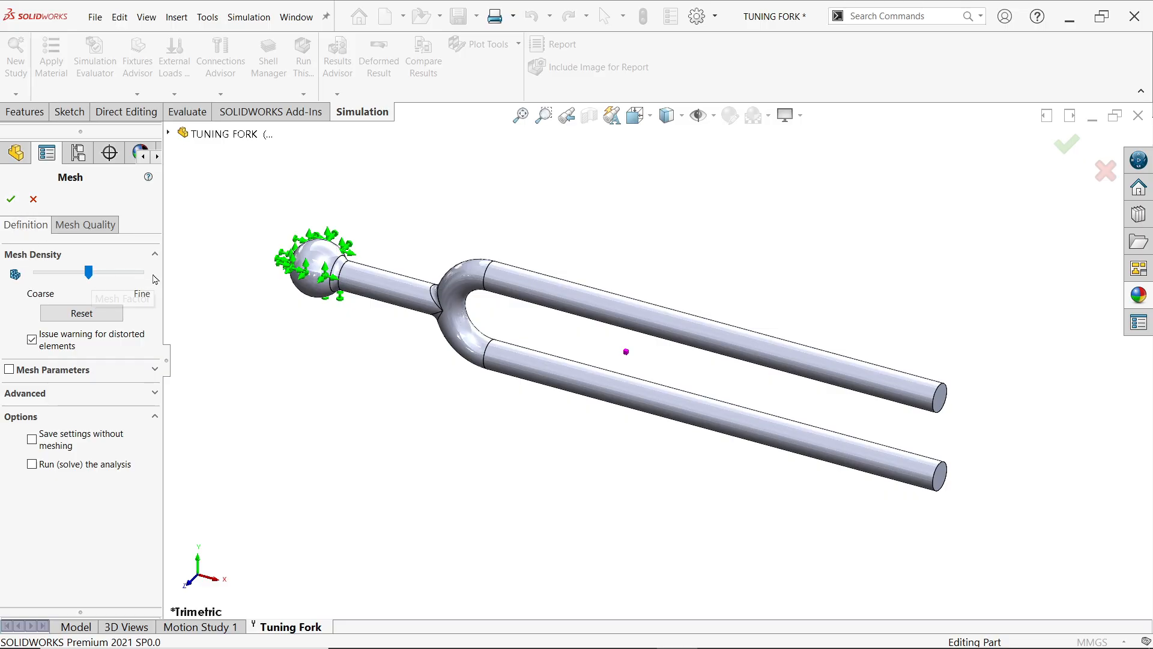
mouse_move(137, 278)
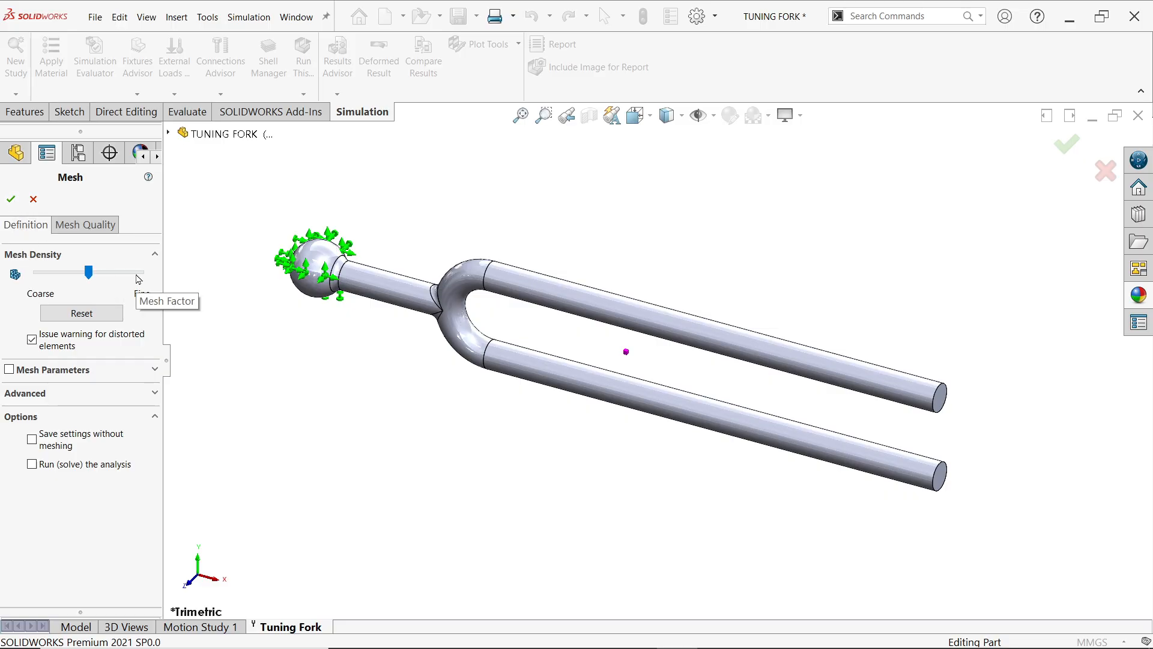
mouse_move(32, 275)
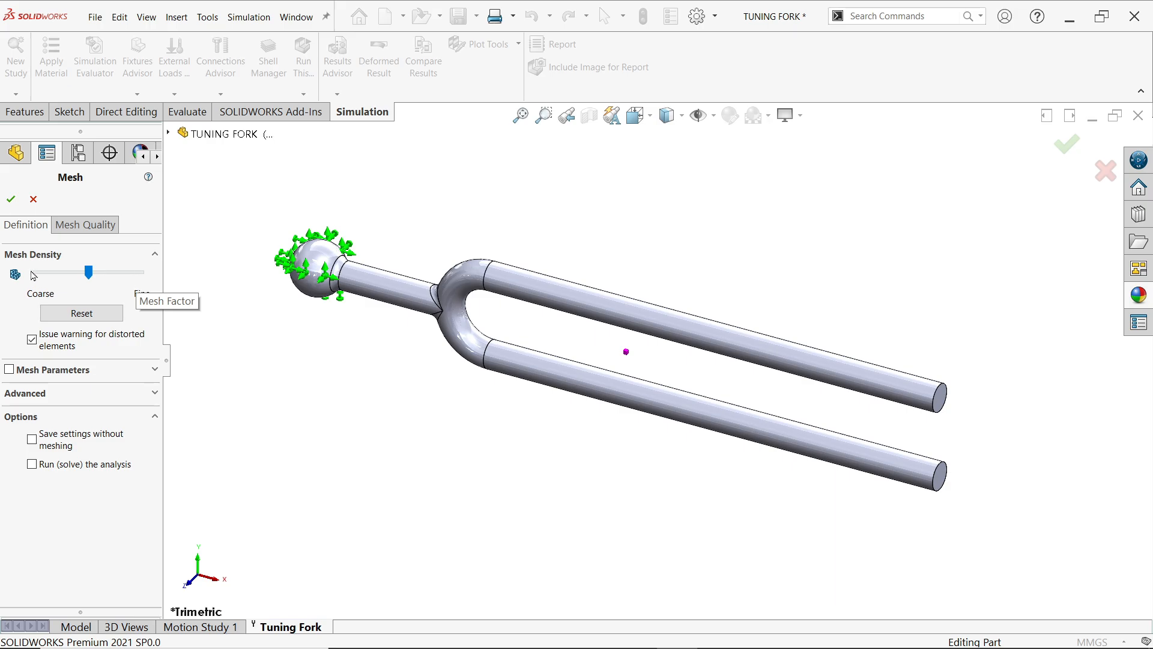
mouse_move(45, 285)
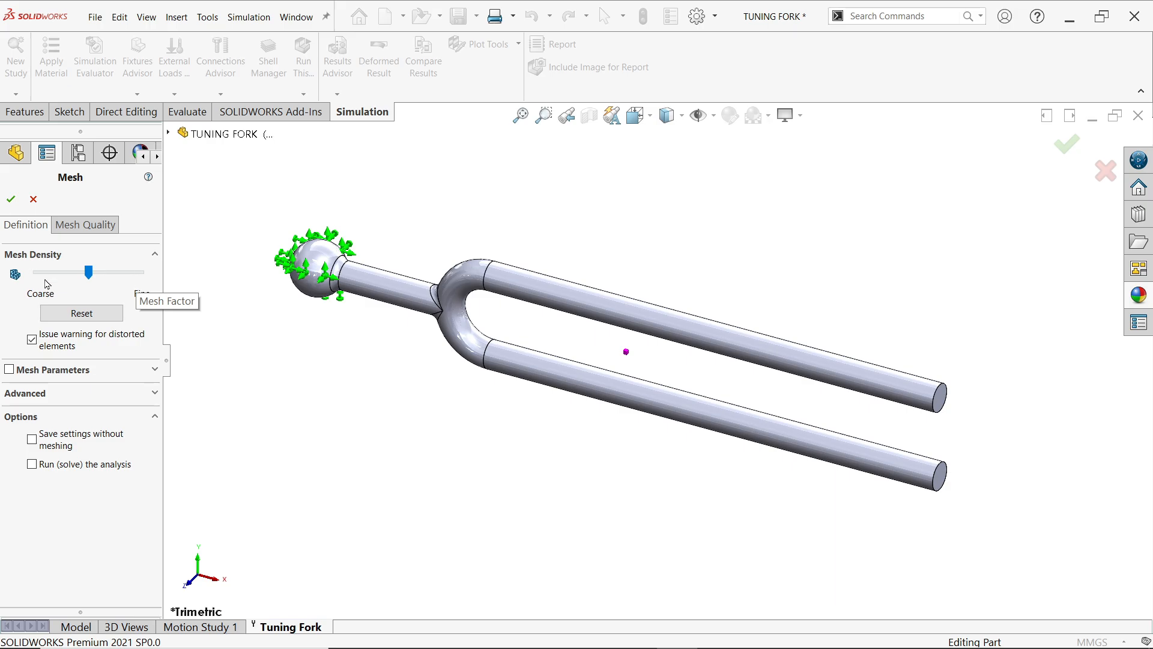
mouse_move(141, 277)
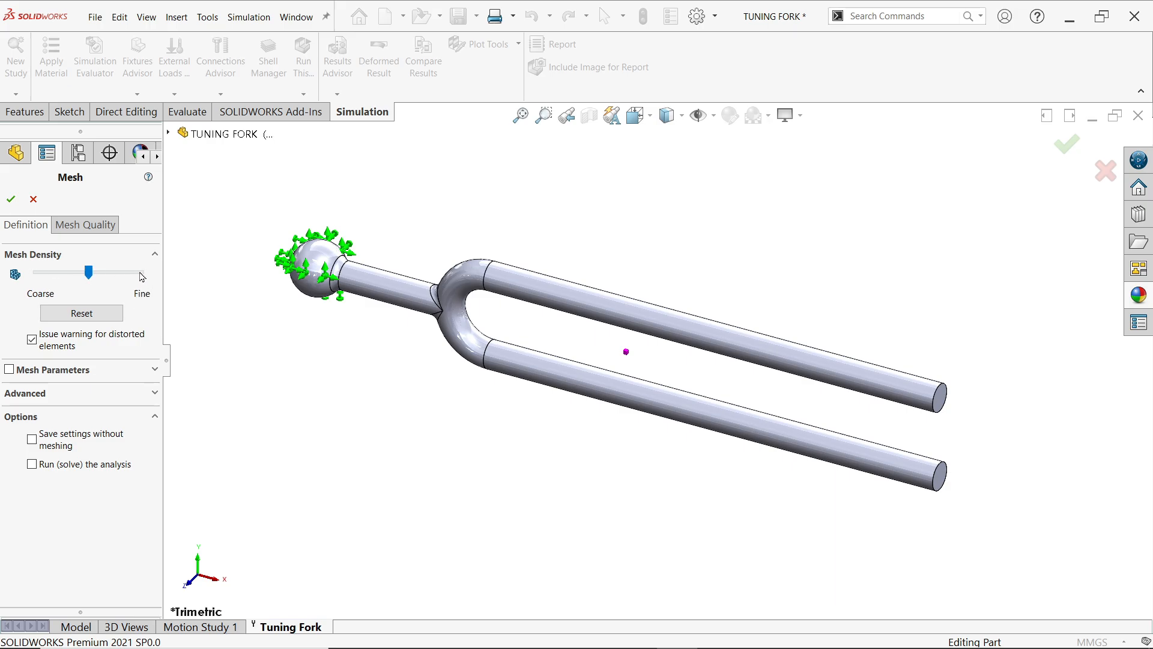
mouse_move(132, 275)
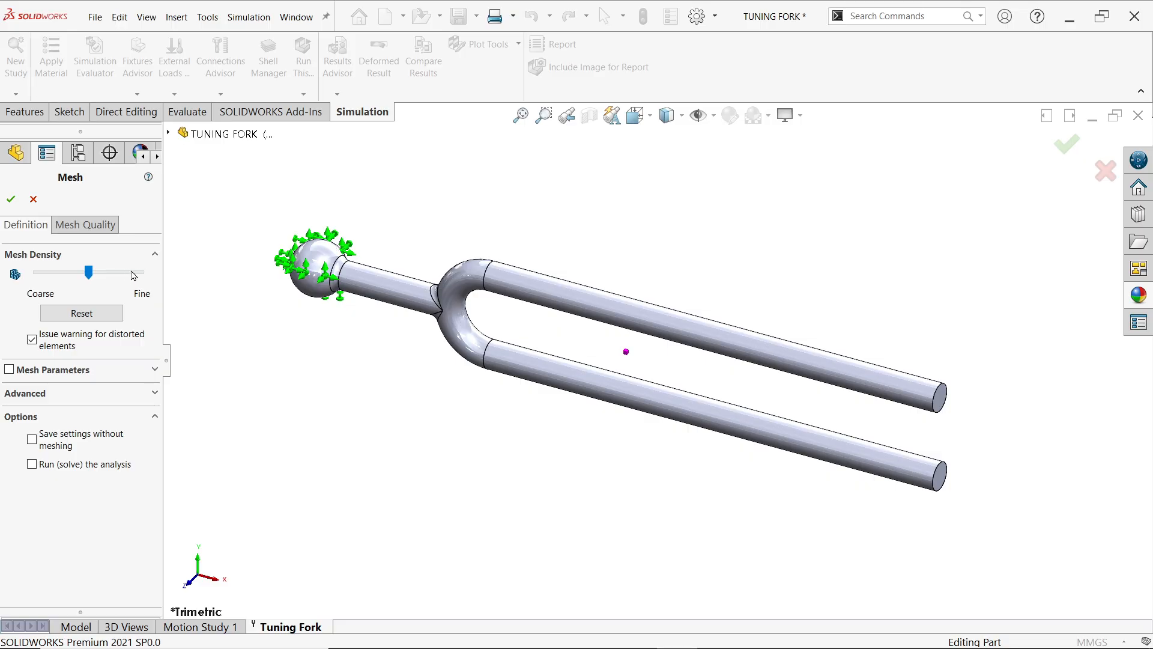
mouse_move(113, 280)
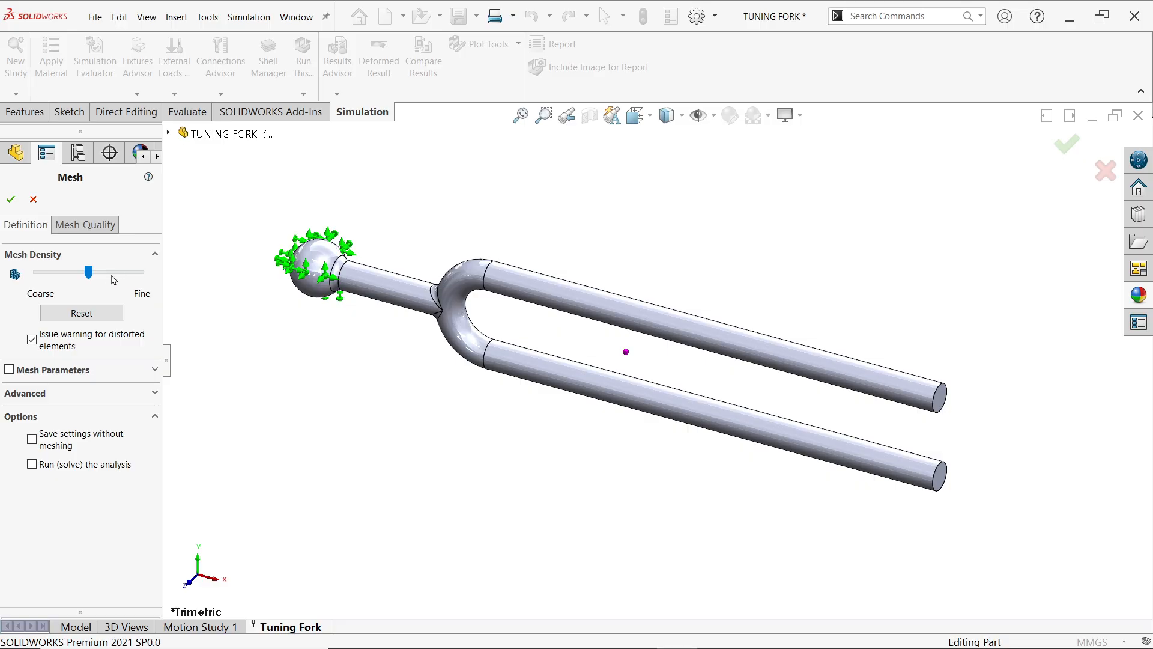
mouse_move(142, 281)
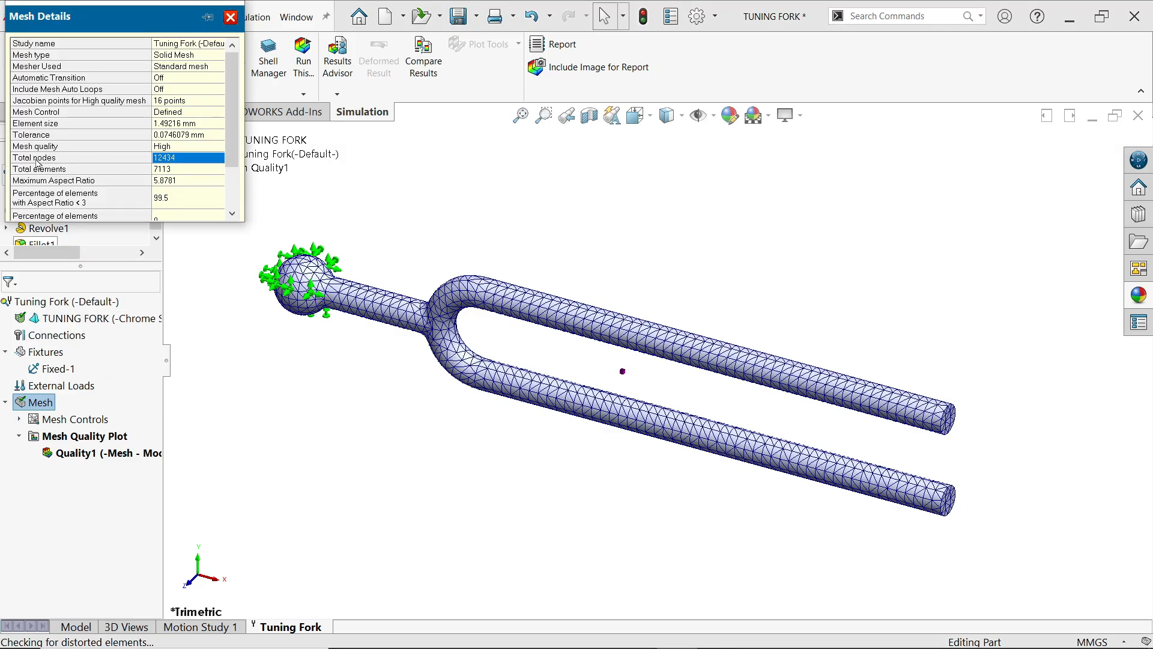
Step: Check the mesh details (12,434 nodes, 7,113 elements) and close the window
left_click(188, 168)
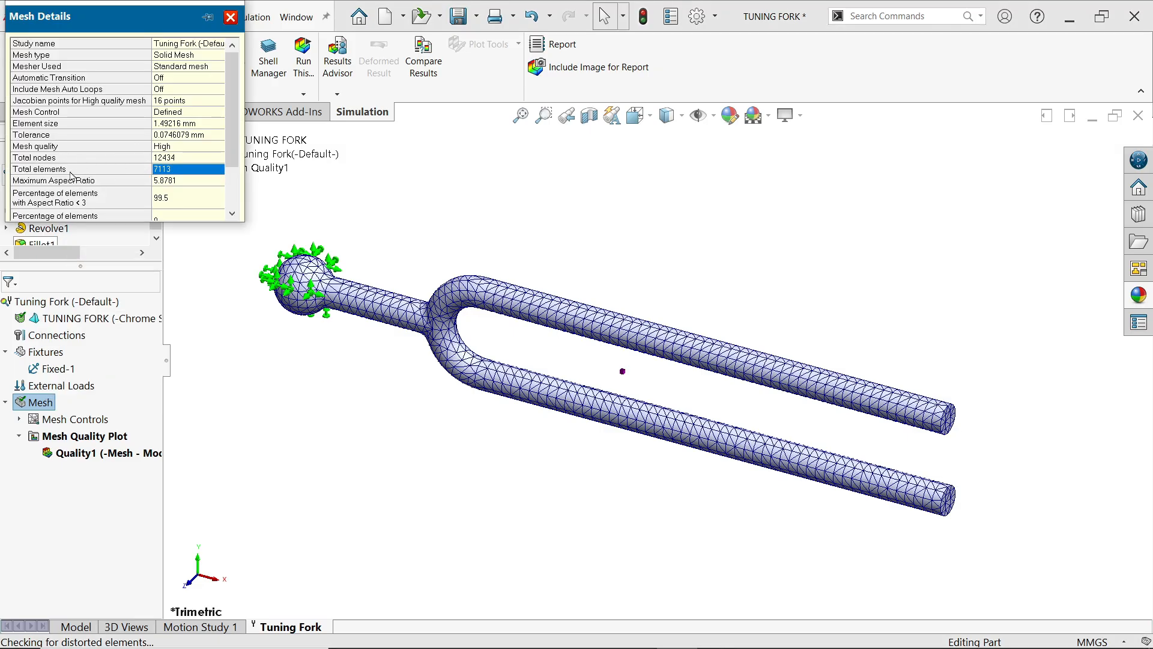
mouse_move(226, 118)
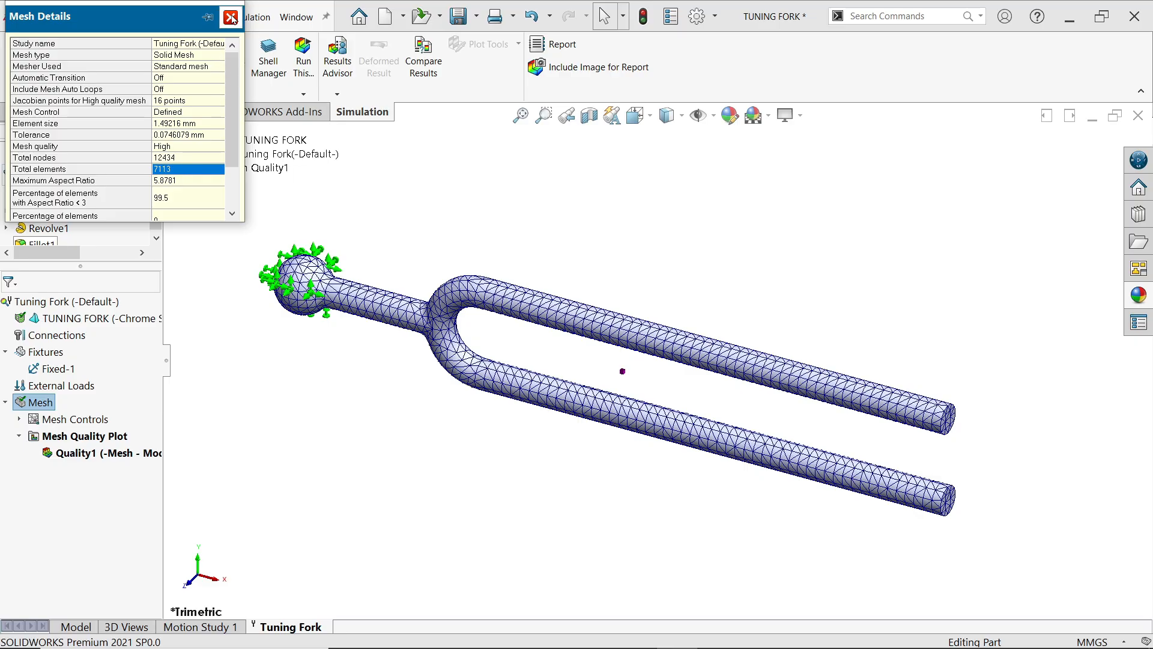
left_click(232, 16)
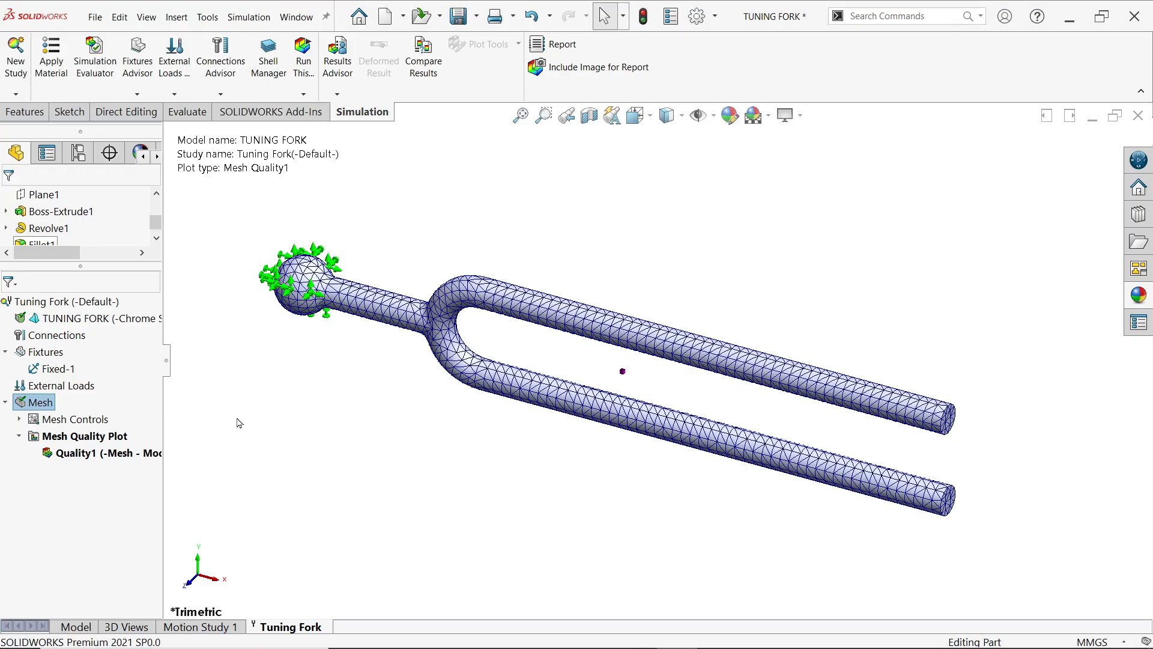
mouse_move(367, 420)
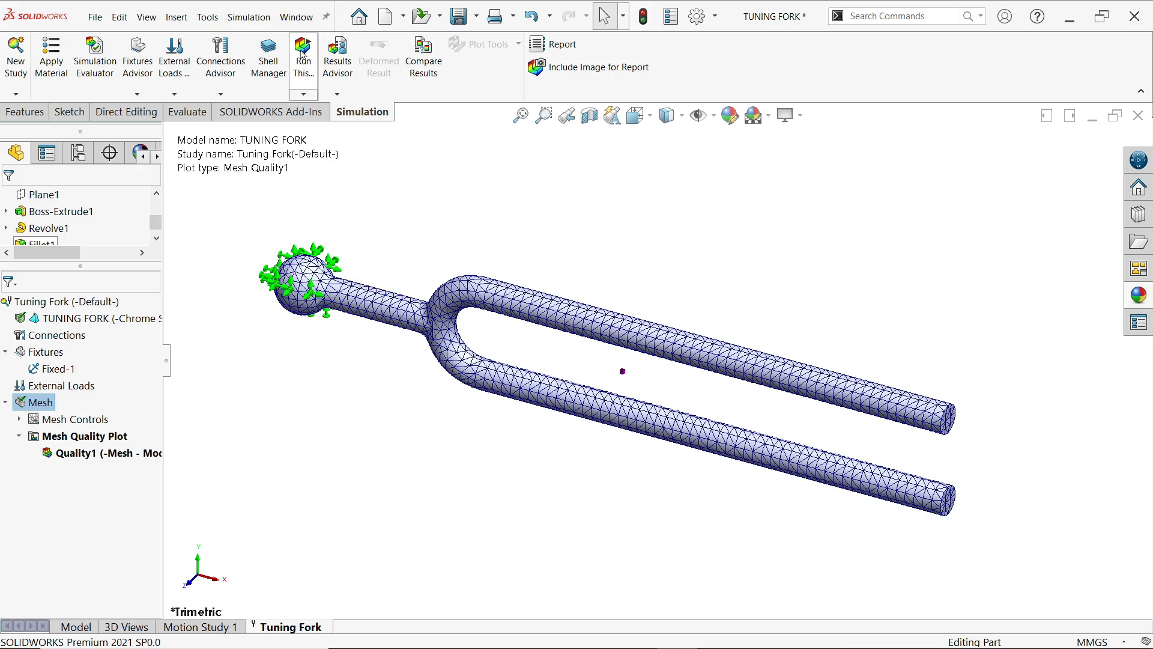
Step: Run the frequency study and display mode shape 1 at 246.94 Hz
left_click(302, 56)
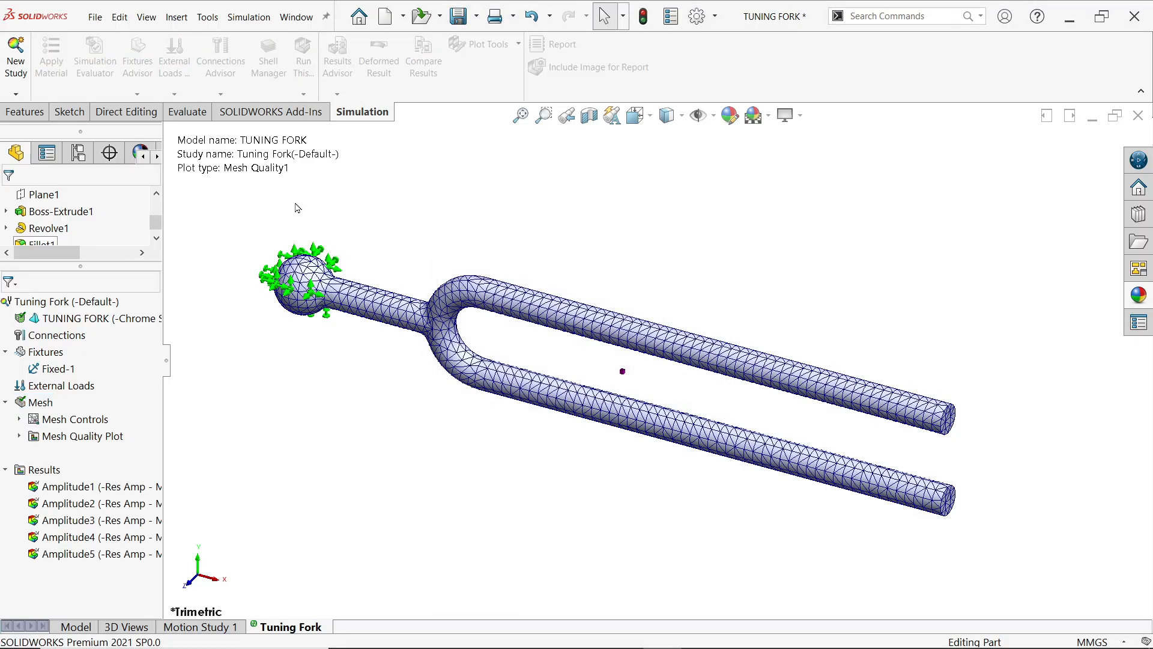
double_click(70, 486)
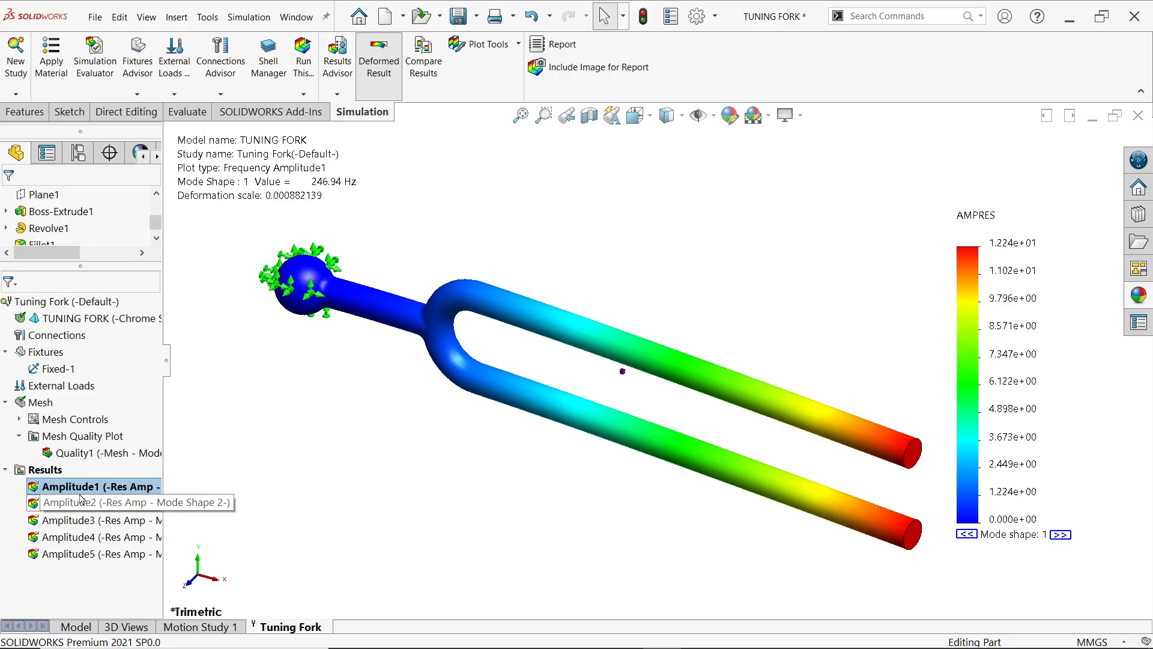
mouse_move(73, 533)
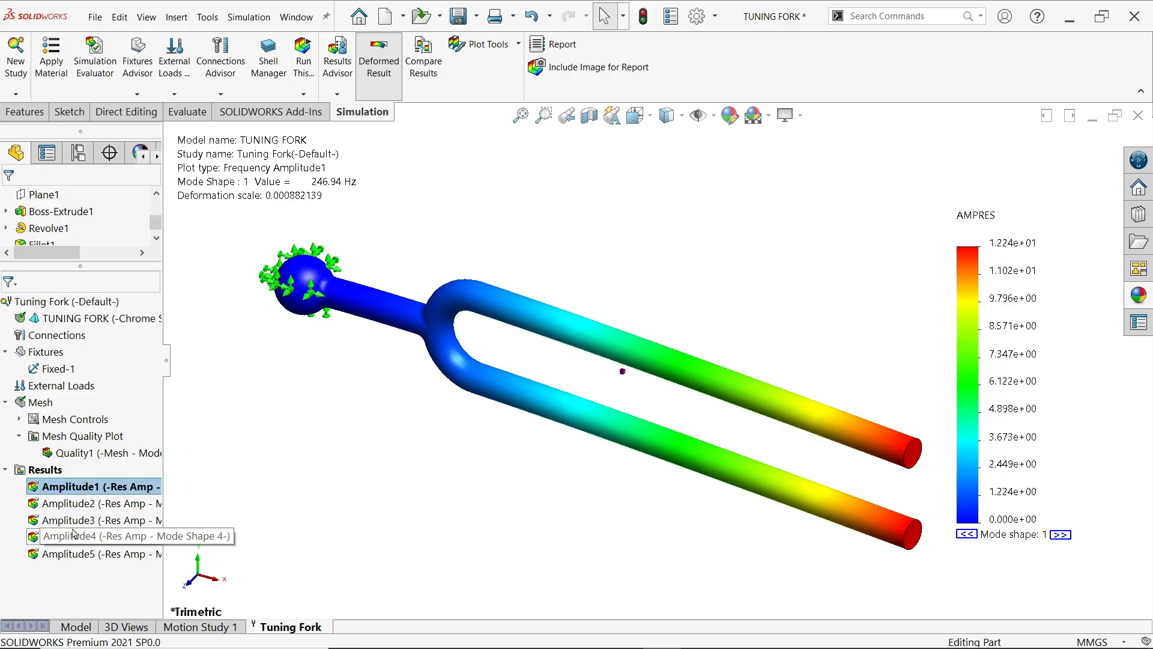
Step: Display mode shapes 2, 4 and 5 (249.46, 443.81, 1,720.5 Hz)
double_click(70, 504)
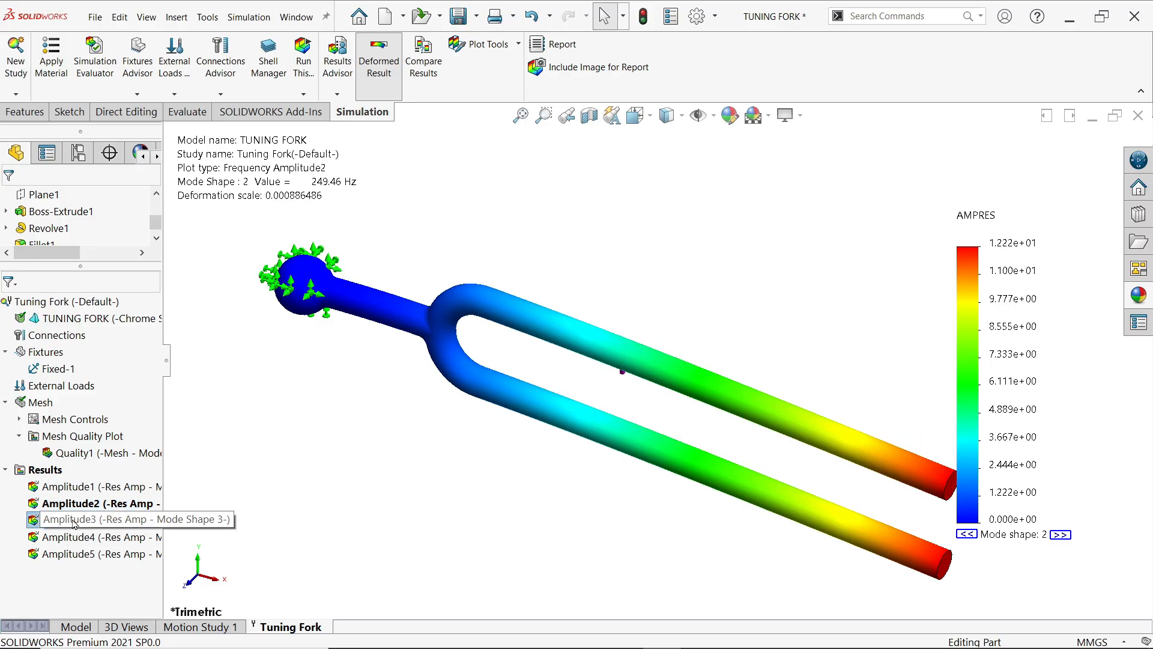
double_click(95, 537)
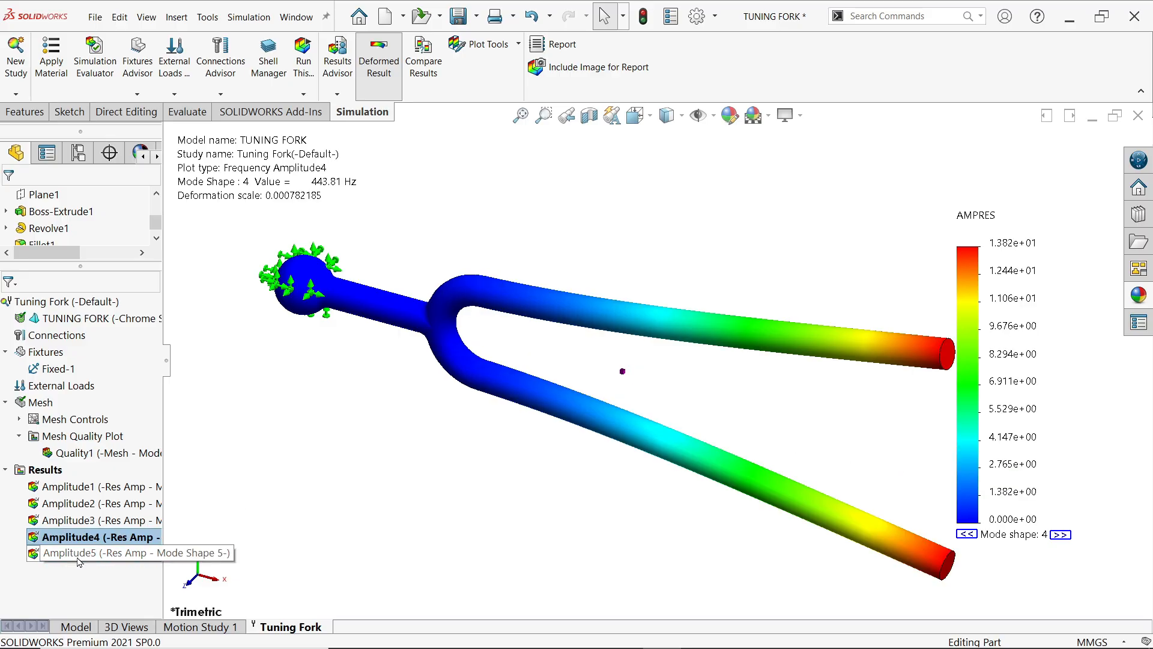
double_click(68, 553)
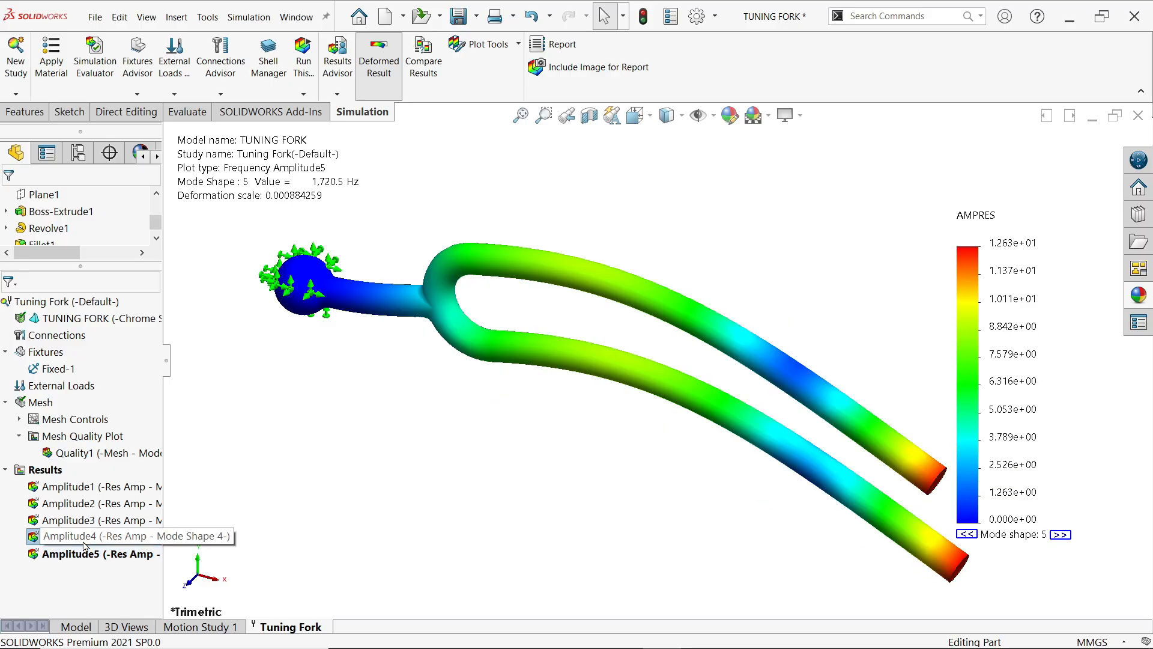
Step: Animate mode shape 4, then stop the animation
right_click(84, 535)
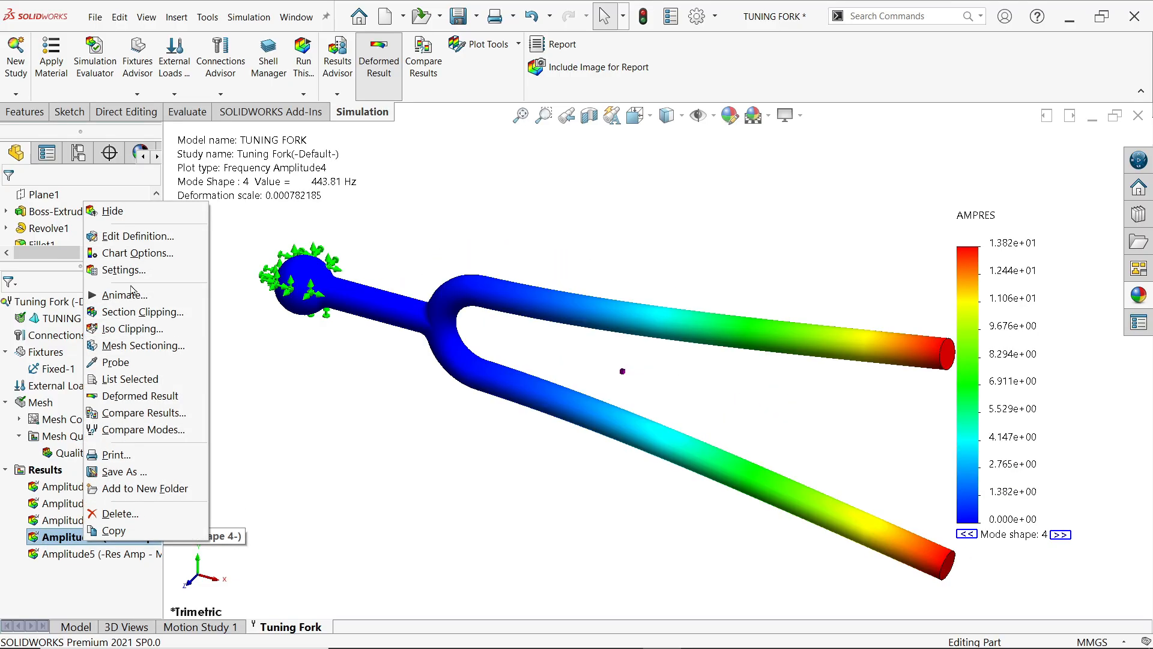
left_click(126, 294)
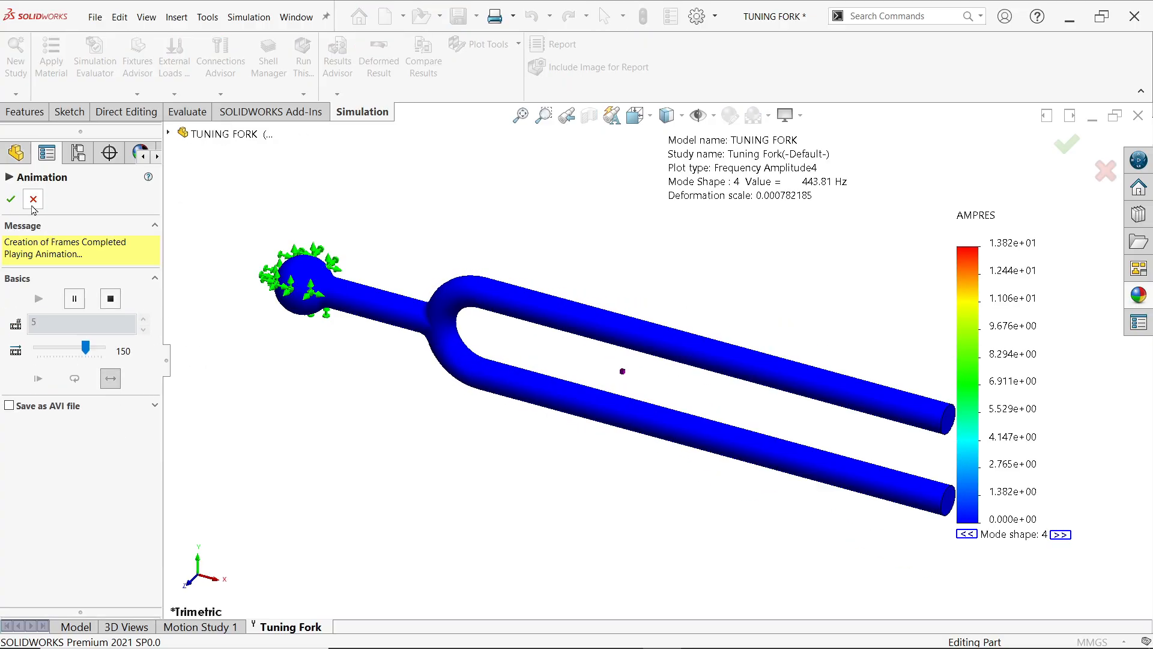
left_click(10, 199)
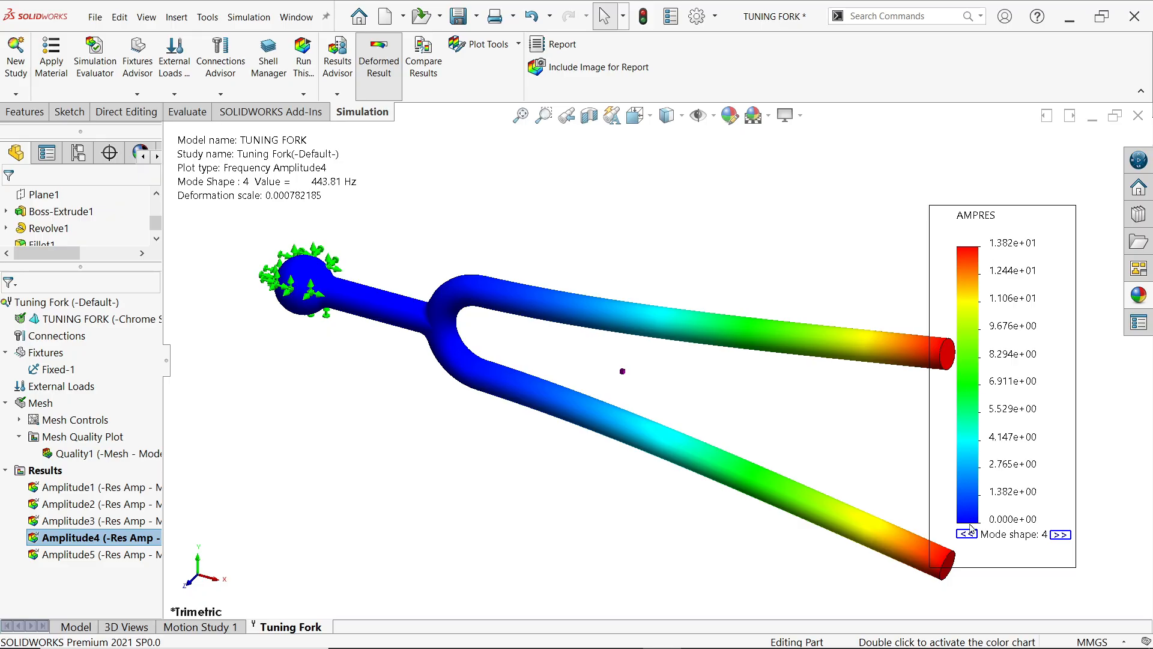
mouse_move(981, 553)
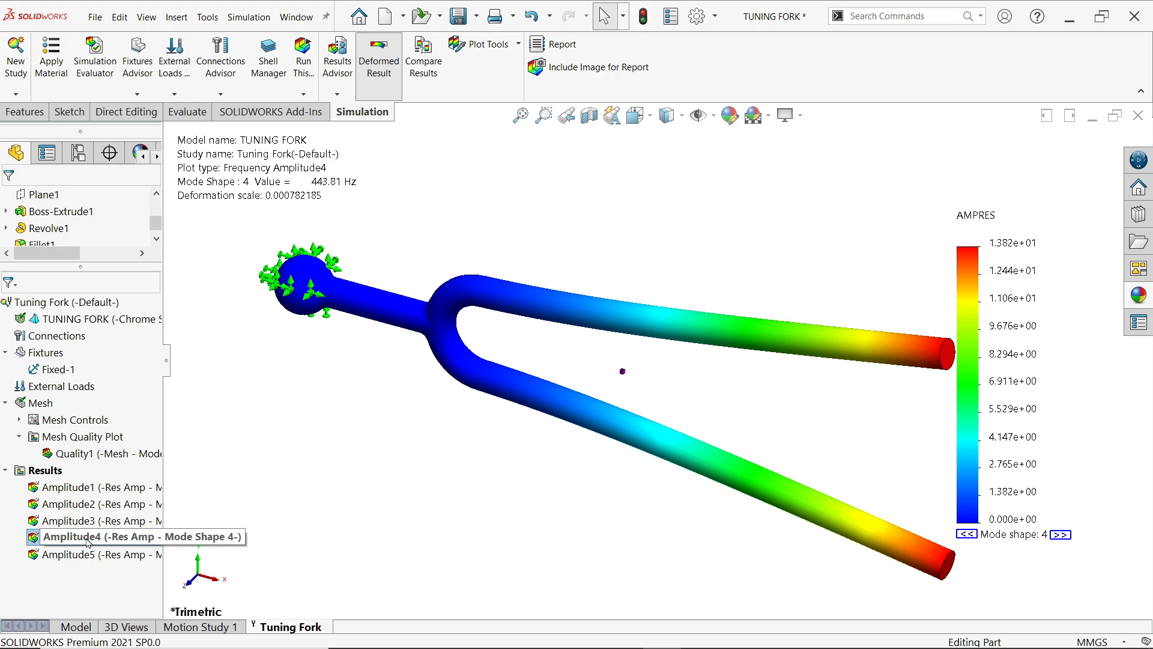
Step: List all five resonant frequencies (246.94–1,720.5 Hz), then dismiss the table
right_click(42, 469)
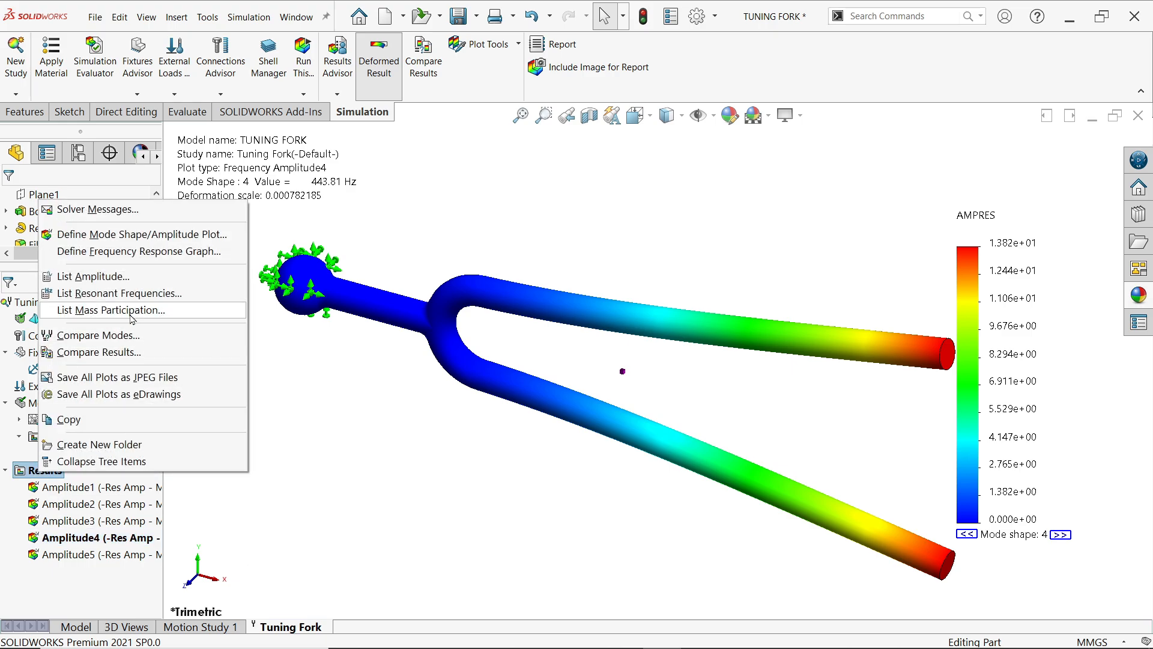
mouse_move(125, 292)
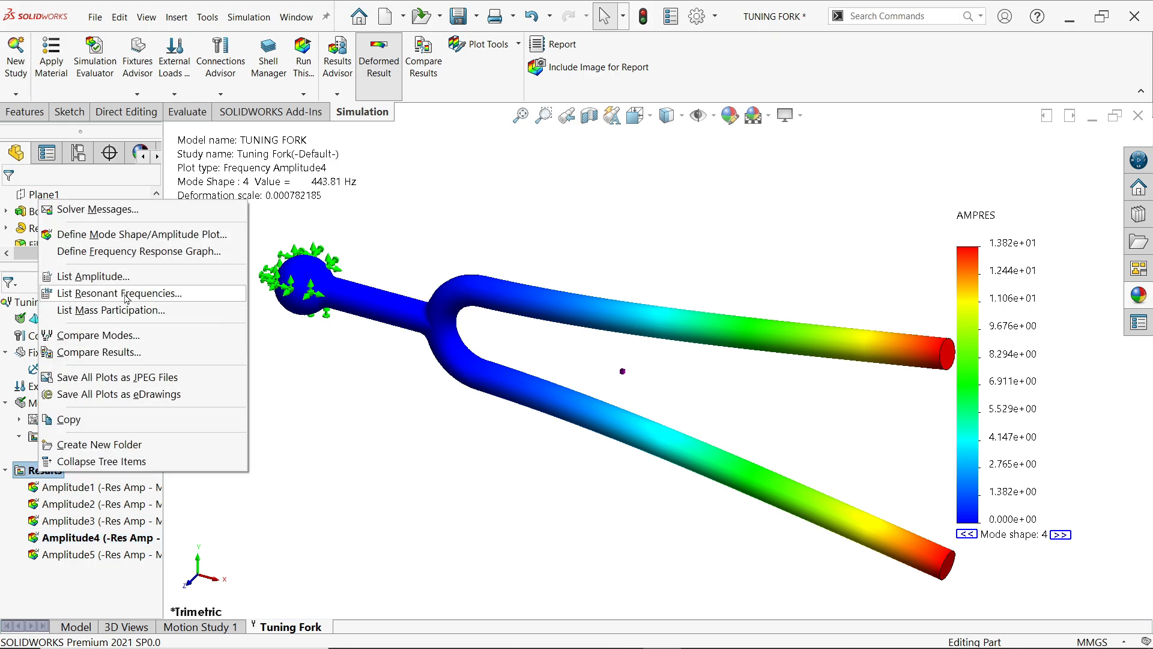
left_click(121, 293)
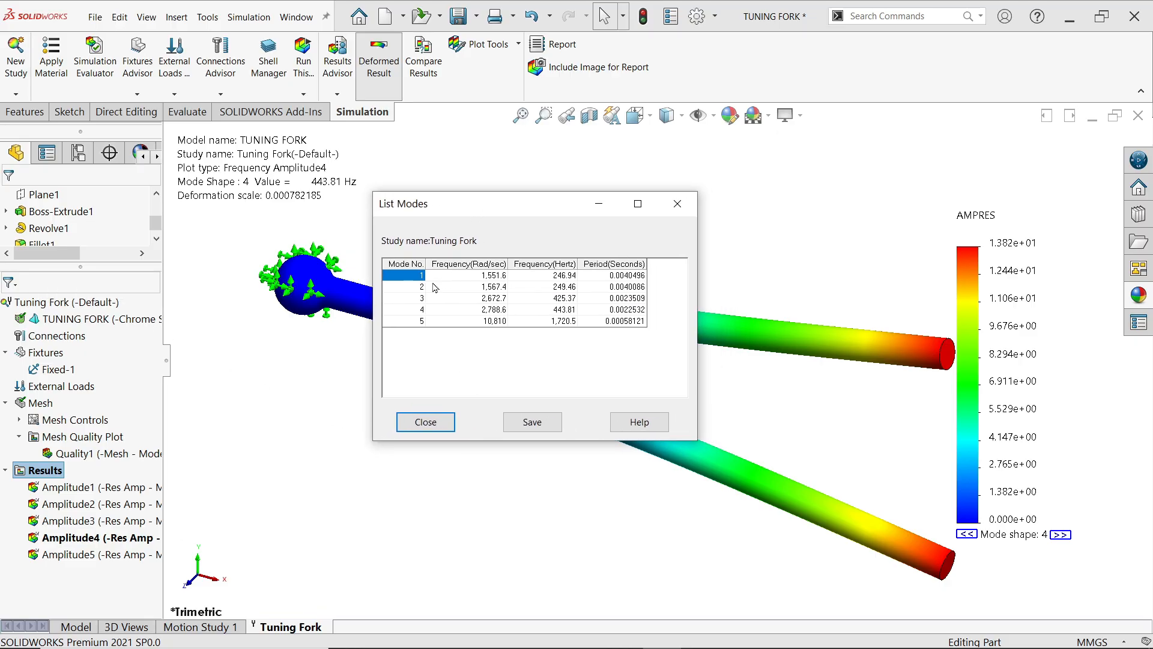
mouse_move(425, 325)
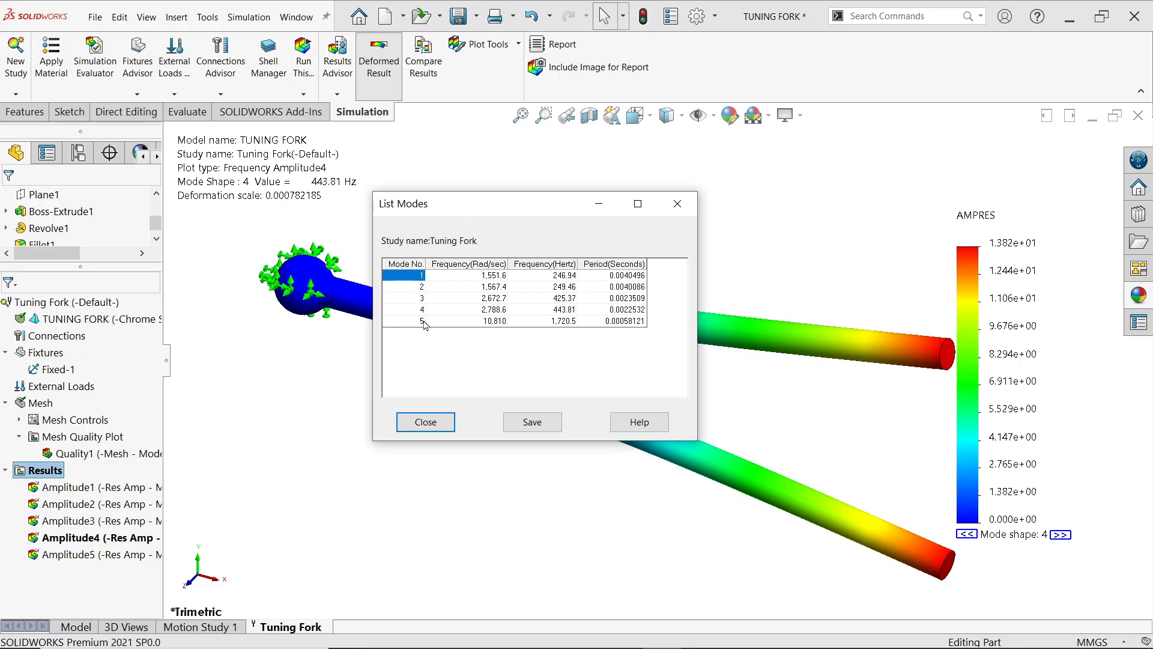
mouse_move(563, 274)
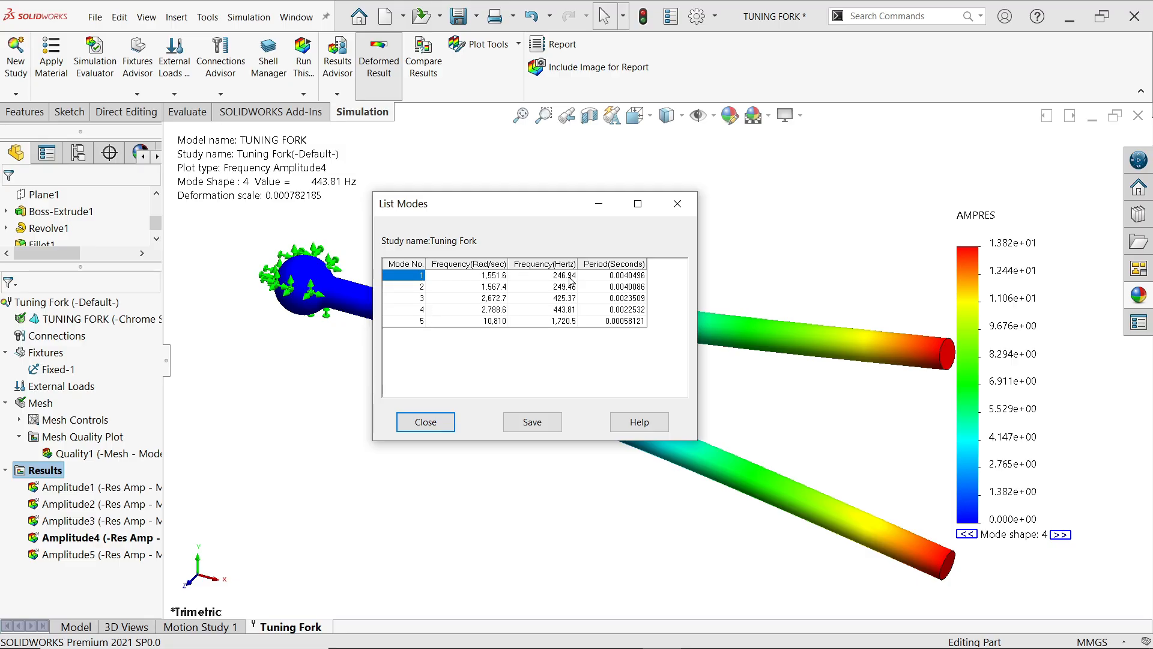
mouse_move(562, 317)
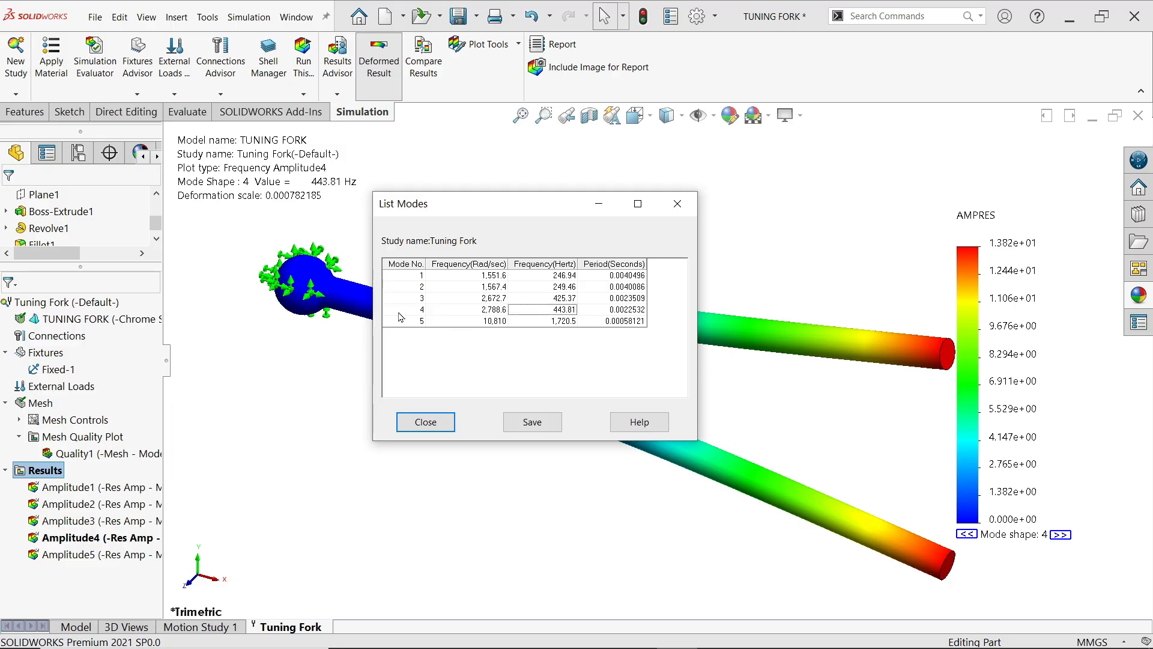
mouse_move(565, 330)
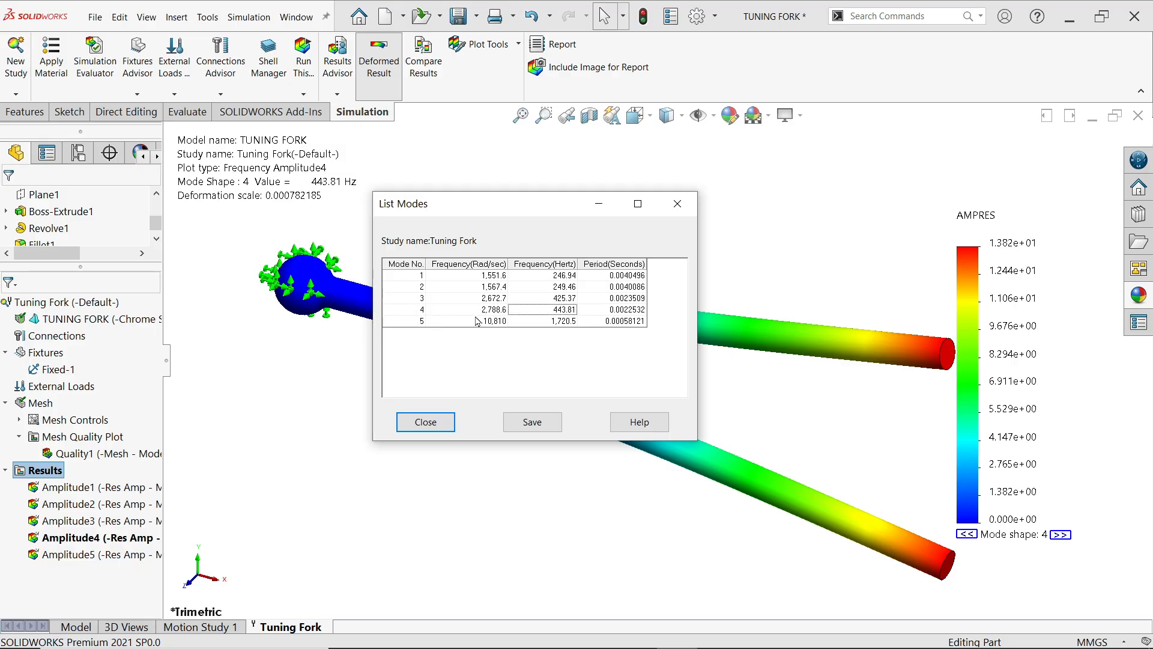
mouse_move(612, 427)
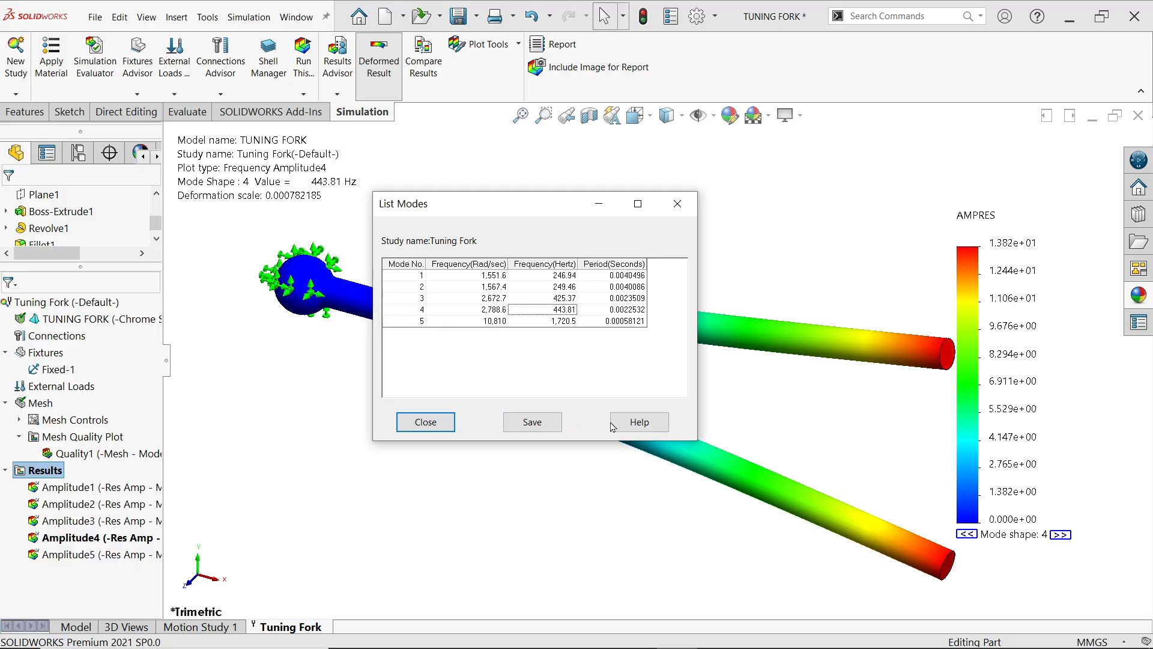
mouse_move(676, 204)
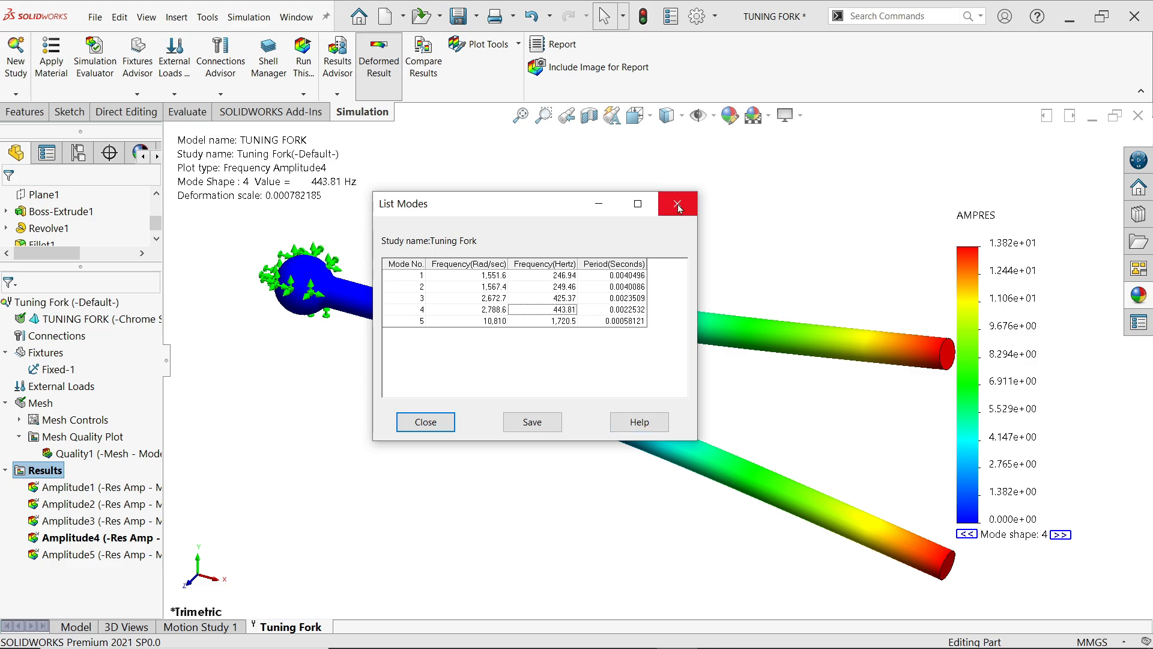
left_click(678, 204)
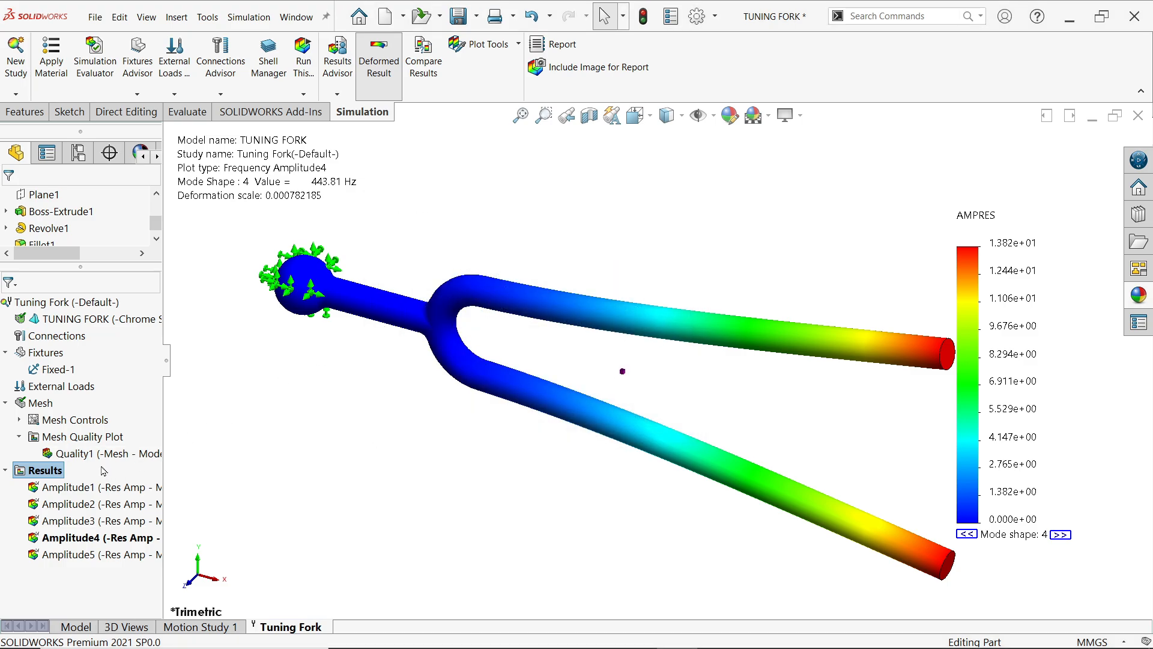
Step: Enable 'Superimpose model on the deformed shape' in Amplitude4's chart options to show the translucent undeformed fork
right_click(93, 537)
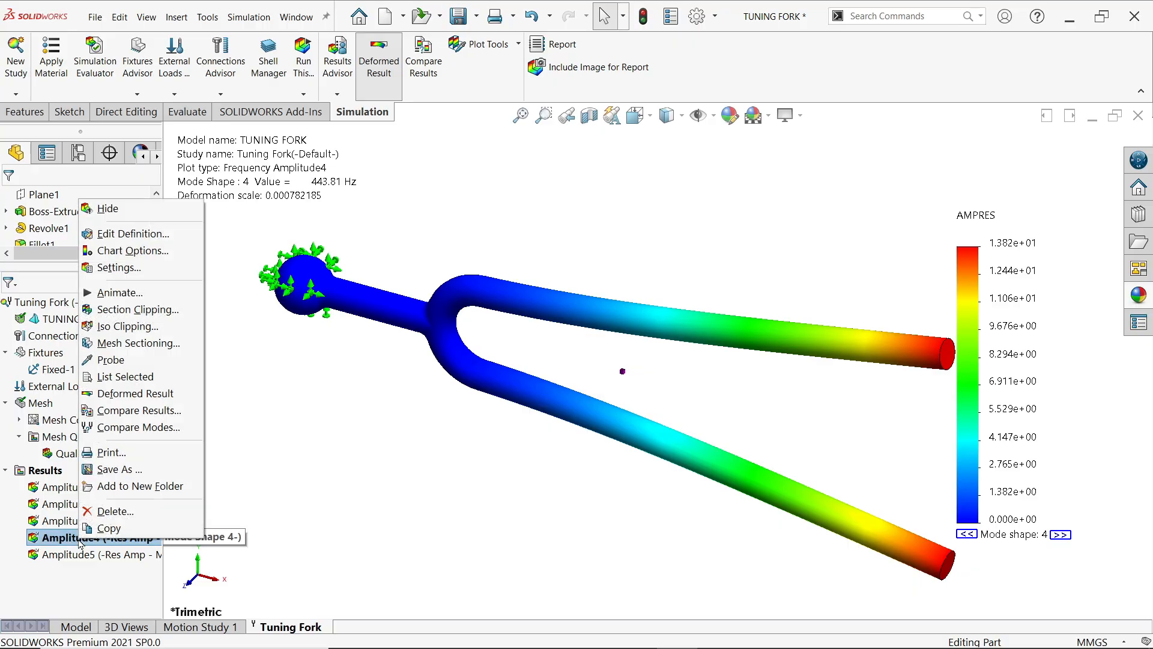
mouse_move(132, 251)
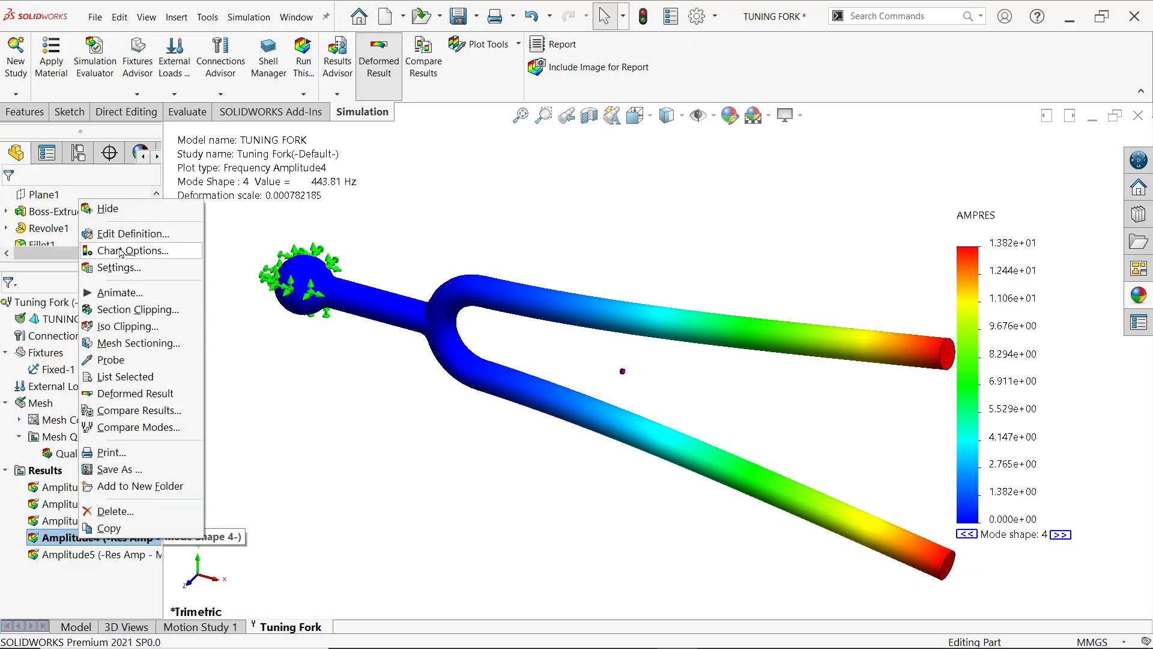
left_click(132, 250)
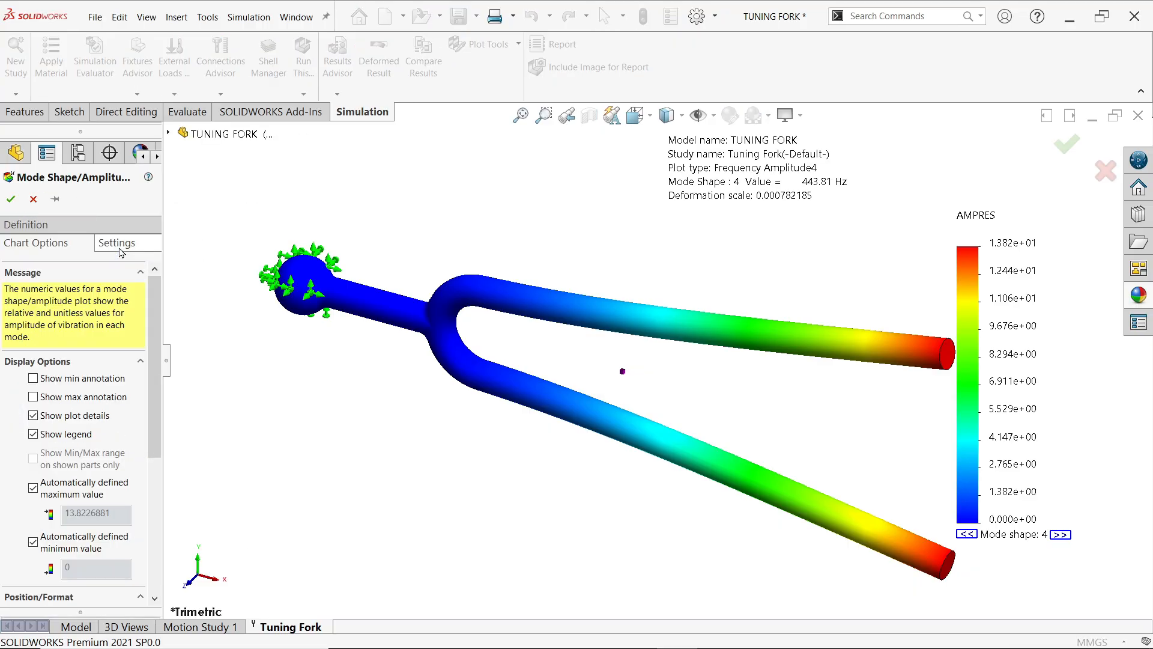
left_click(116, 243)
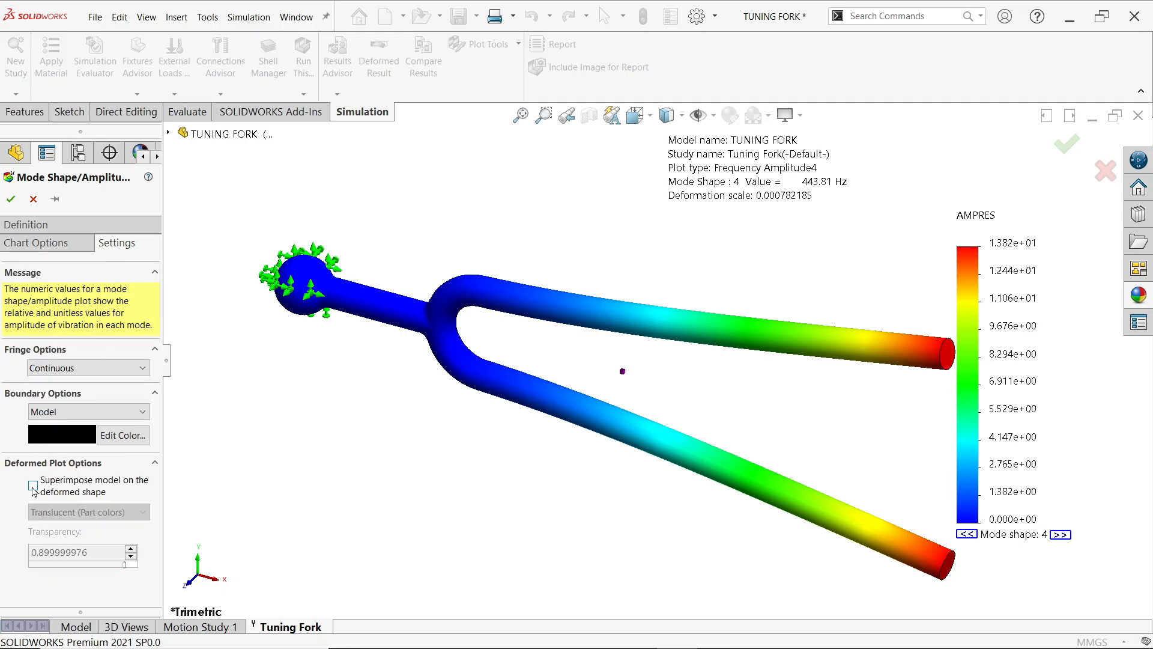
left_click(33, 484)
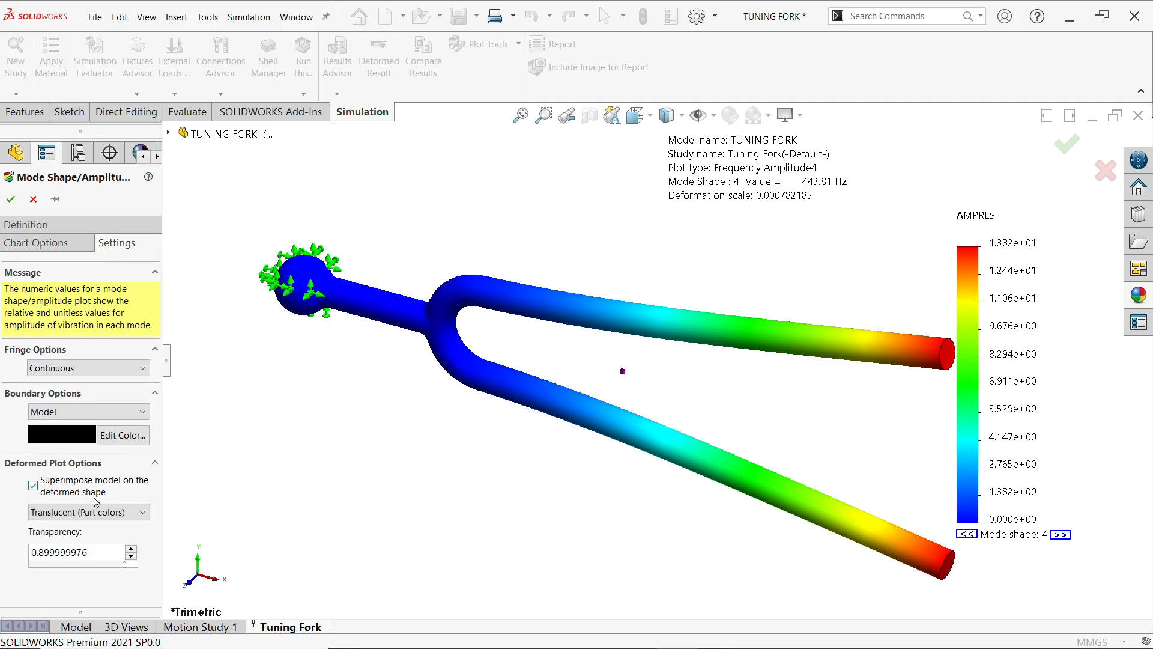
left_click(9, 198)
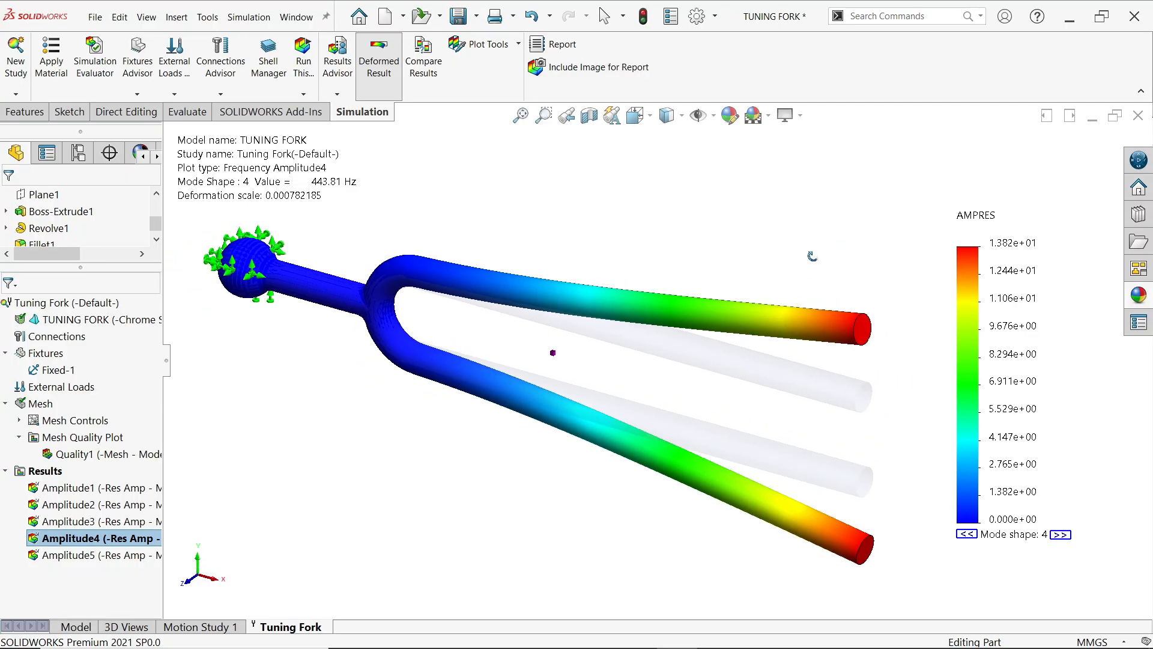
mouse_move(94, 540)
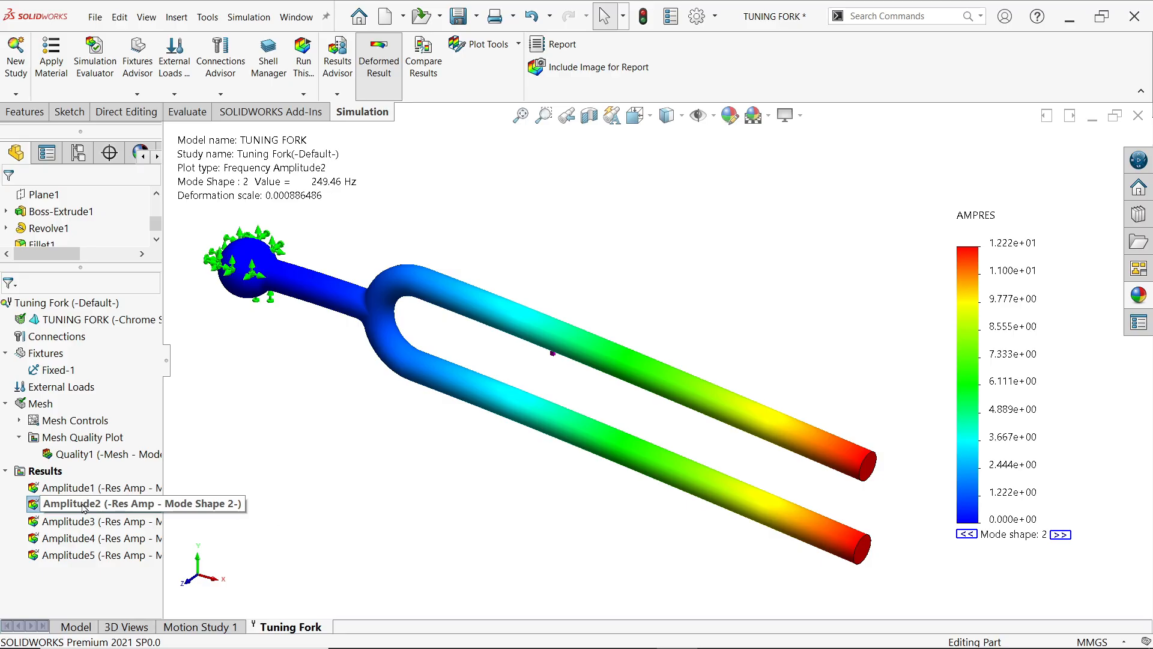
Step: Animate the mode 2 vibration, then close the Animation PropertyManager to return to the static plot
left_click(85, 504)
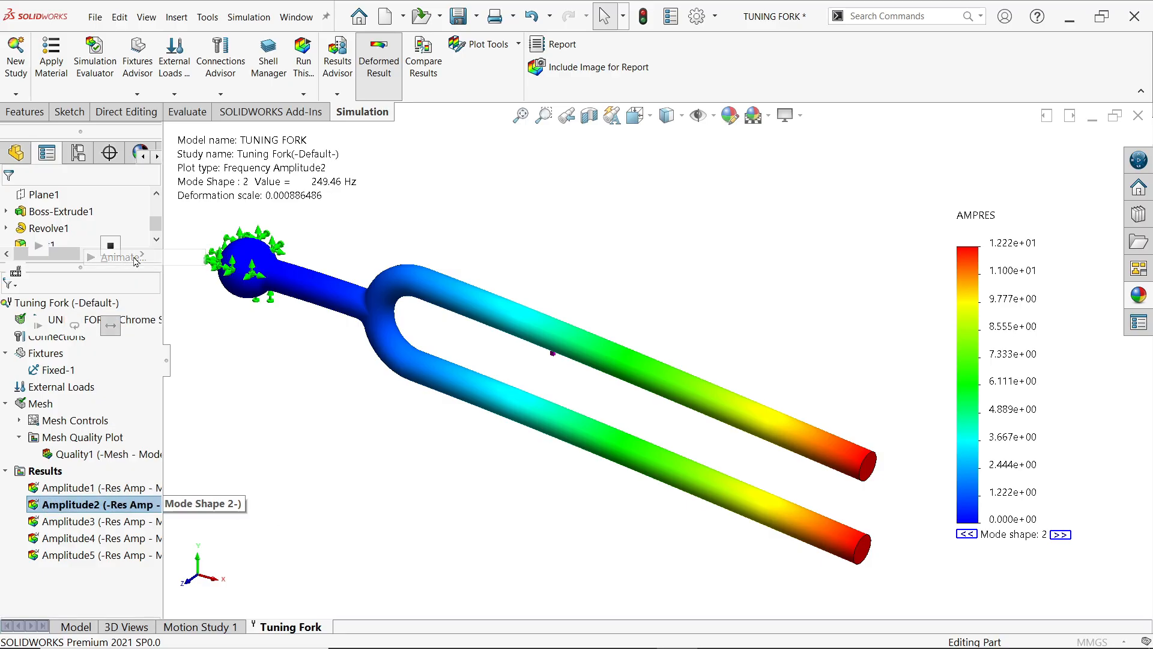
left_click(92, 255)
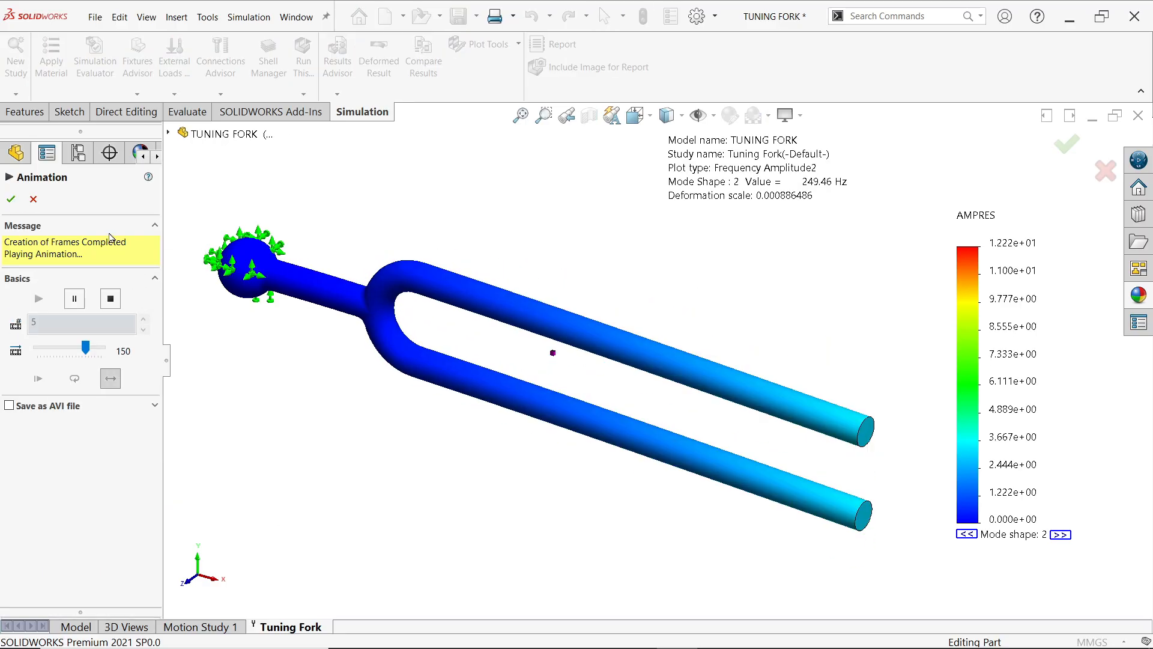
left_click(11, 198)
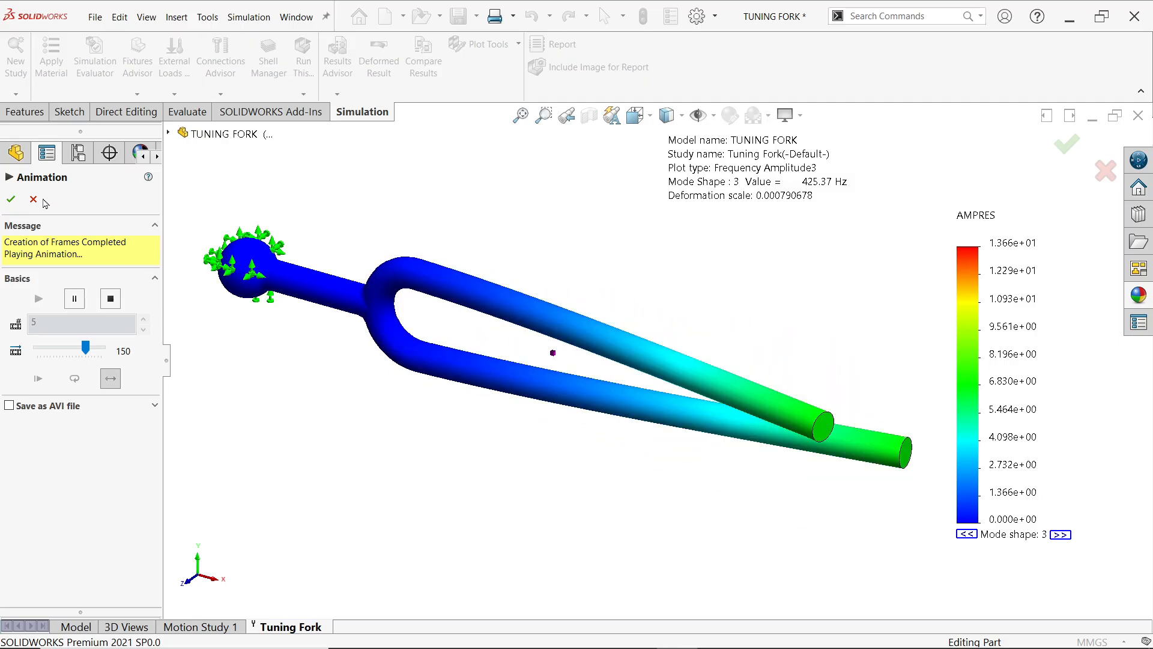
left_click(11, 199)
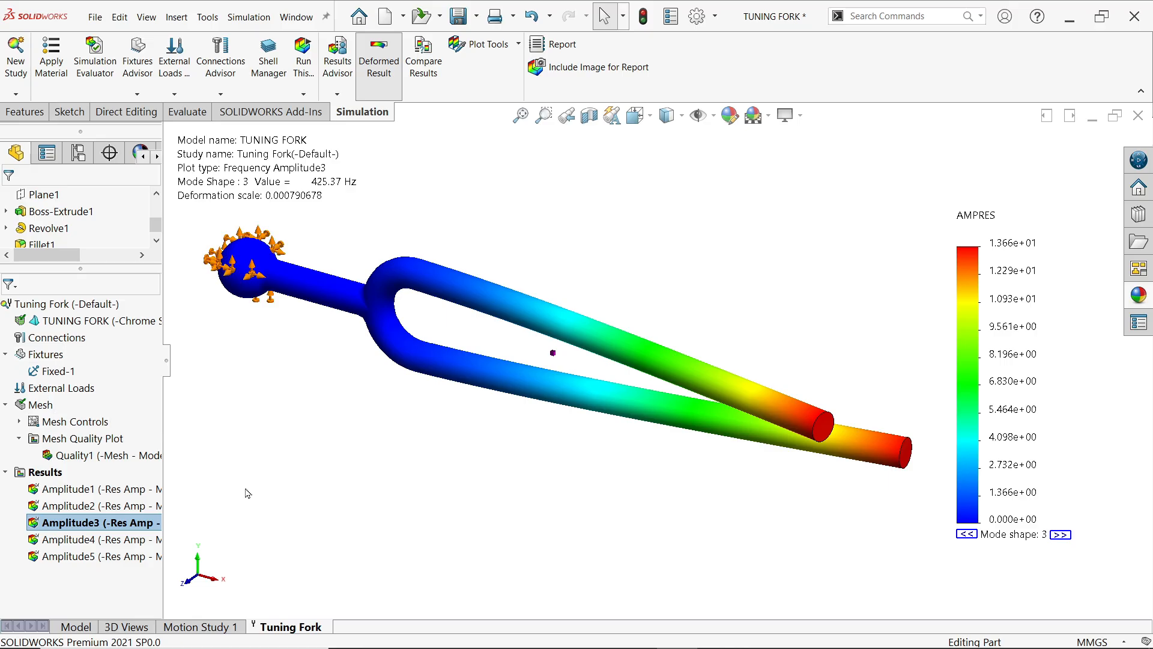
mouse_move(227, 511)
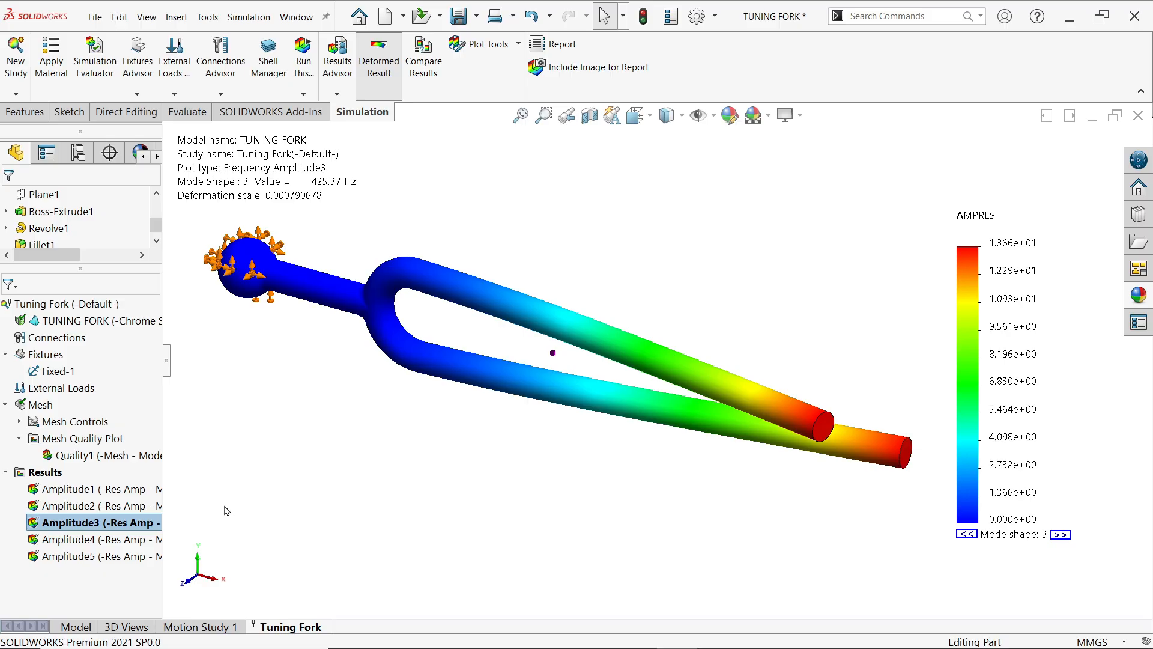
mouse_move(177, 425)
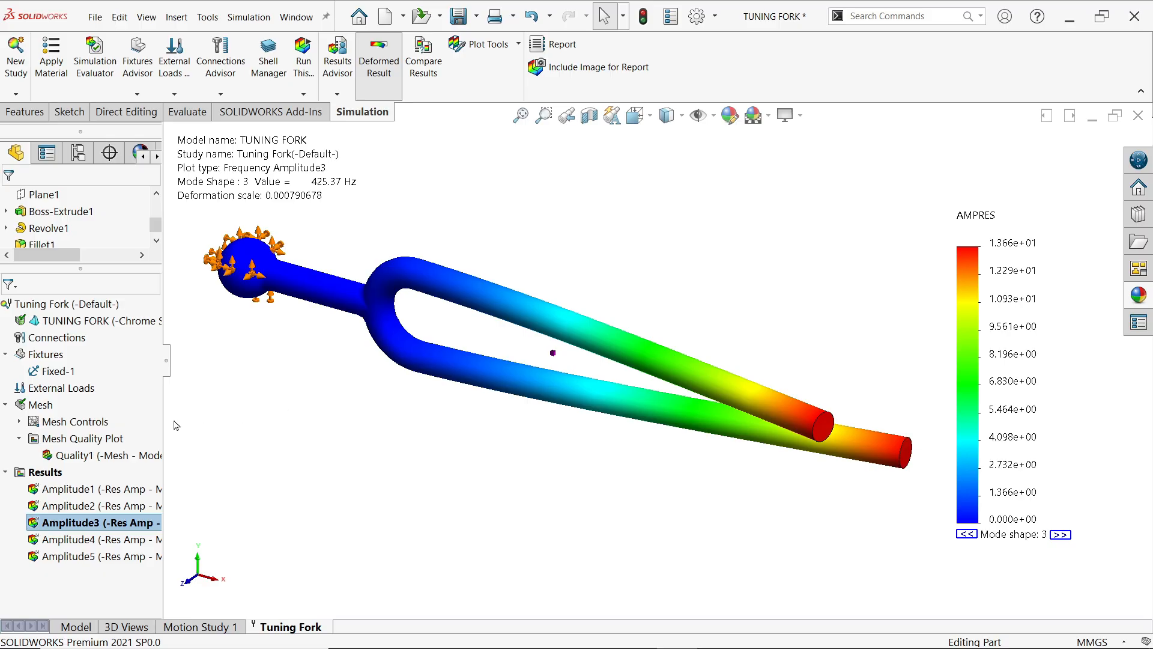
mouse_move(273, 437)
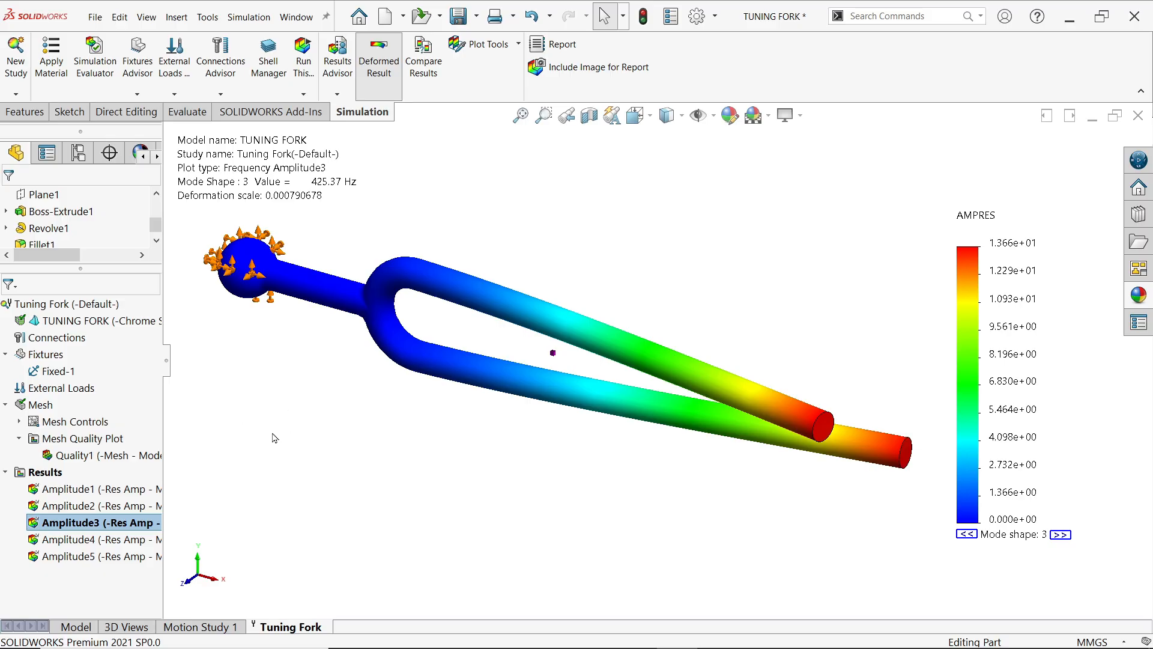
Step: Compare Amplitude3 (425.37 Hz) and Amplitude4 (443.81 Hz) side by side, animating mode 3
right_click(43, 471)
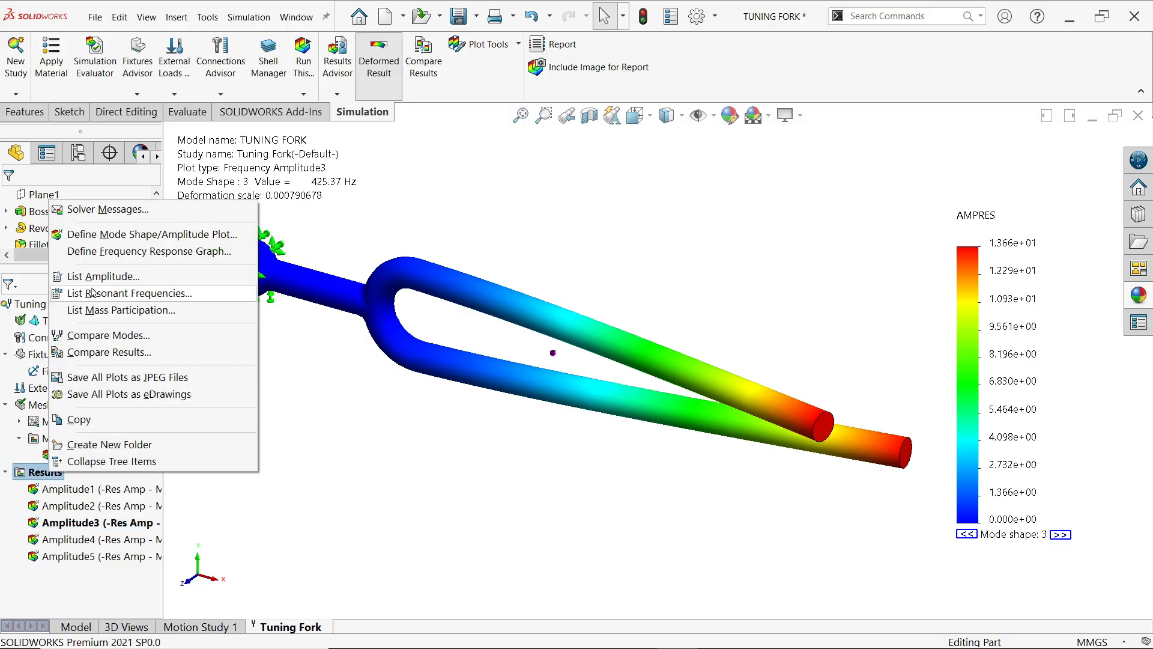
mouse_move(116, 352)
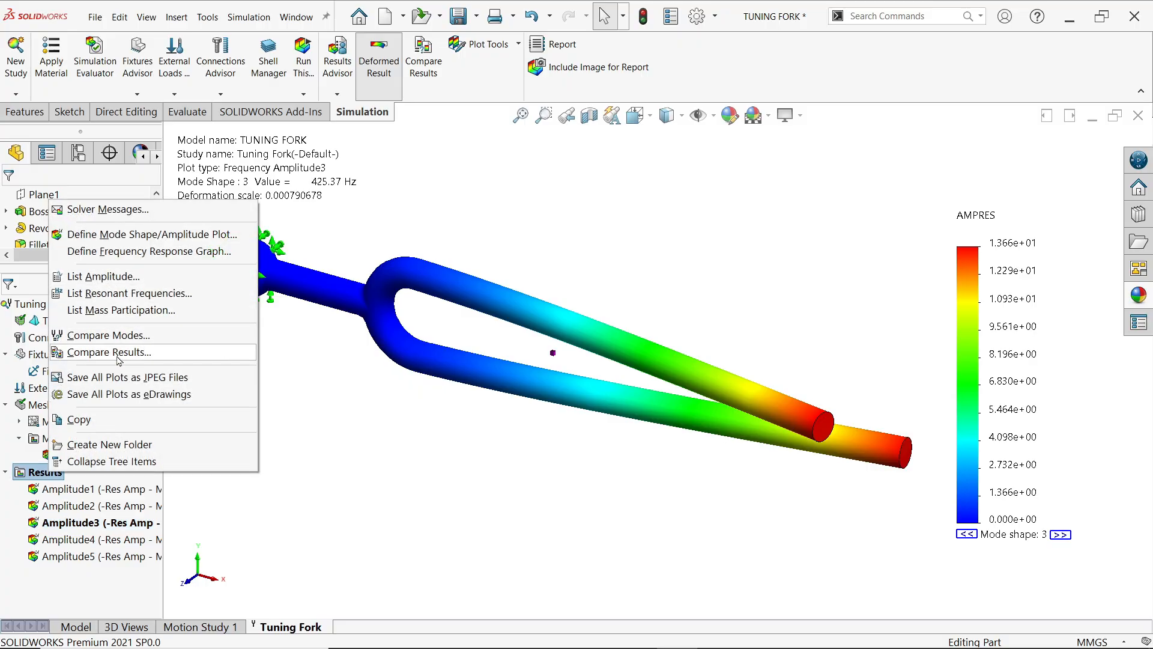
left_click(110, 352)
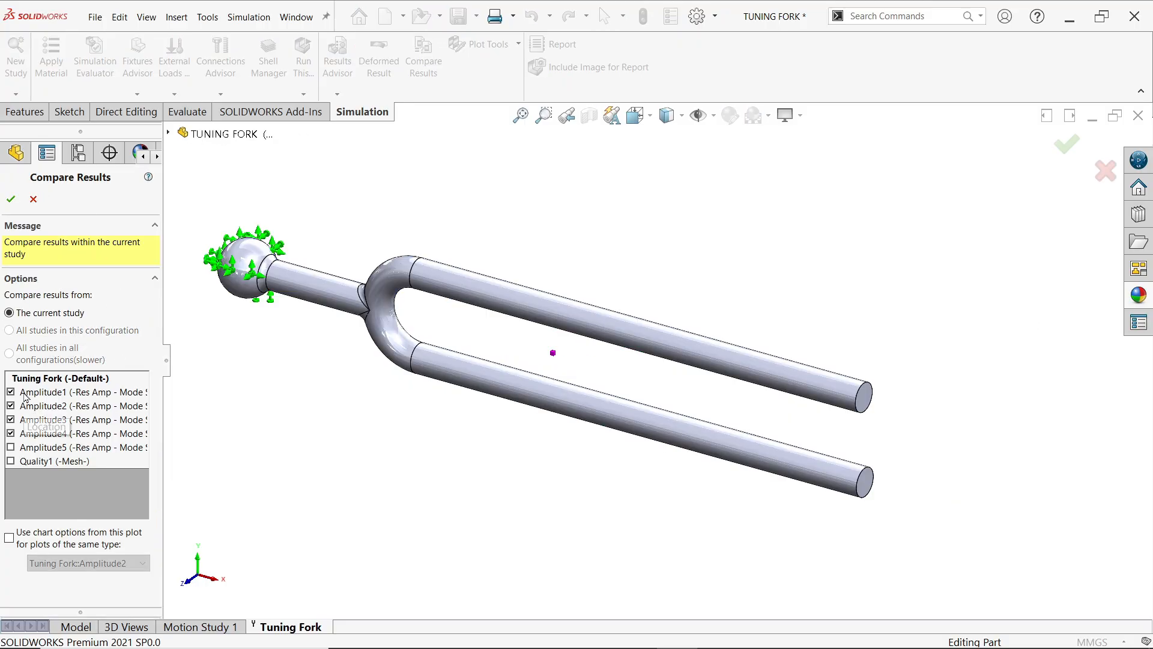
mouse_move(13, 419)
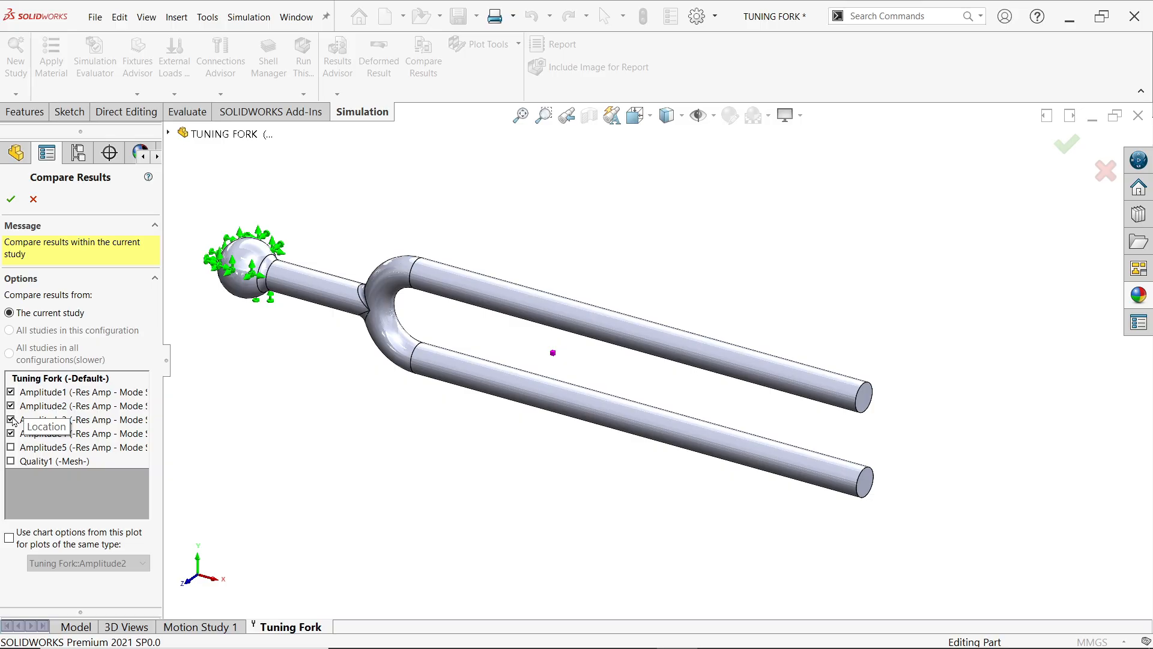
left_click(12, 433)
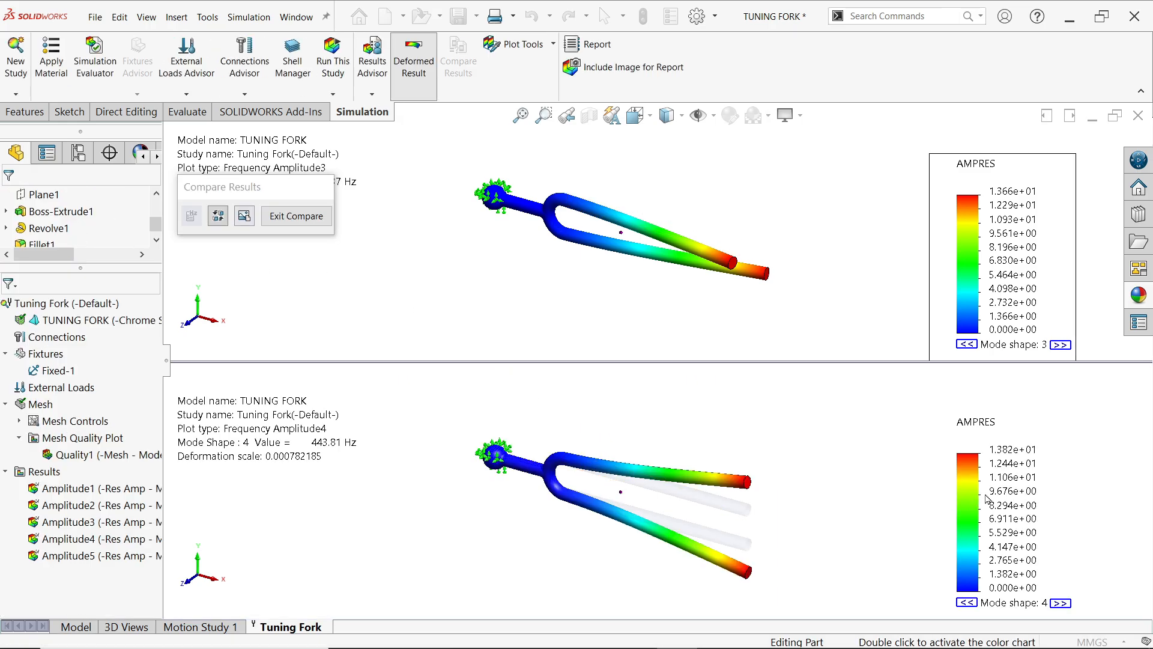
left_click(88, 537)
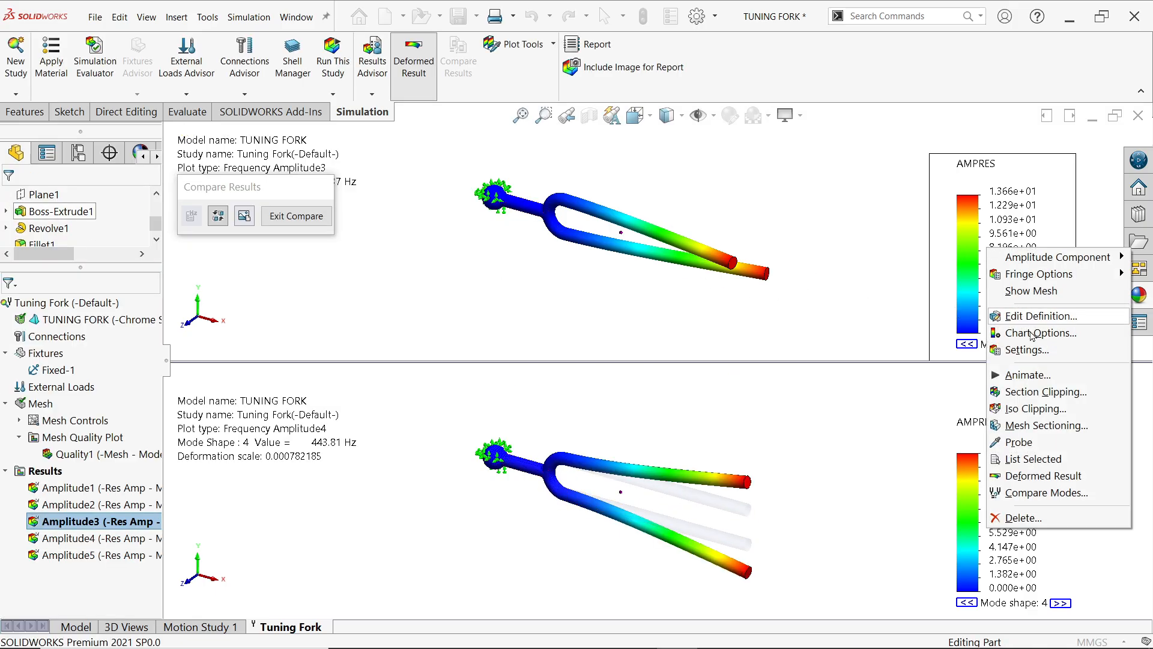
left_click(1027, 375)
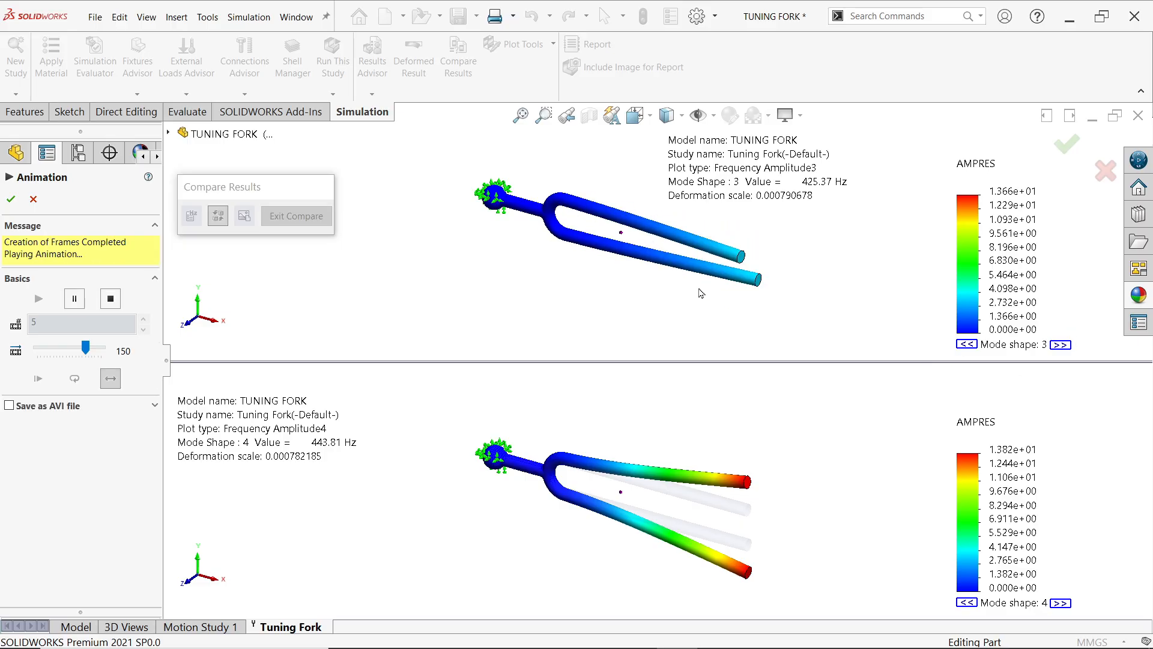